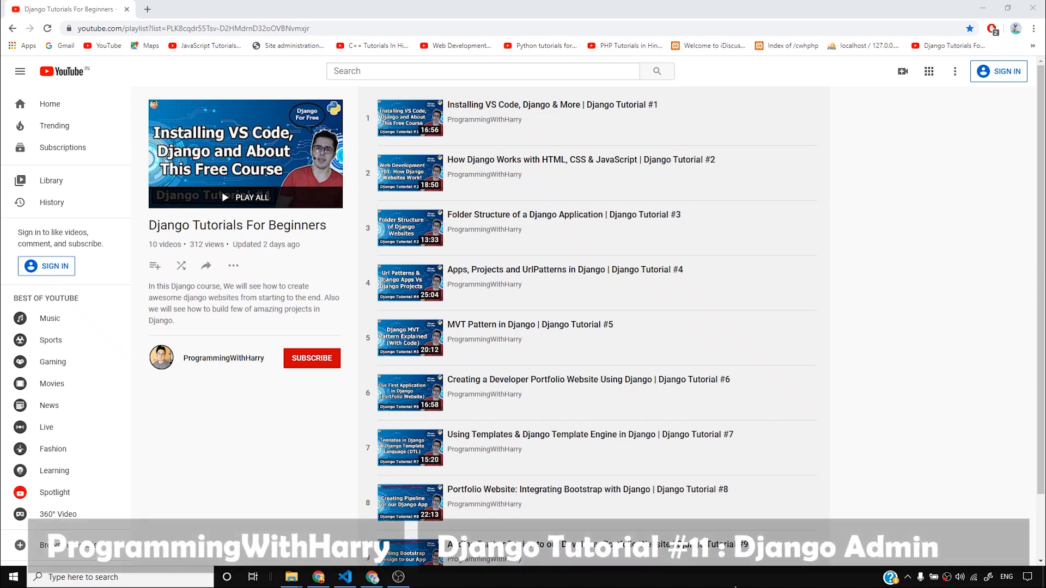
Scroll settings.py to DATABASES and run python manage.py runserver in the terminal
scroll(down, 3)
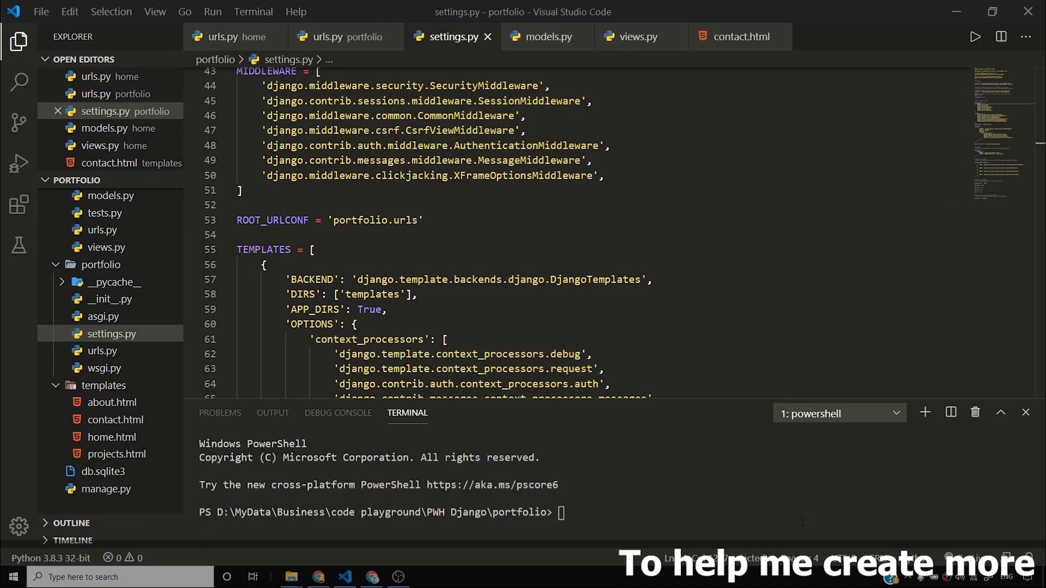
scroll(down, 3)
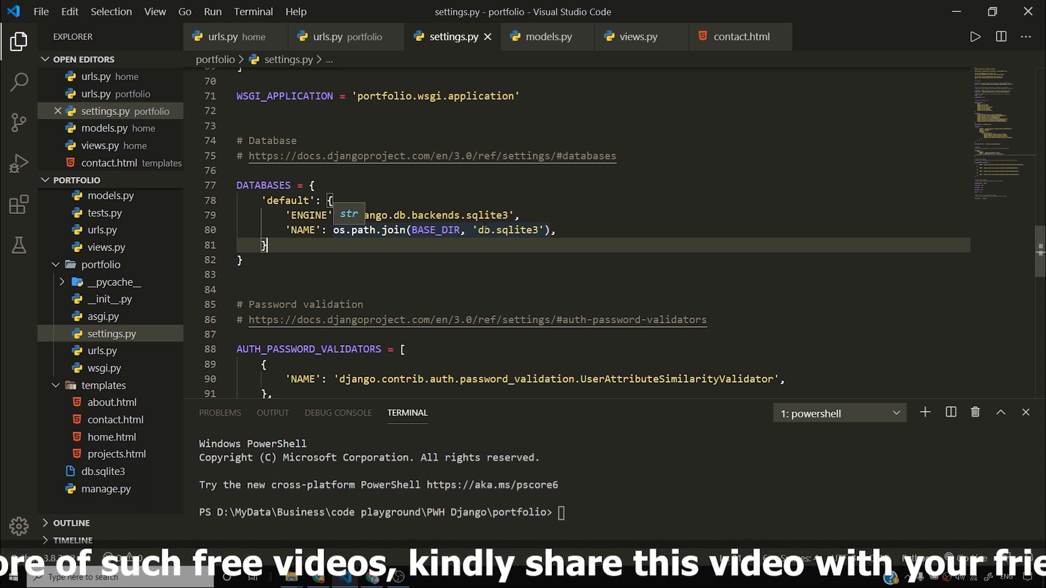
text(python manage.py runserver)
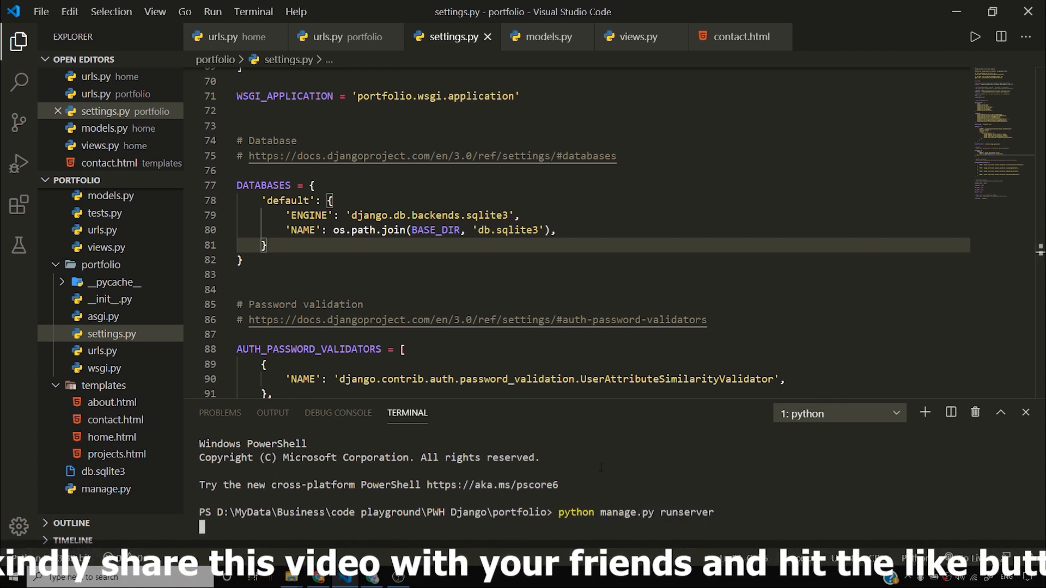
key(Enter)
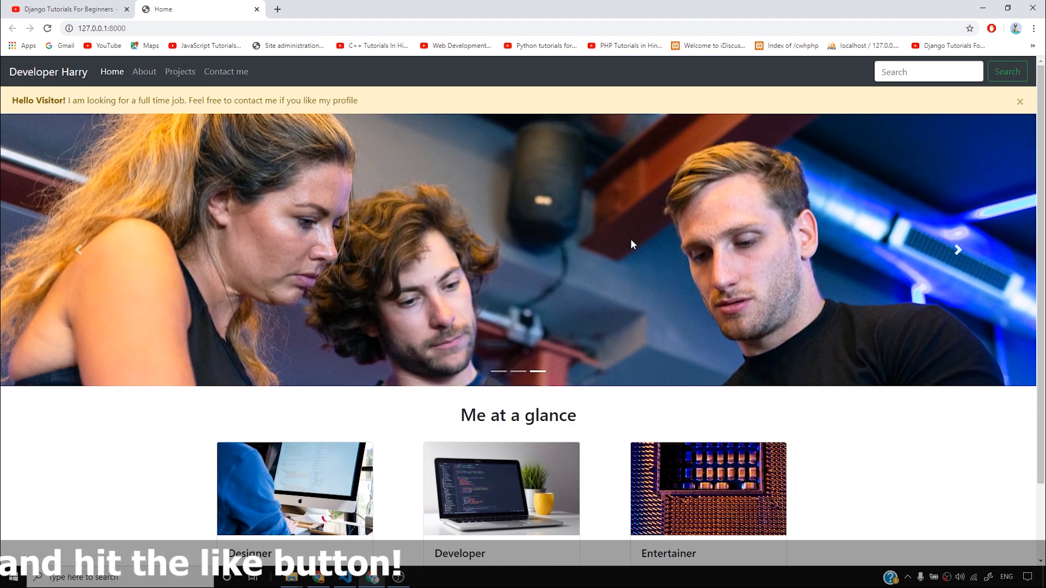
mouse_move(545, 221)
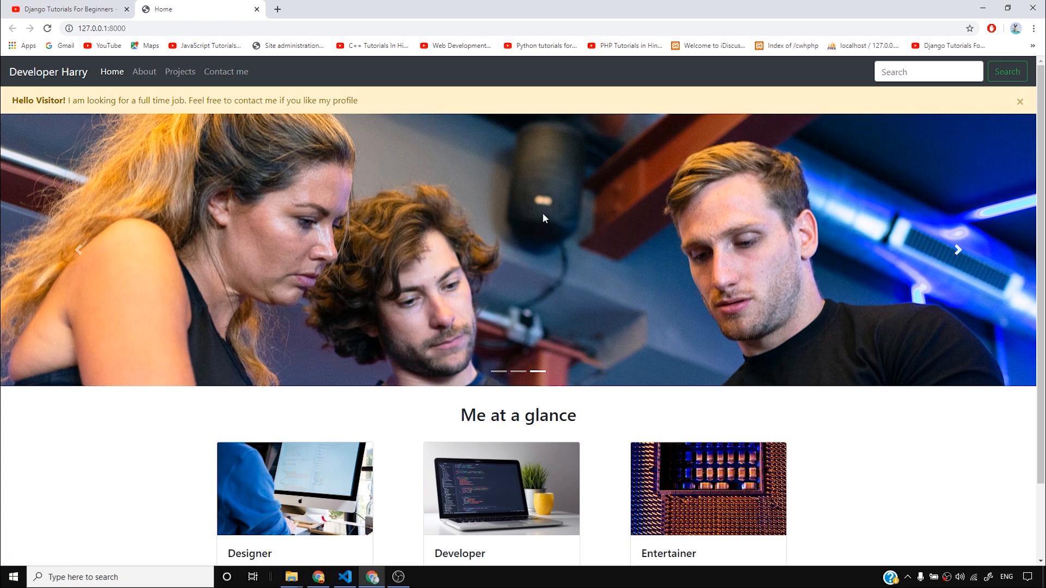
mouse_move(337, 242)
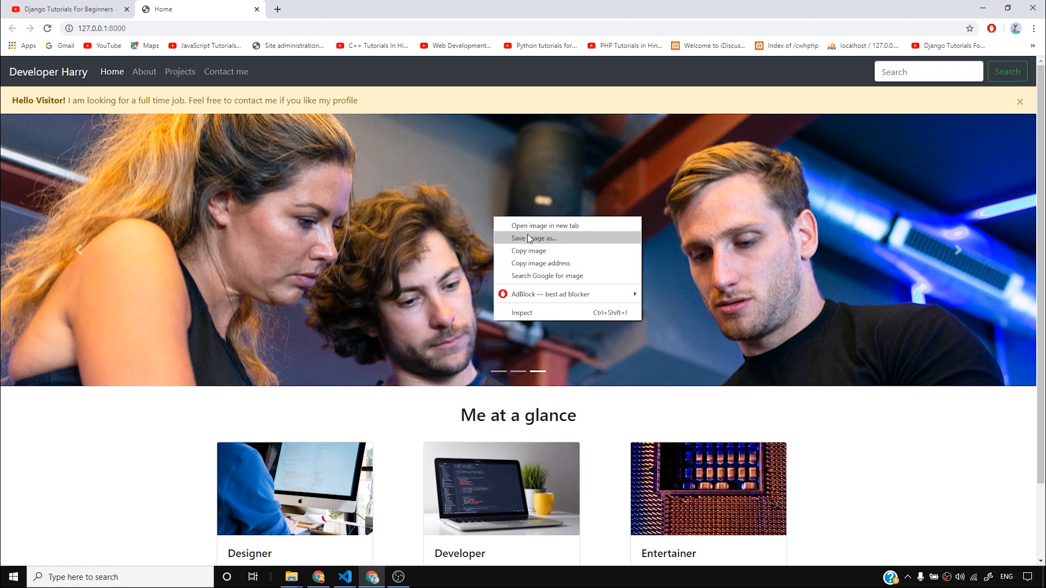
Create a static folder in portfolio and save the first carousel image there as slider1
click(540, 245)
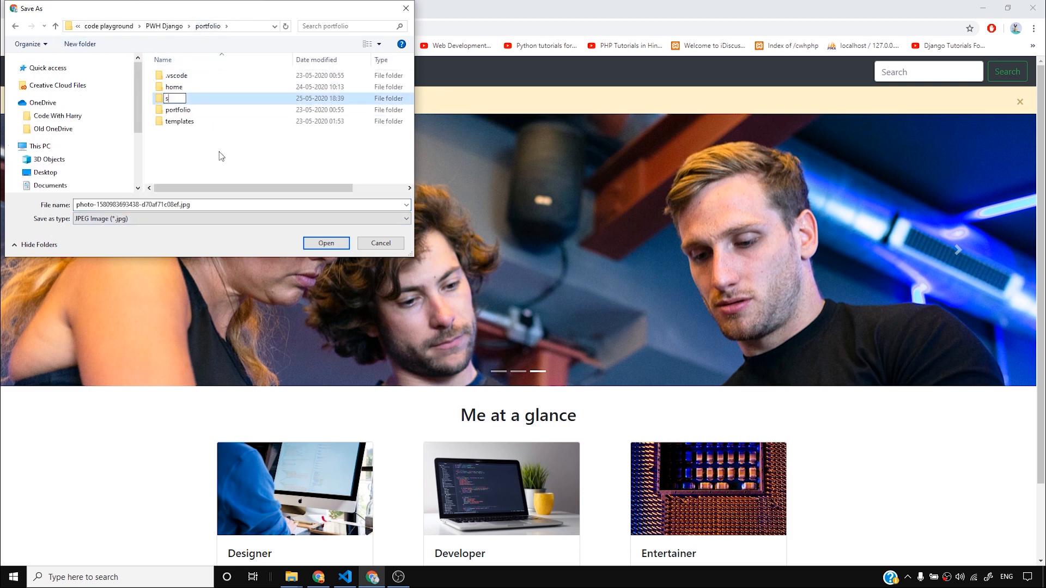
text(static)
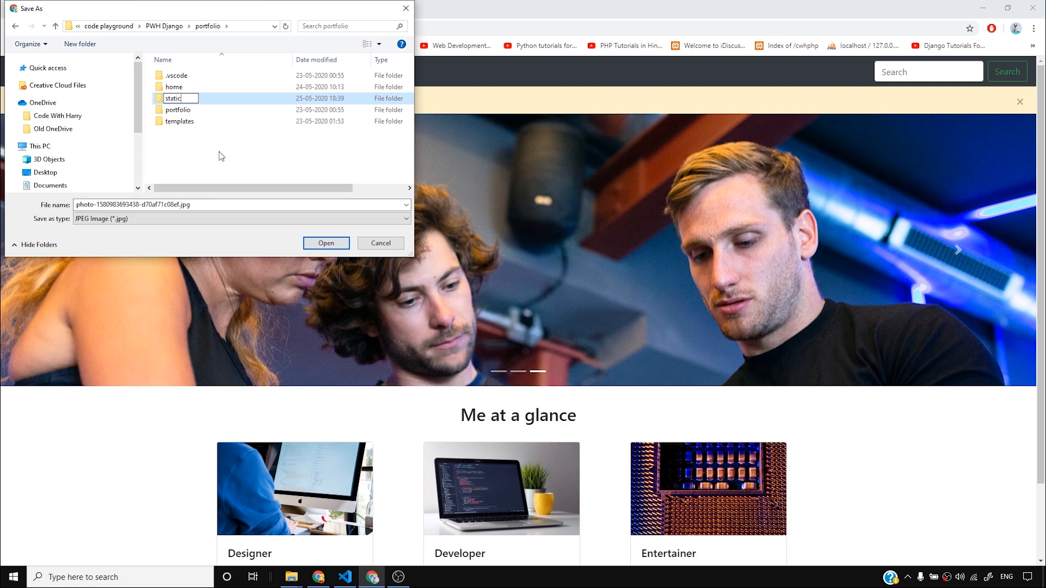
double_click(175, 98)
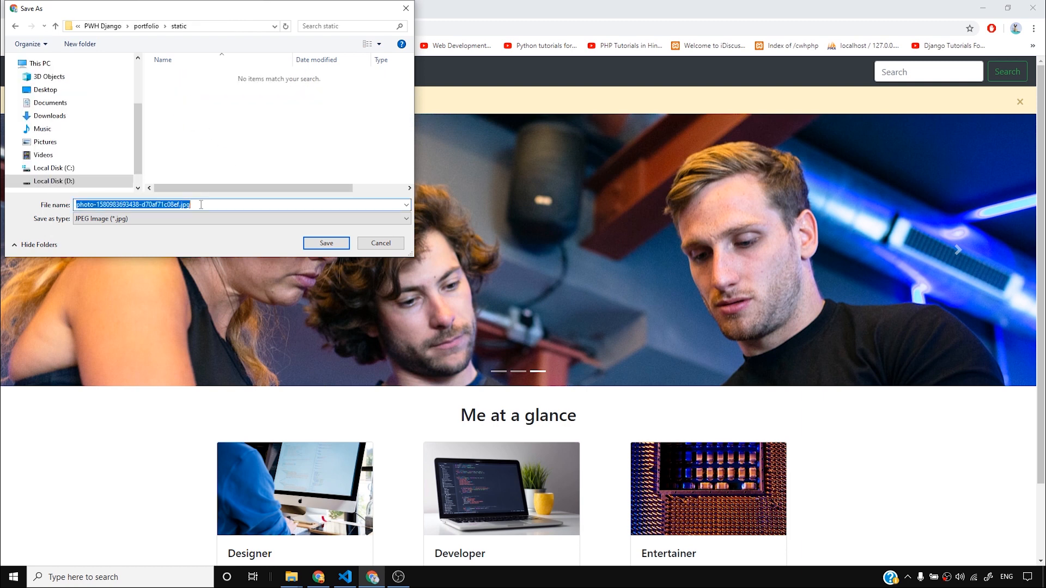
text(slider1)
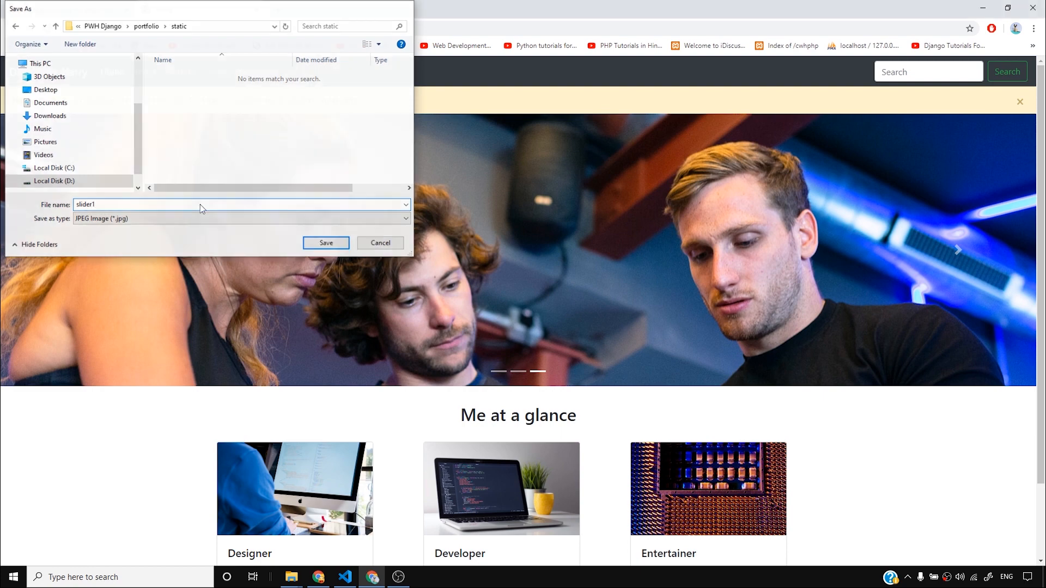
click(326, 243)
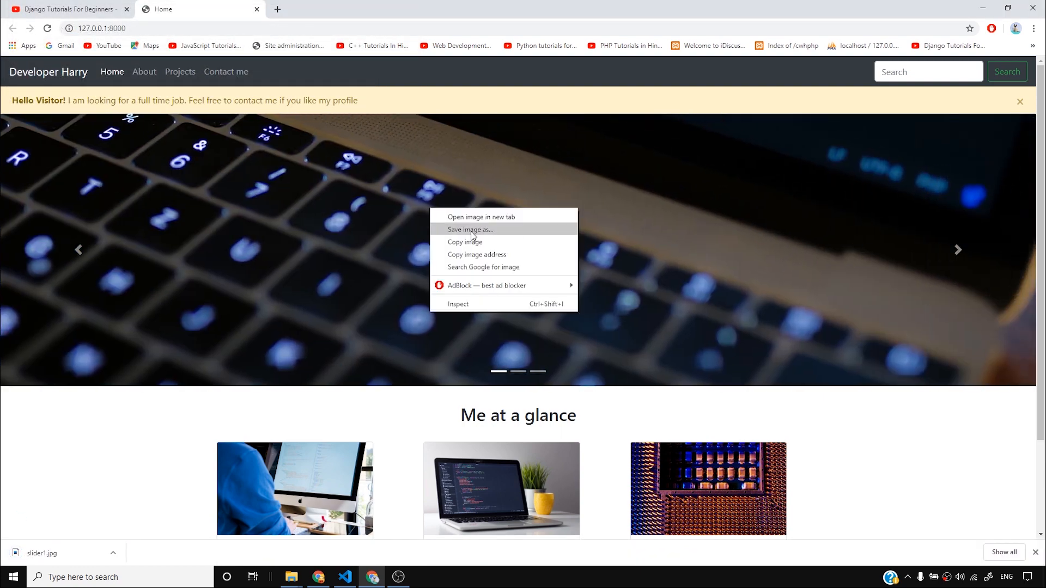
Save the second and third carousel images into static as slider2 and slider3
click(471, 230)
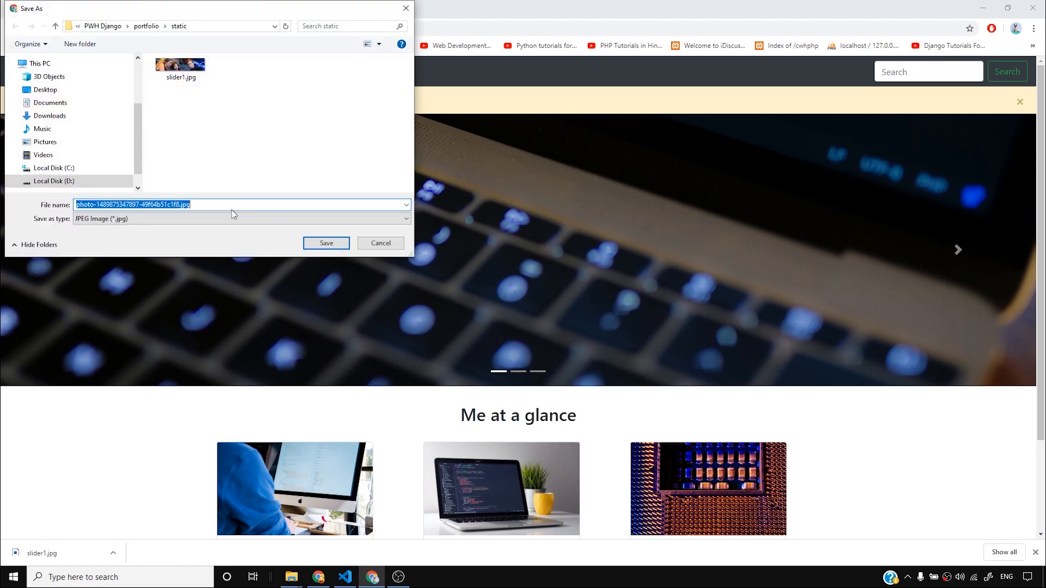
text(slider2.)
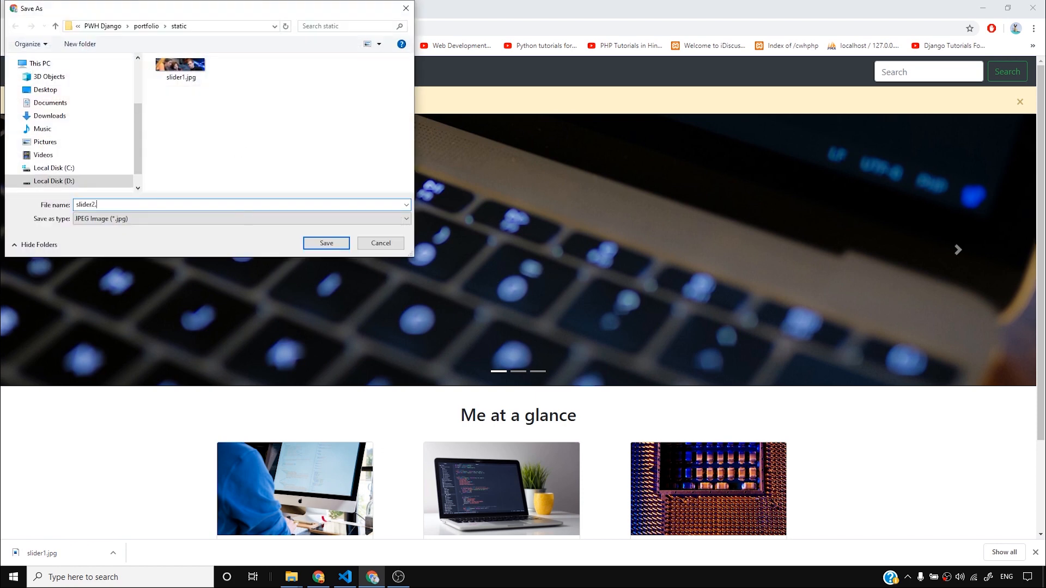
click(326, 243)
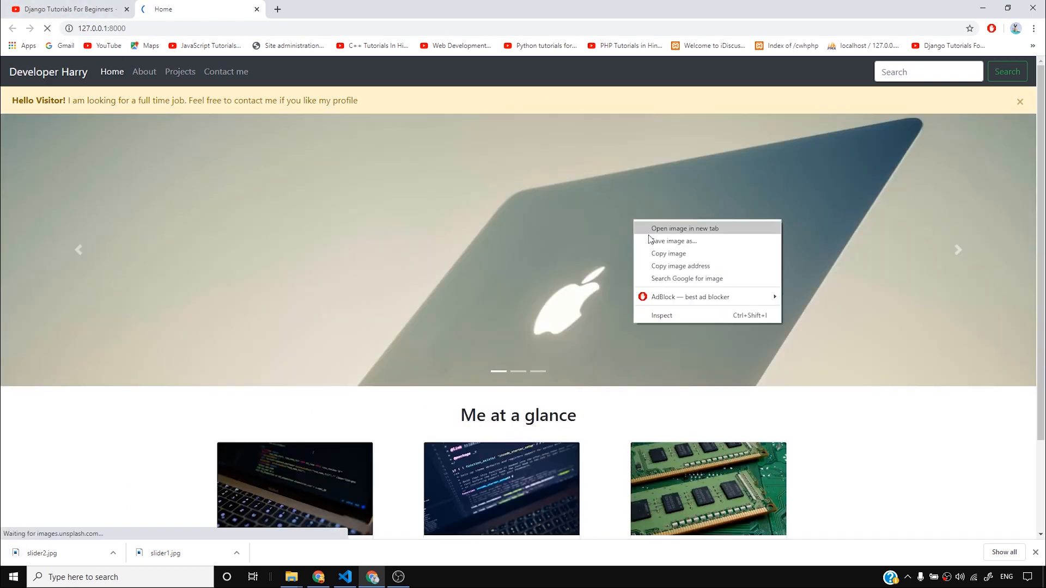
click(674, 241)
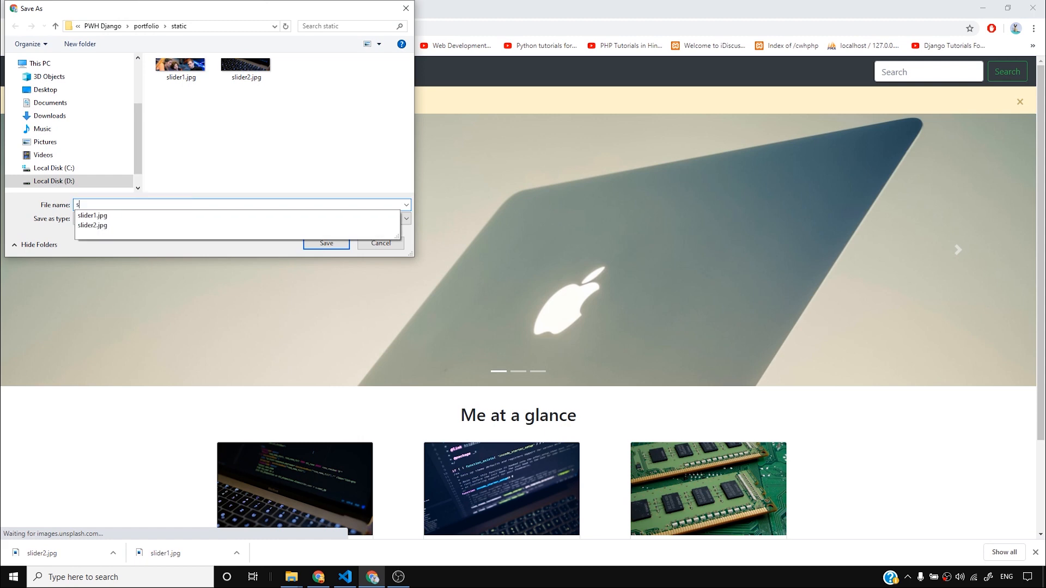
text(lider3.)
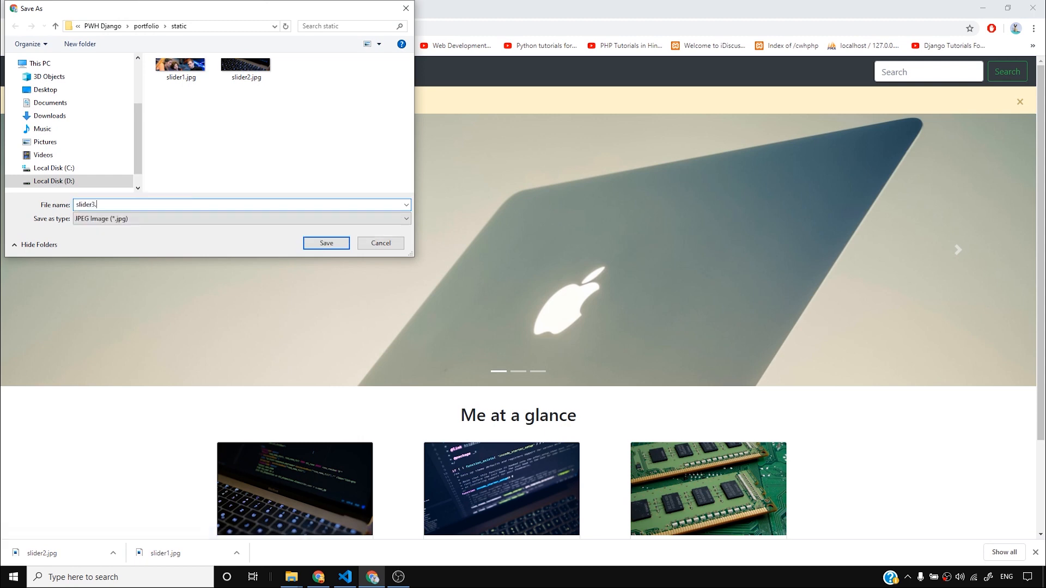
click(326, 243)
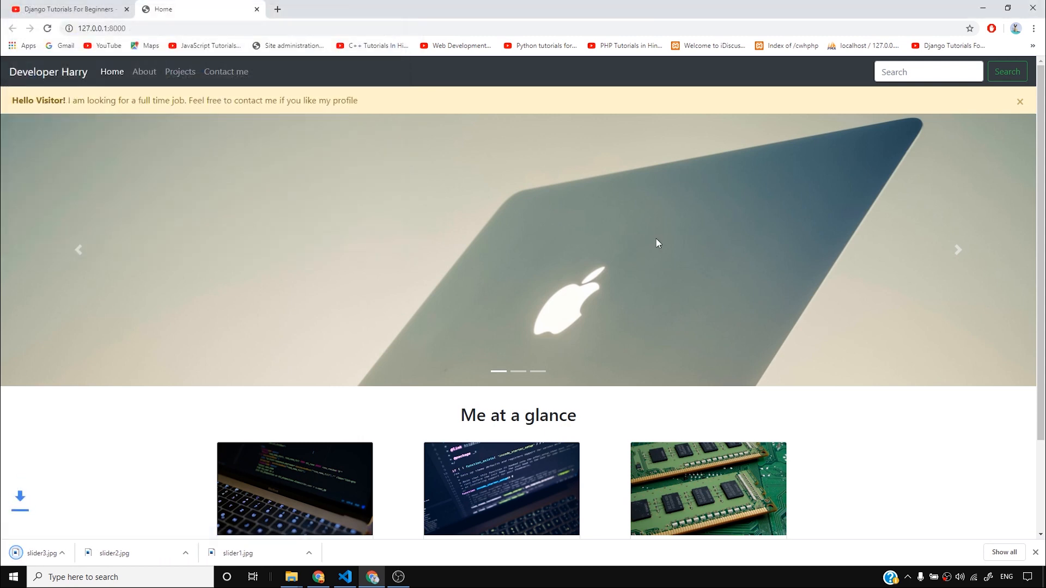
click(958, 250)
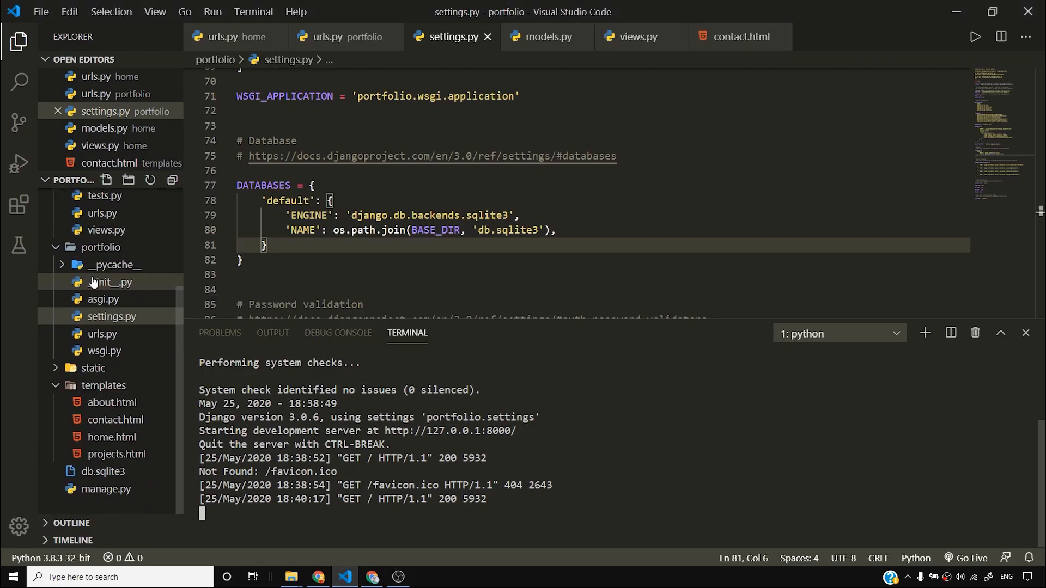
Confirm the static folder appears in the Explorer tree, then return to Chrome
click(92, 368)
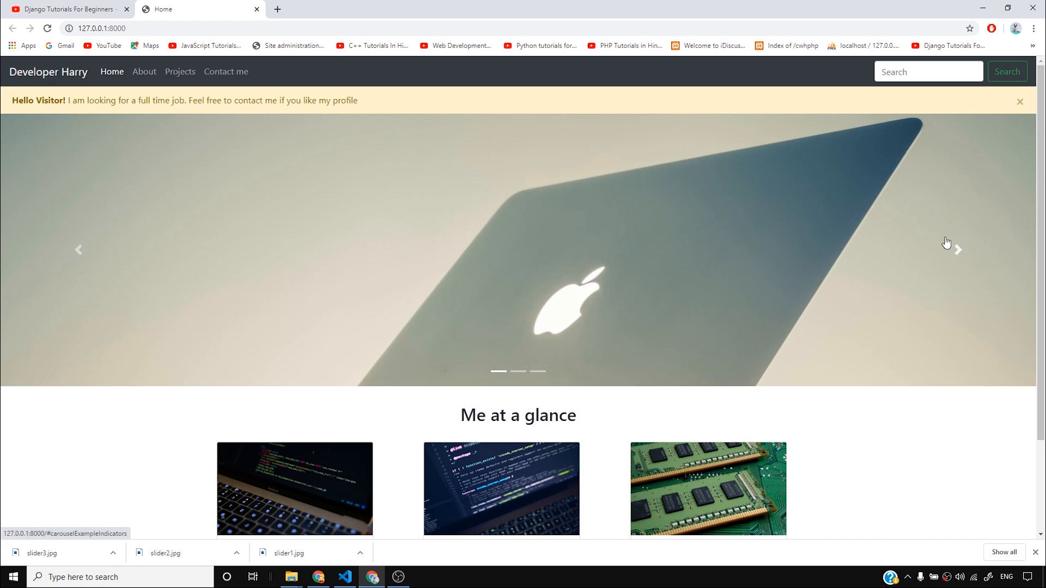
mouse_move(828, 265)
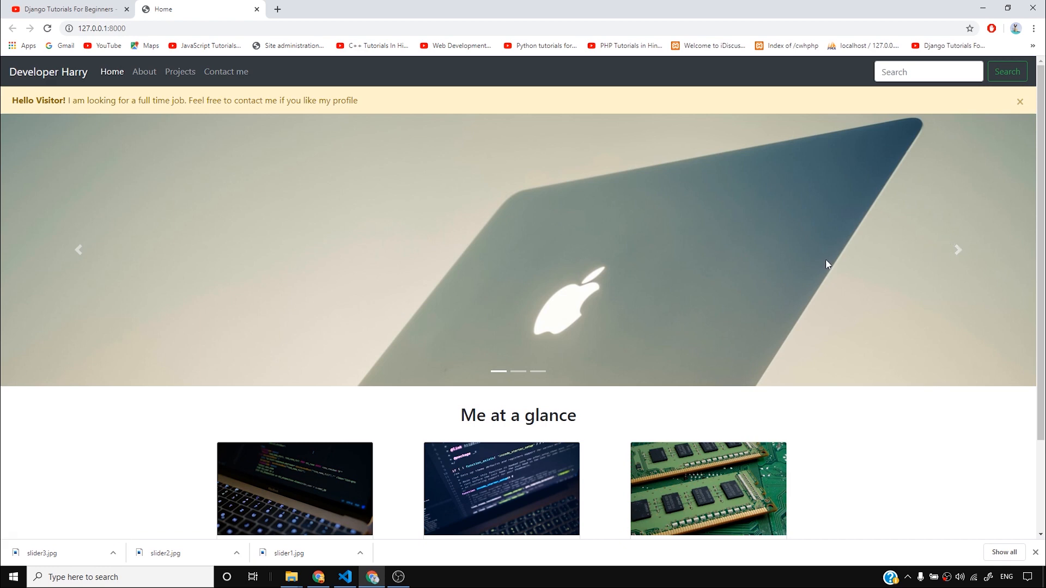
click(226, 71)
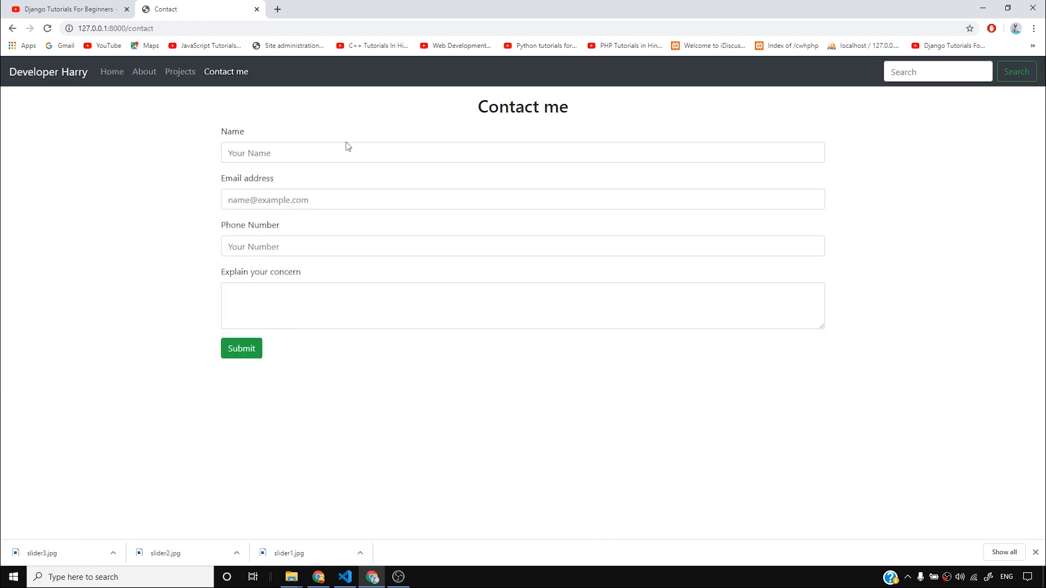
text(email@gmail.com)
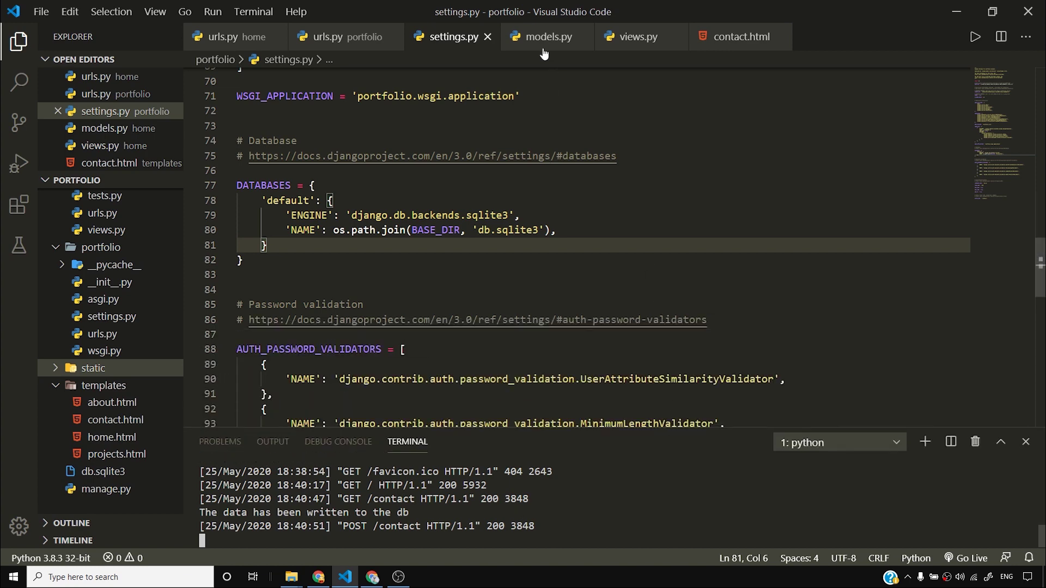
Open the home app's apps.py and admin.py, ending on models.py with the Contact model
click(545, 37)
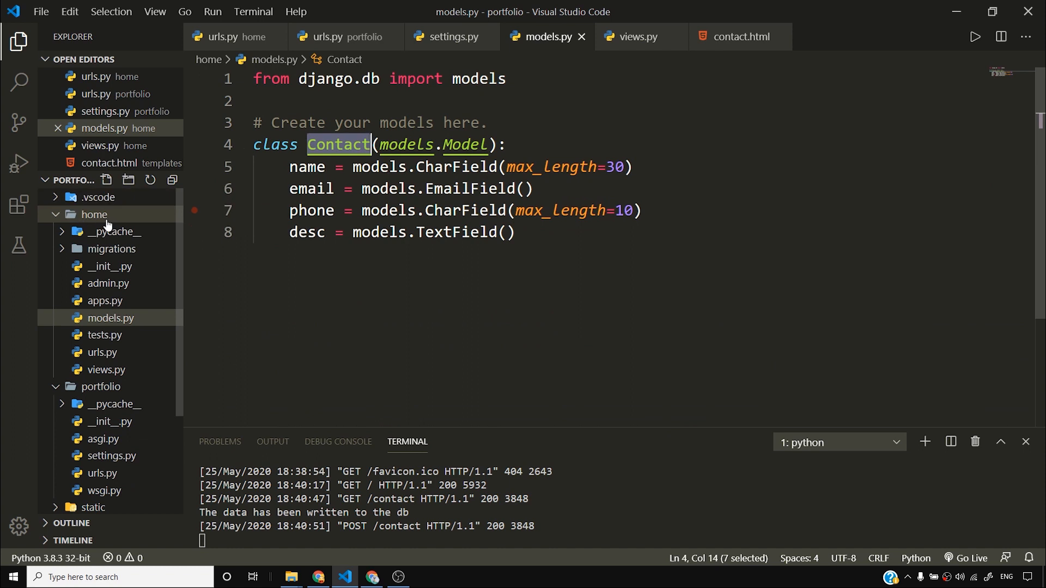
mouse_move(100, 283)
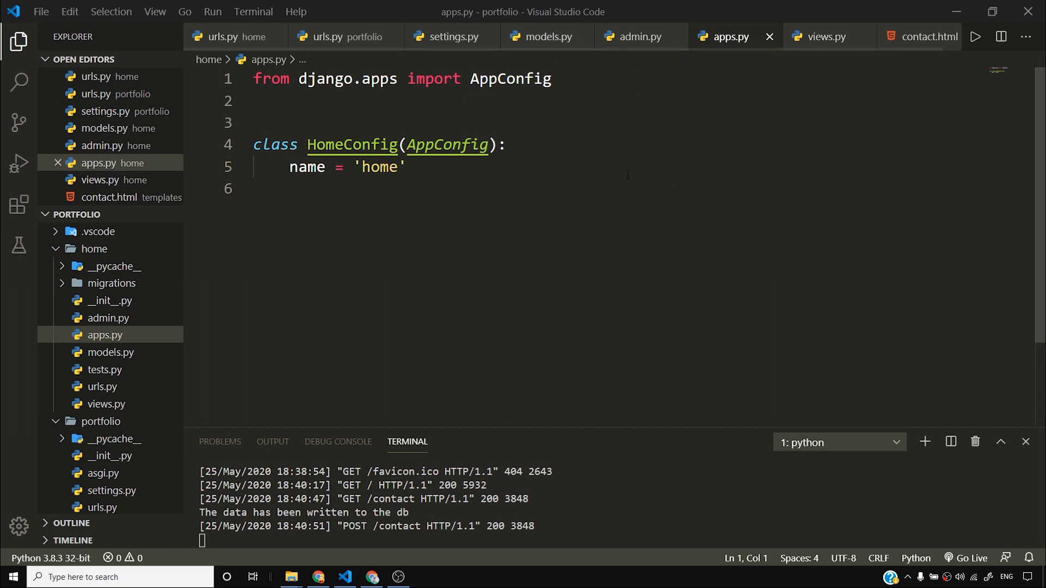
mouse_move(555, 49)
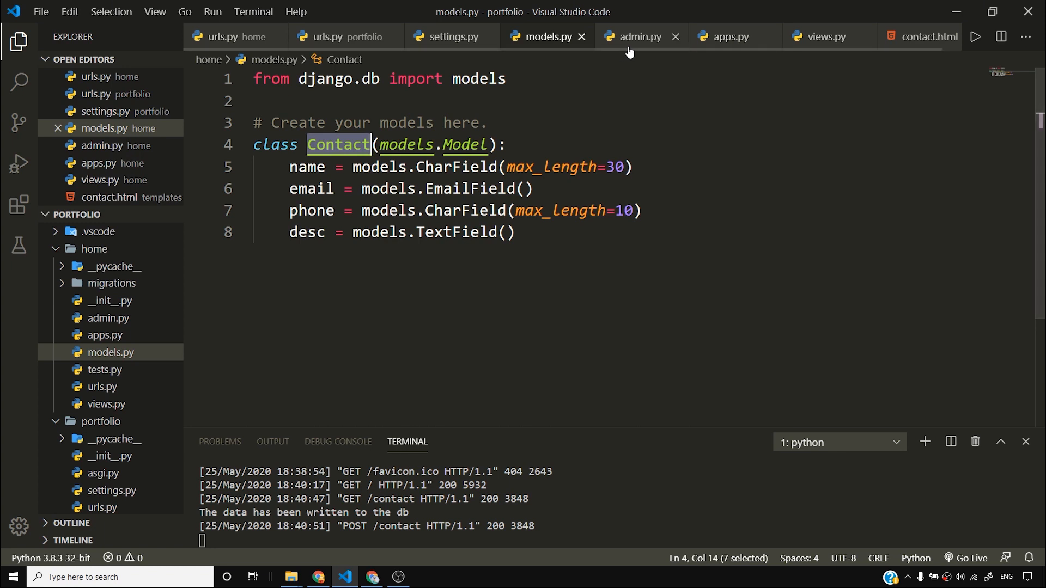
Add 'admin.site.register(Contact)' and 'from home.models import Contact' to admin.py and save
click(642, 36)
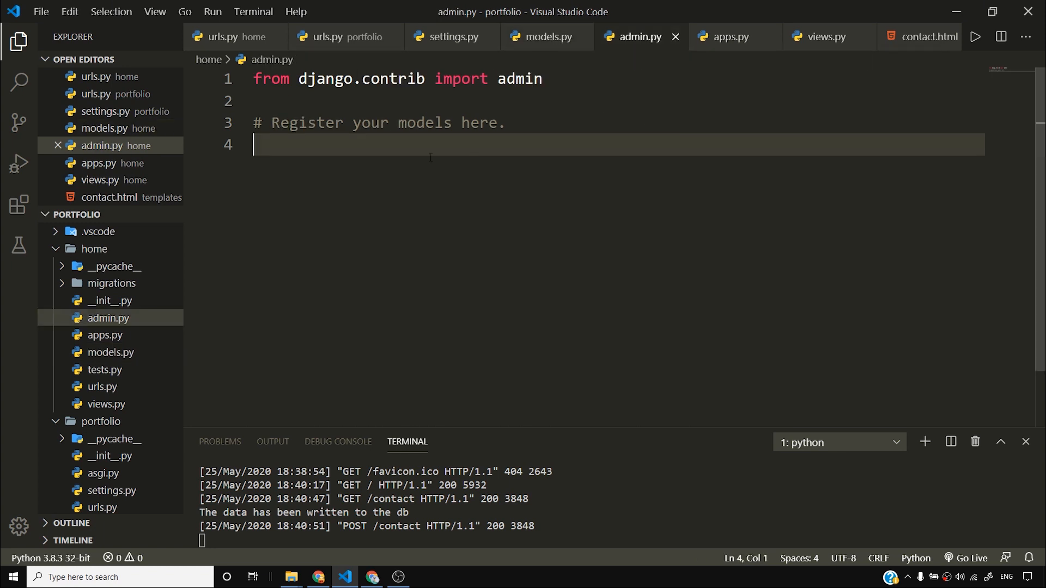
mouse_move(639, 49)
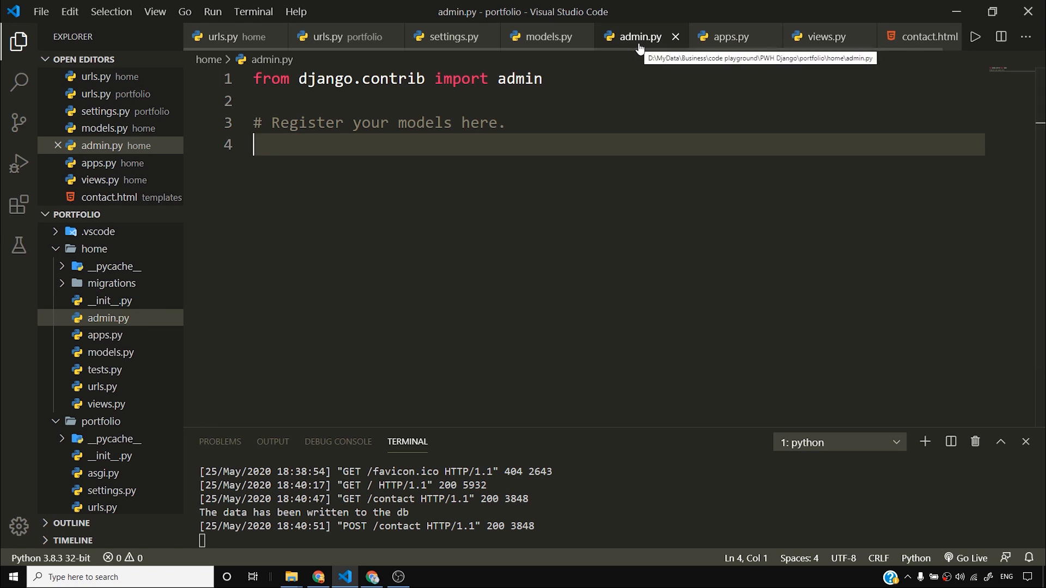
mouse_move(496, 140)
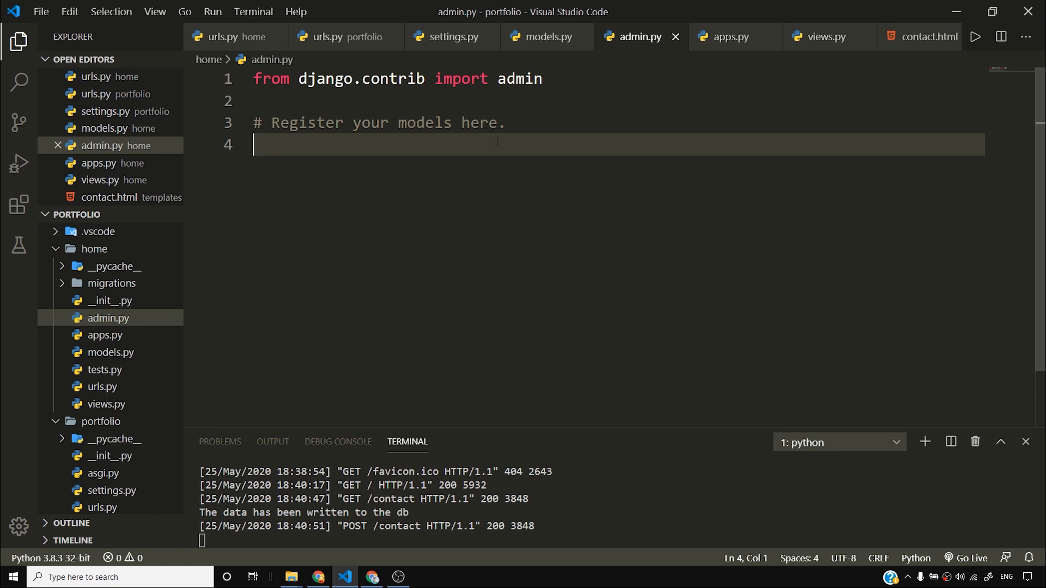
text(admin)
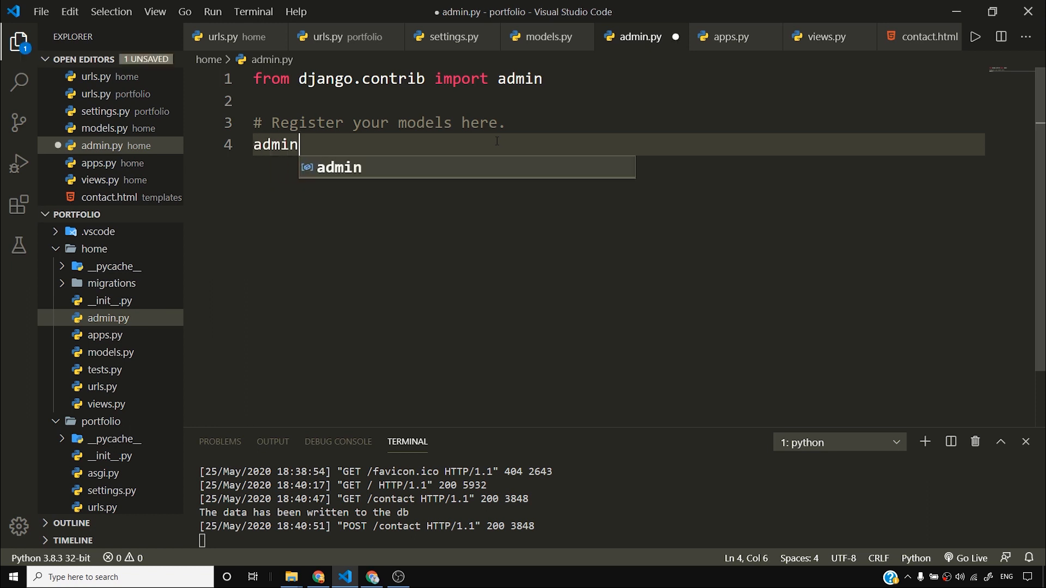
text(.site.register()
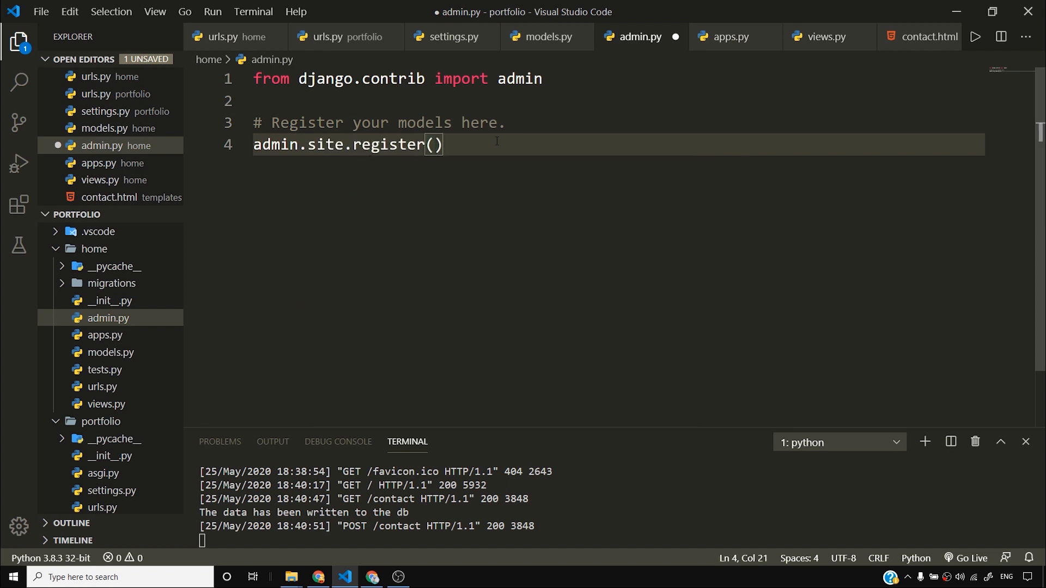
text(Con)
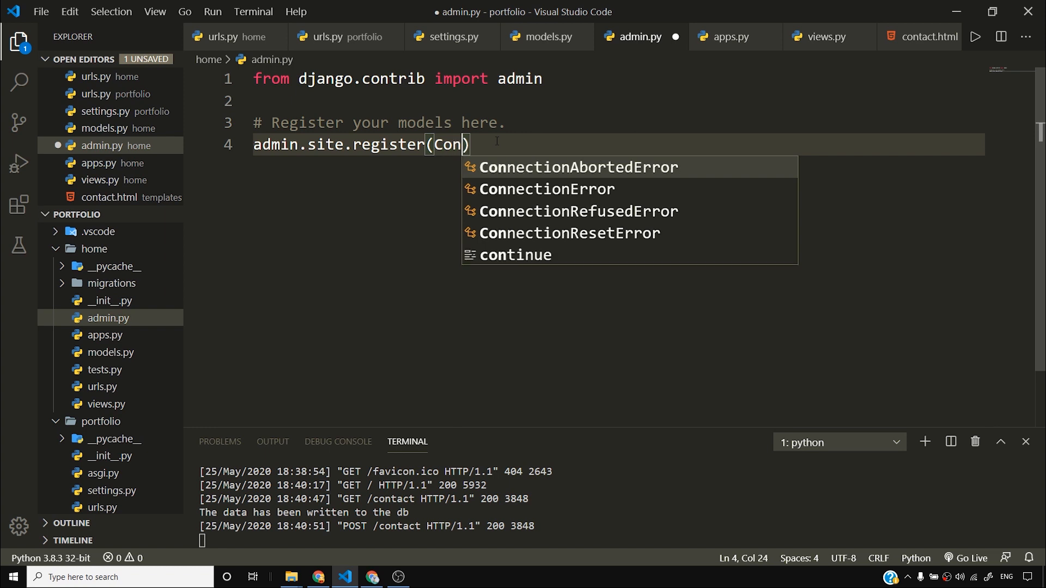
text(tact)
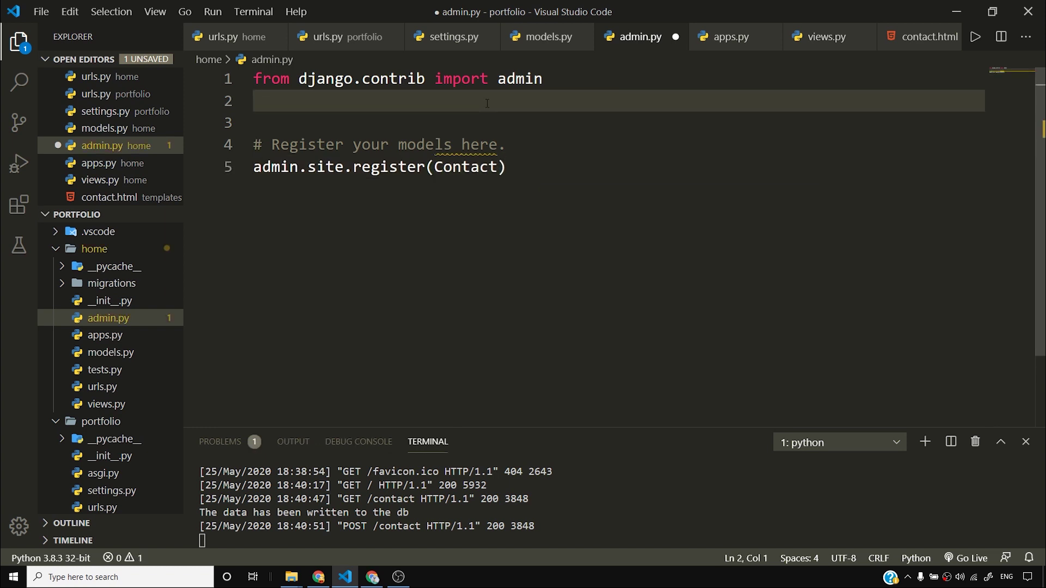
text(from home.mode)
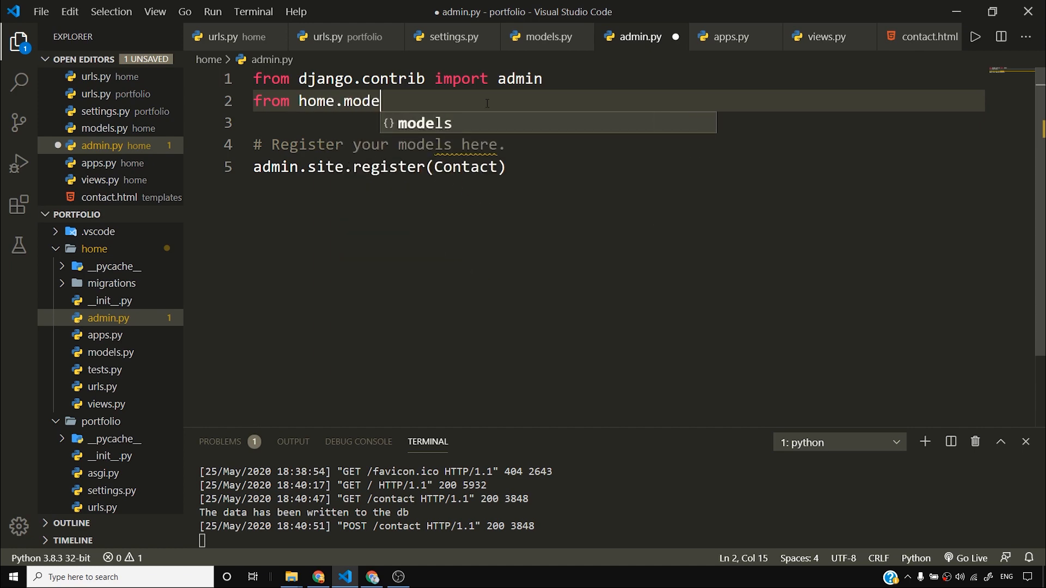
text(ls import Contact)
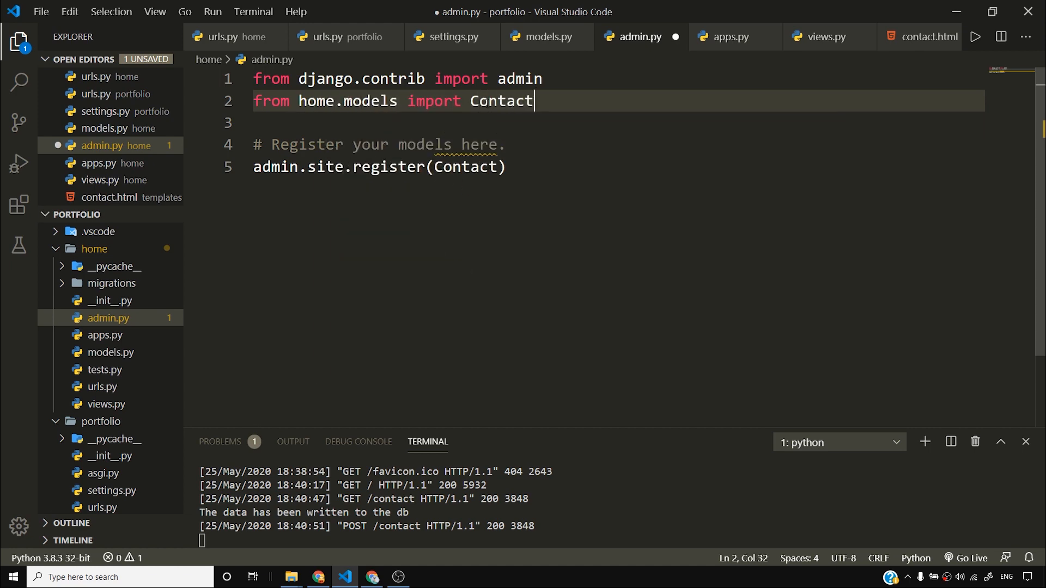
key(ctrl+s)
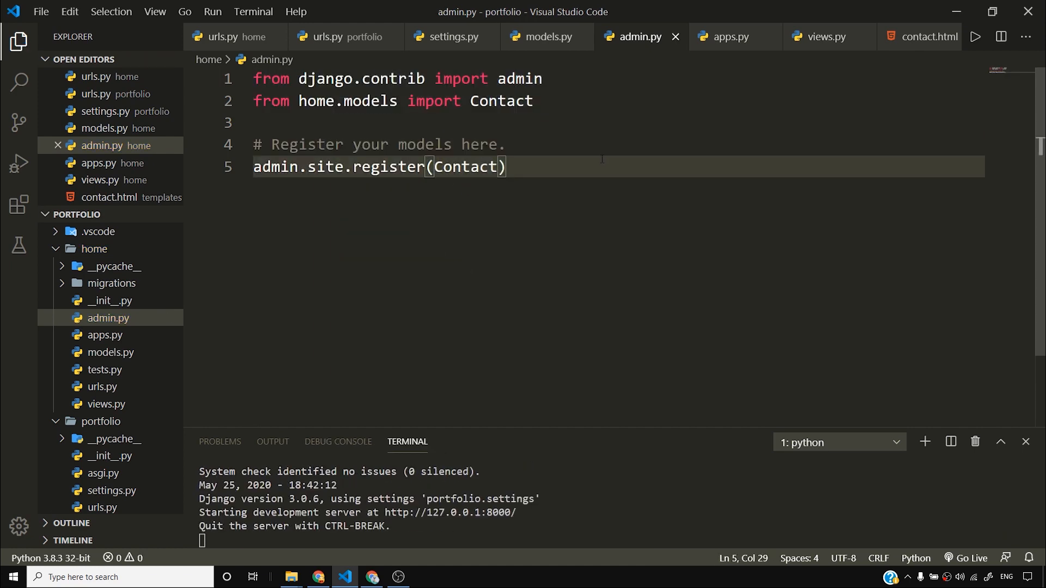
double_click(467, 167)
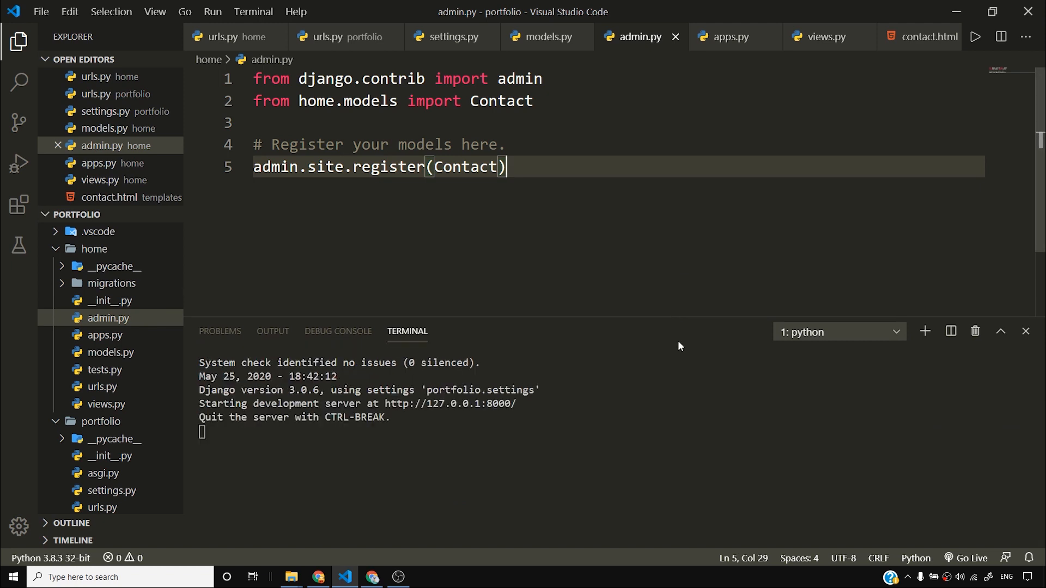
mouse_move(689, 397)
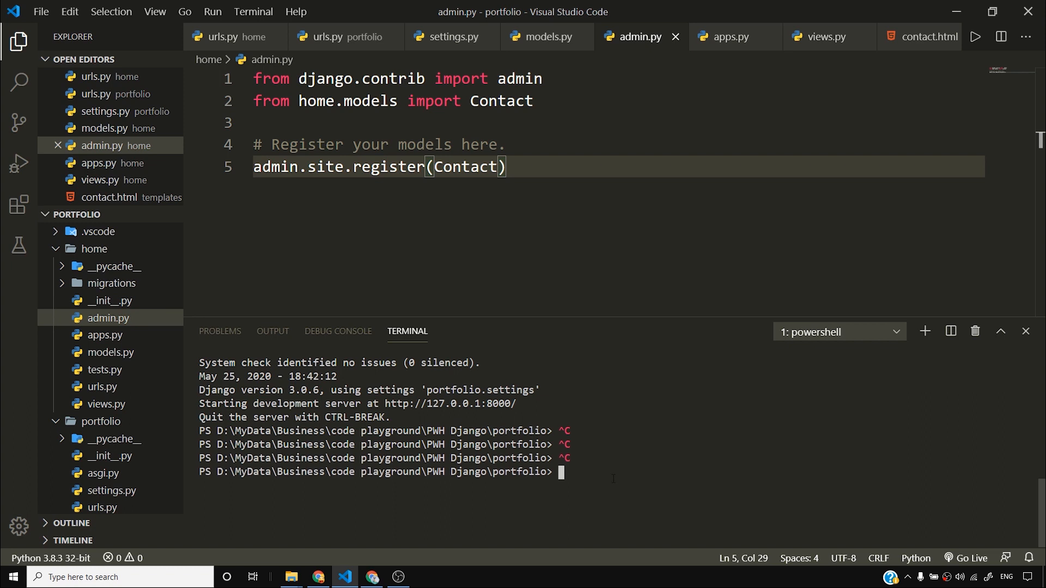
Create superuser admin with blank email, bypassing password validation, then type python manage.py runserver
text(python manage.p)
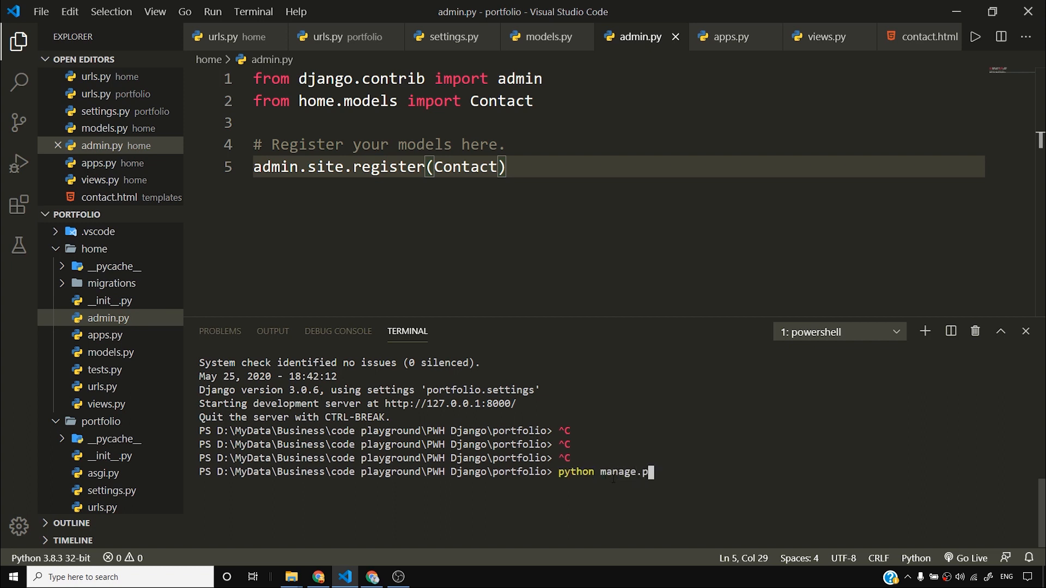
text(y createsuperu)
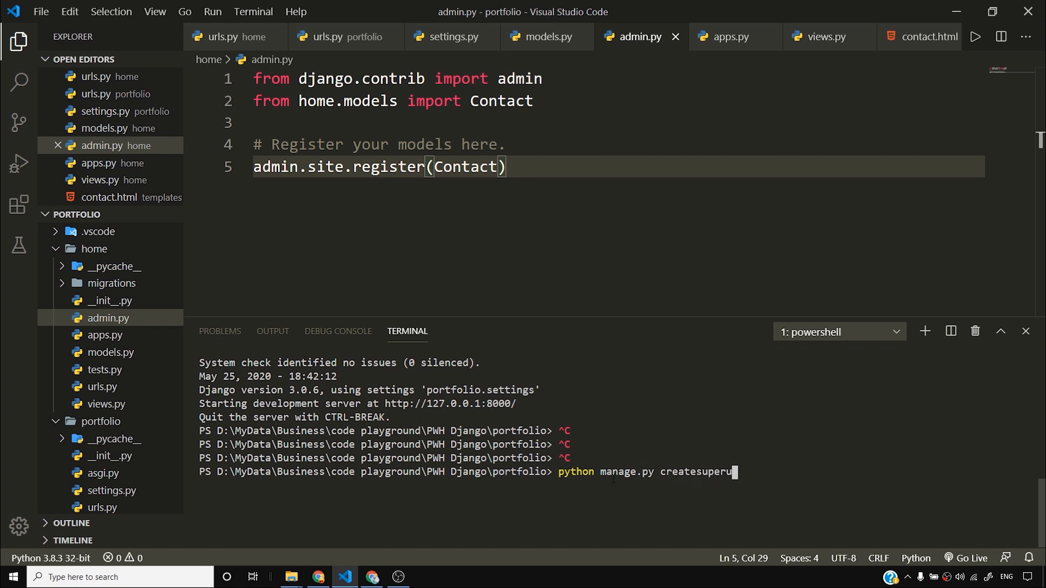
text(ser)
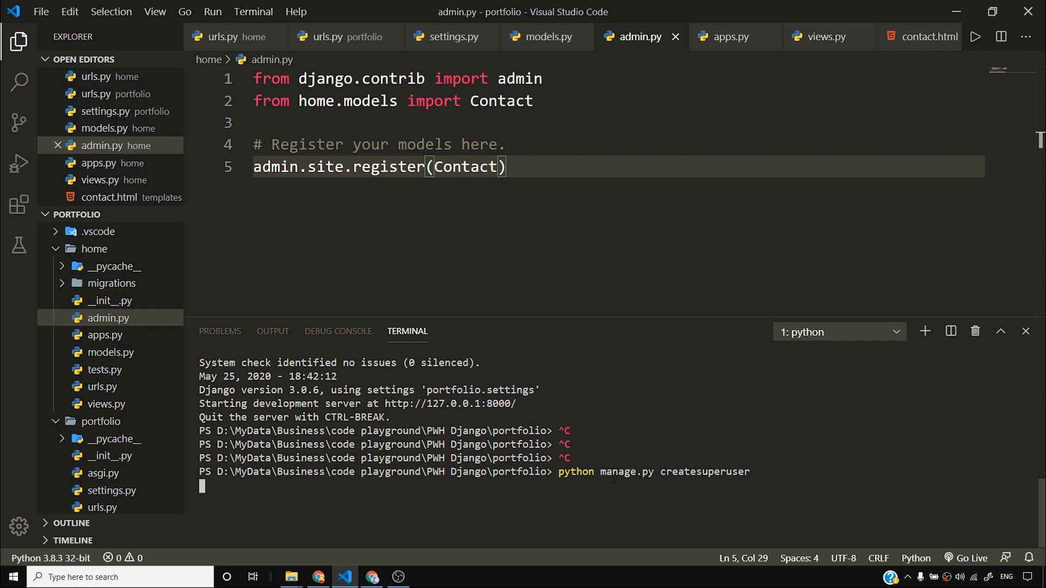
key(Enter)
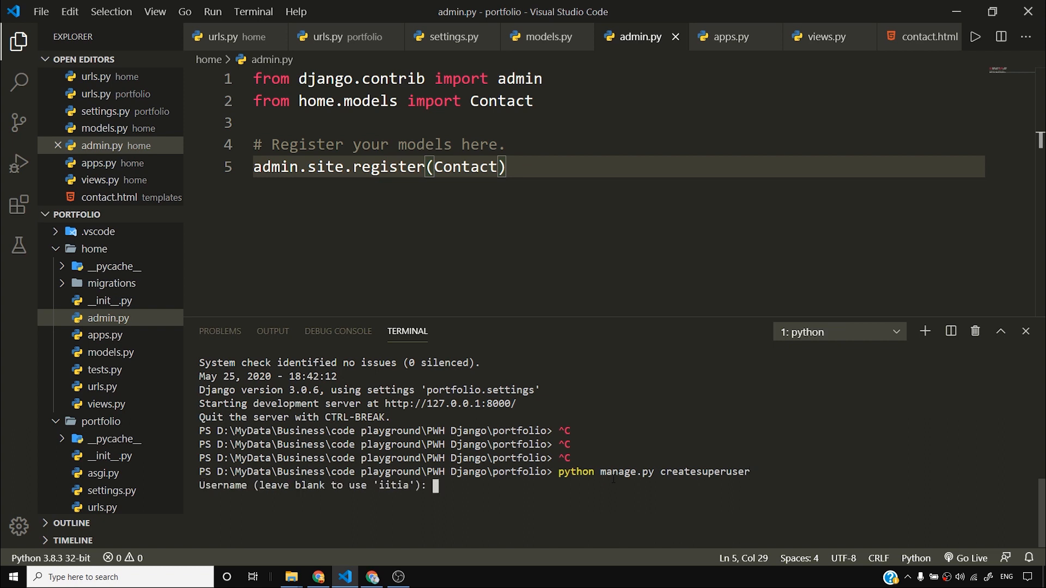
text(admin)
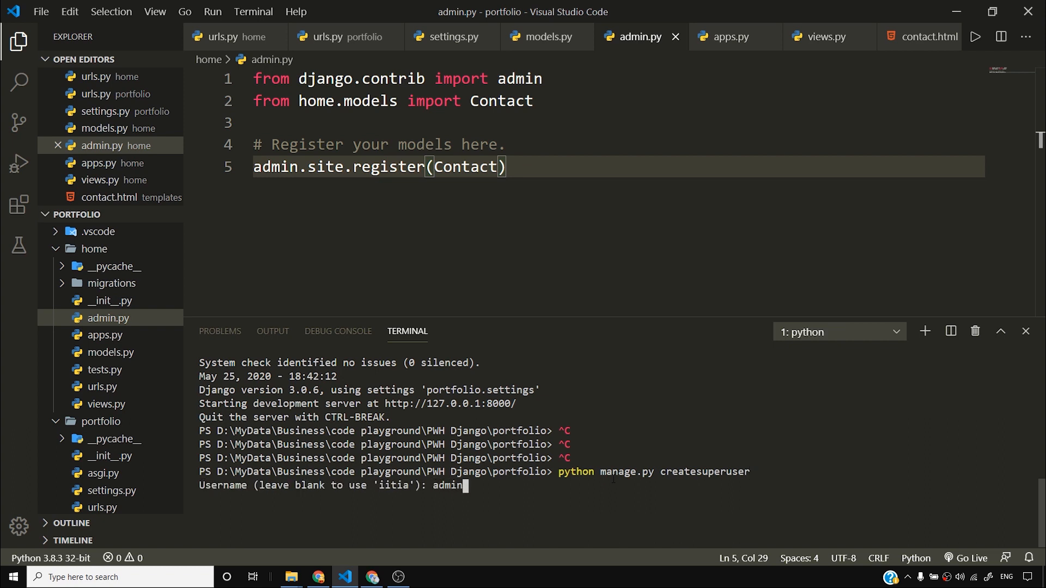
key(Enter)
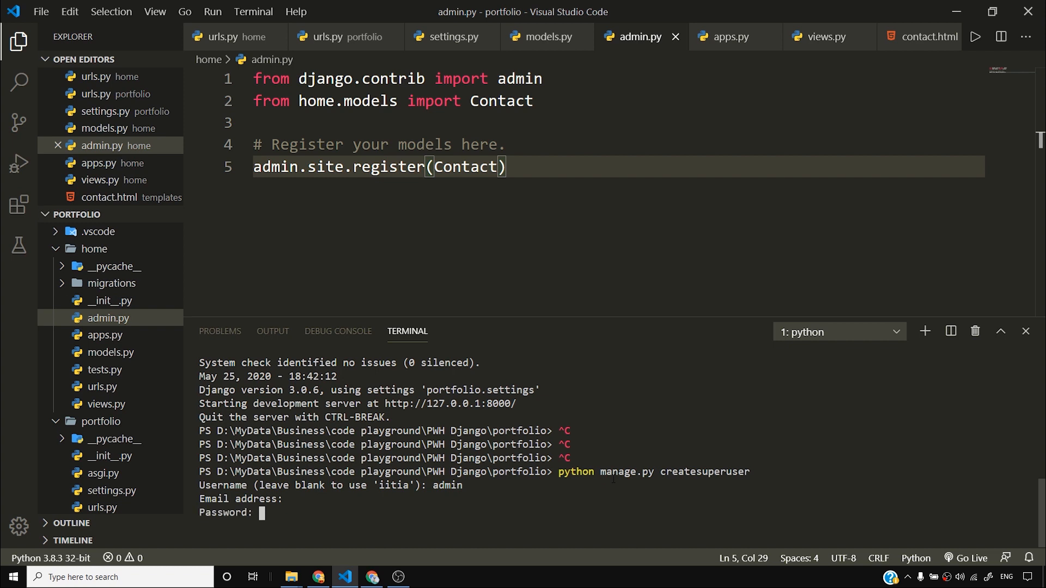
key(Enter)
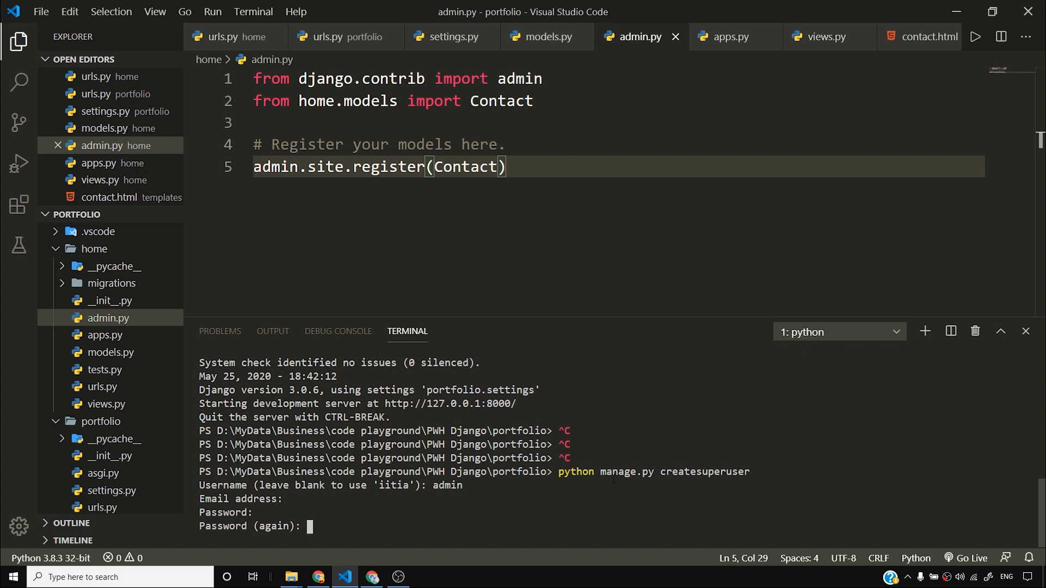
key(Enter)
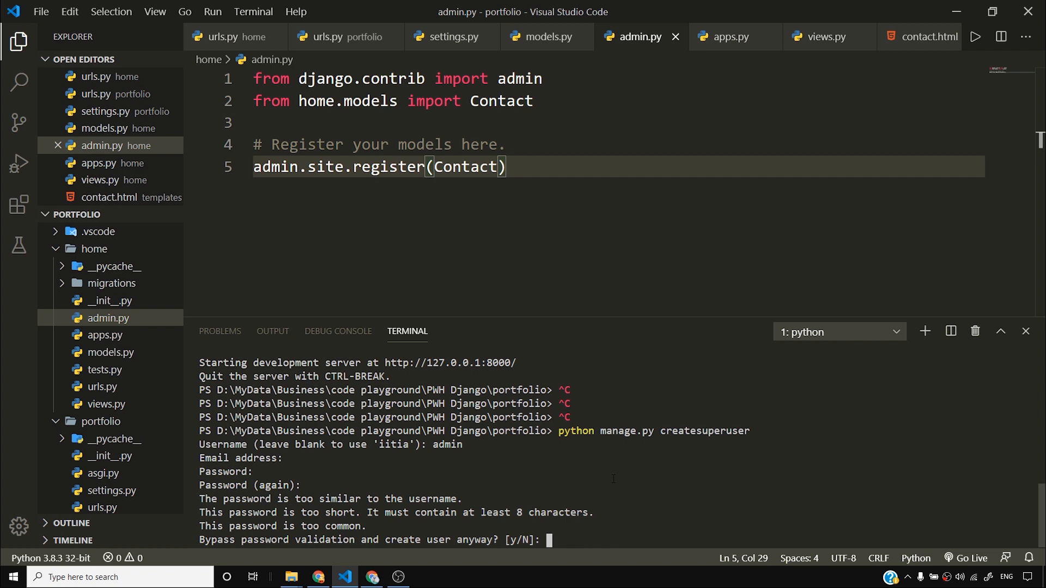
text(y)
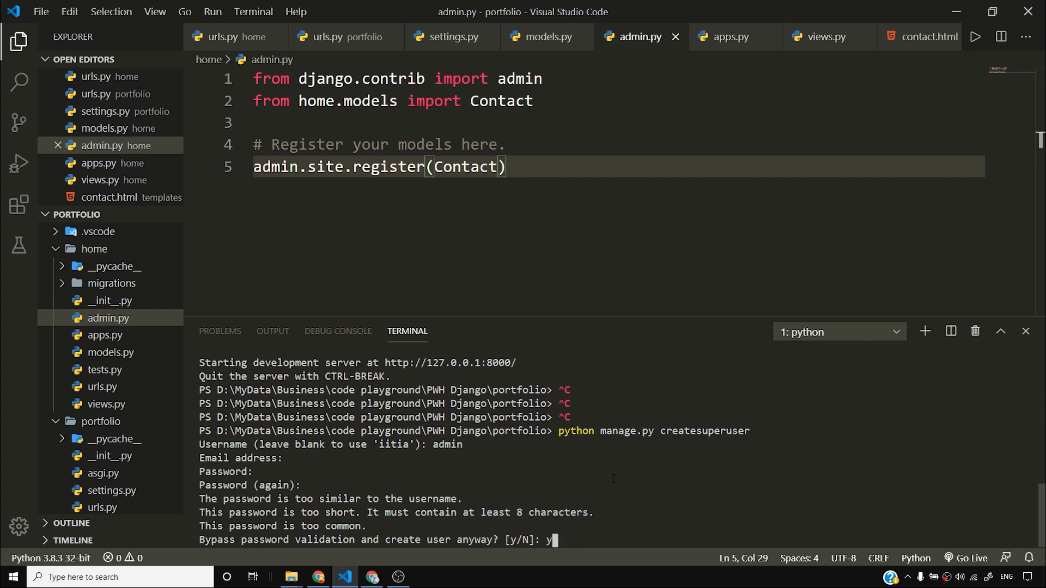
key(enter)
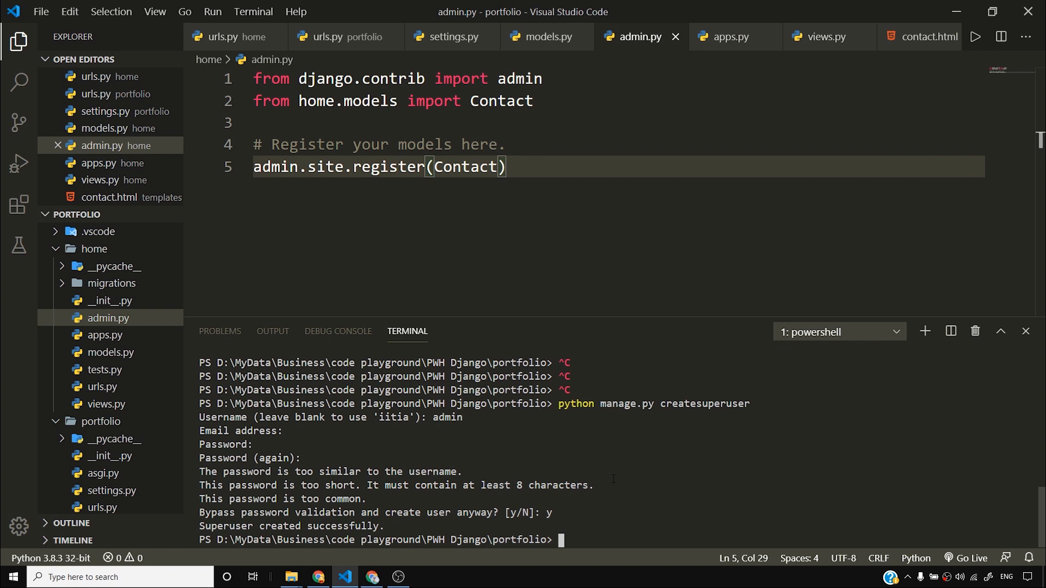
text(python manage.py runserver)
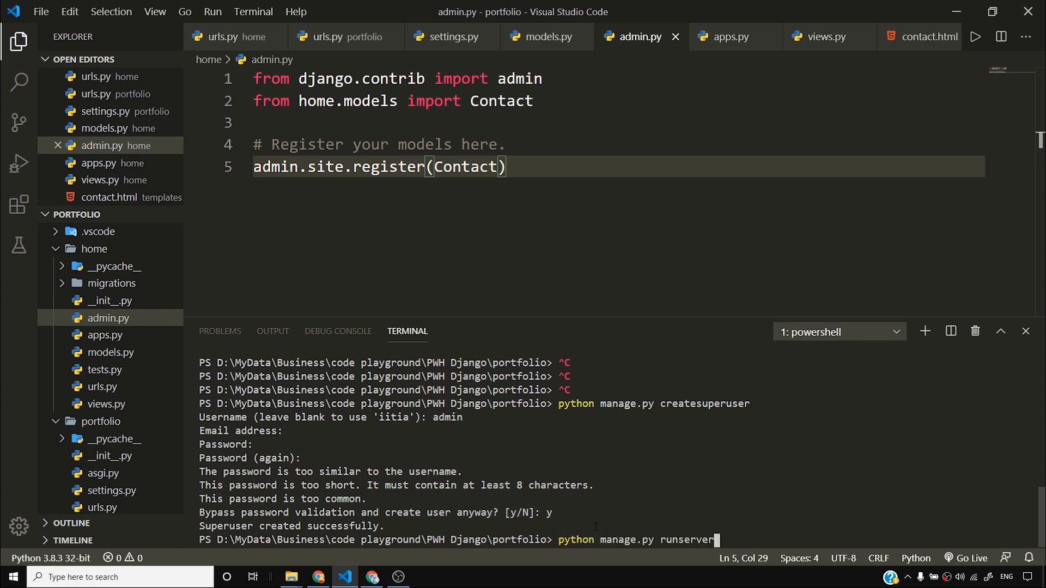
Relaunch the server and change Chrome's address from /contact to /admin/
text(nodemon .\index.js)
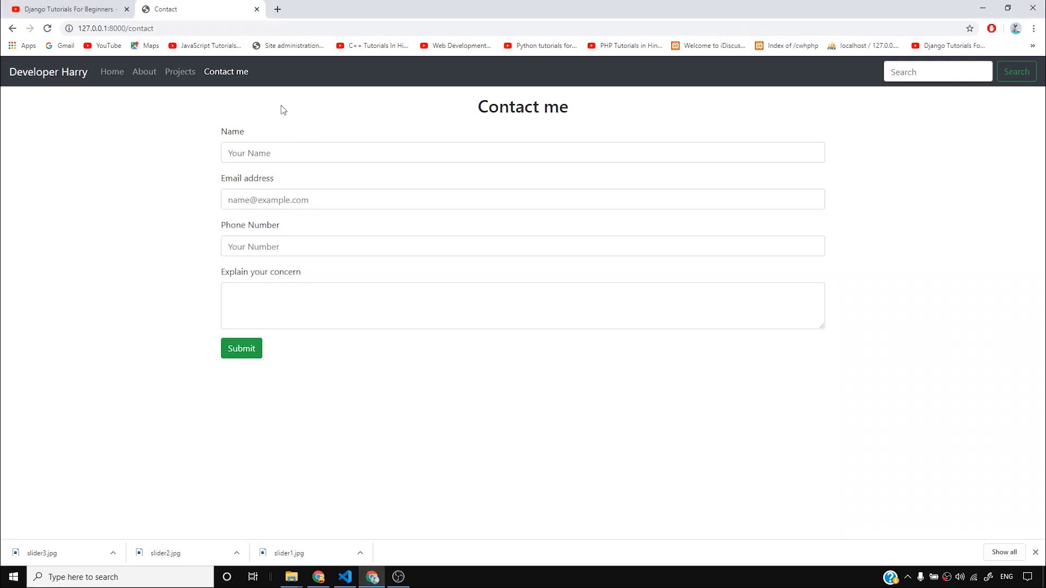
mouse_move(197, 28)
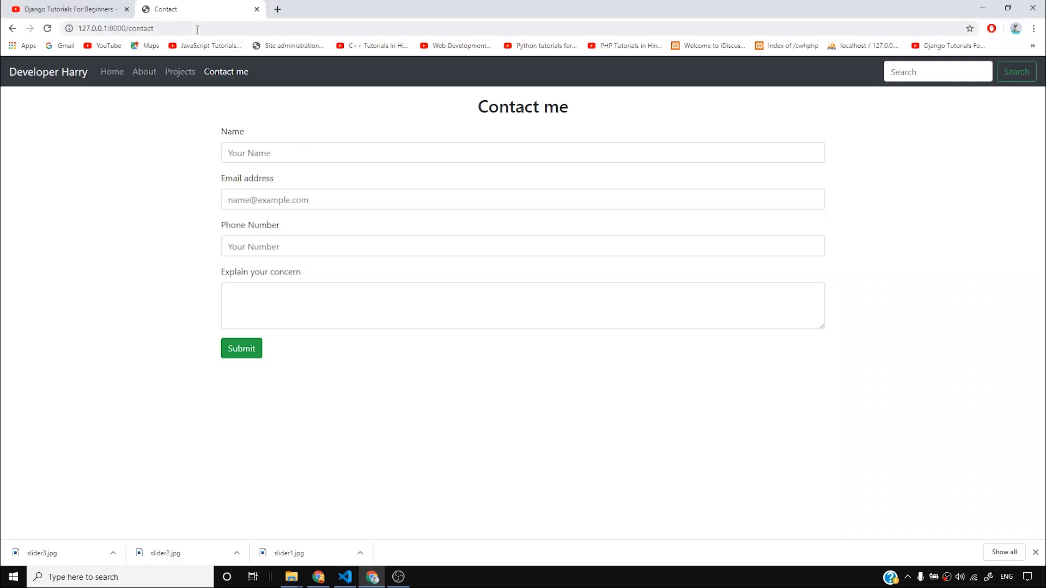
double_click(142, 29)
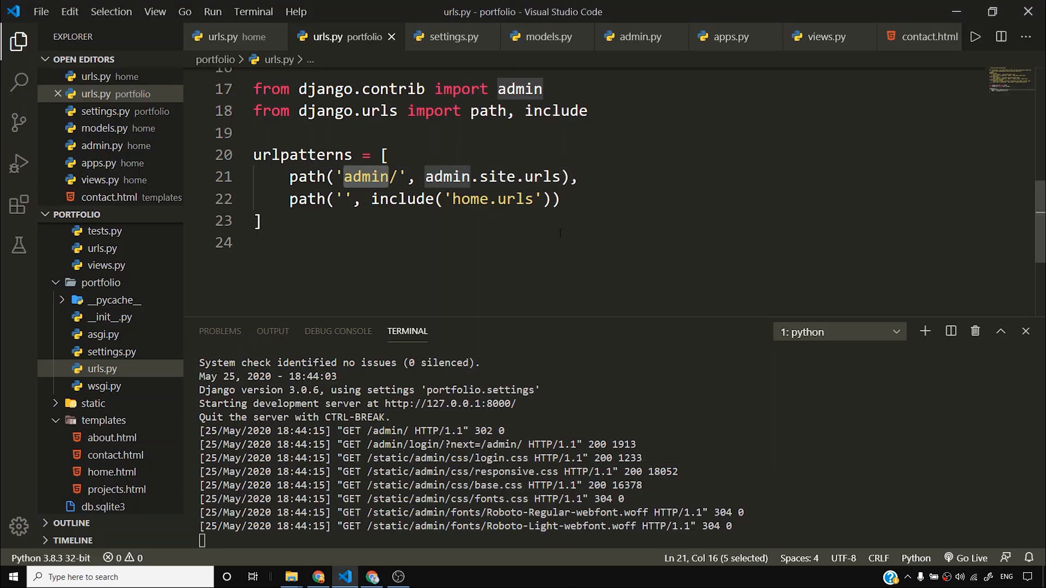
mouse_move(350, 45)
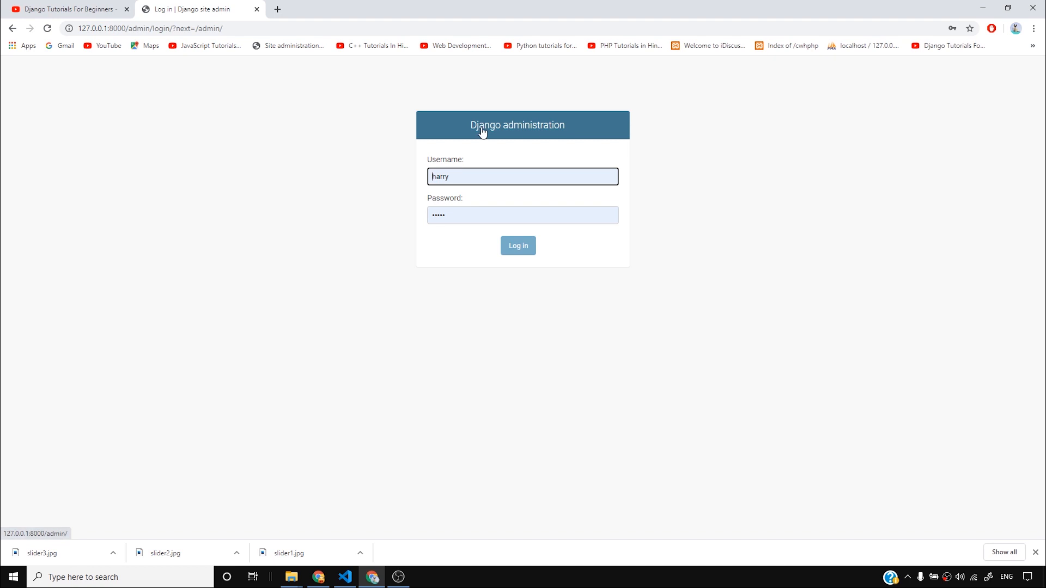
mouse_move(558, 143)
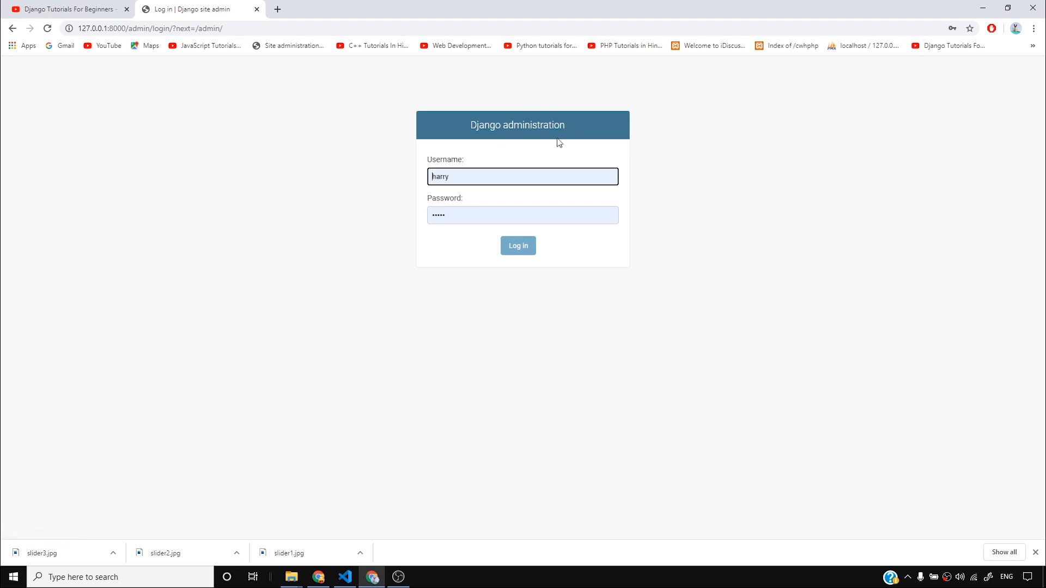
mouse_move(373, 316)
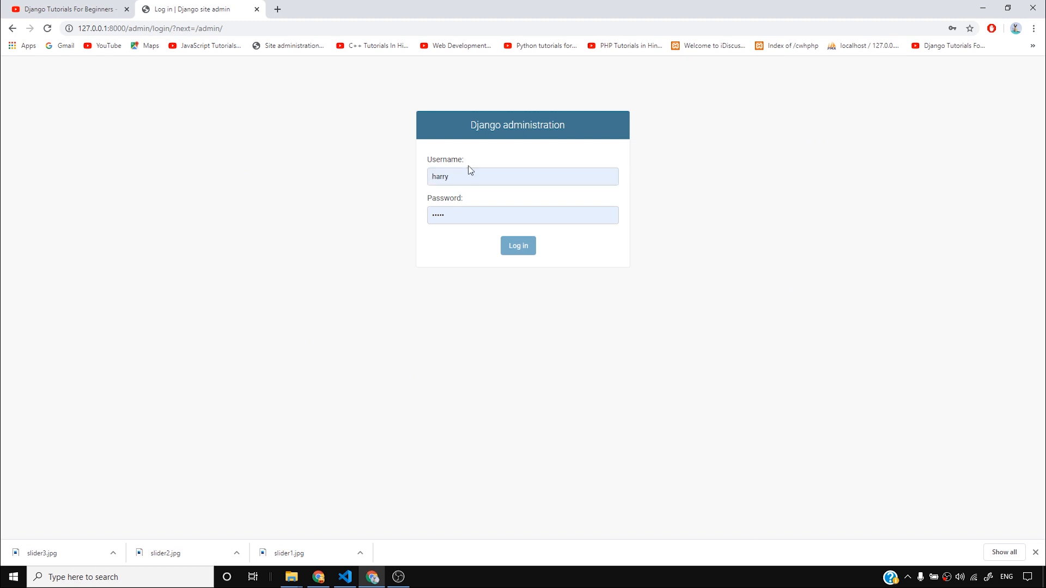
Log in as admin with the password and decline Chrome's offer to save it
text(admin)
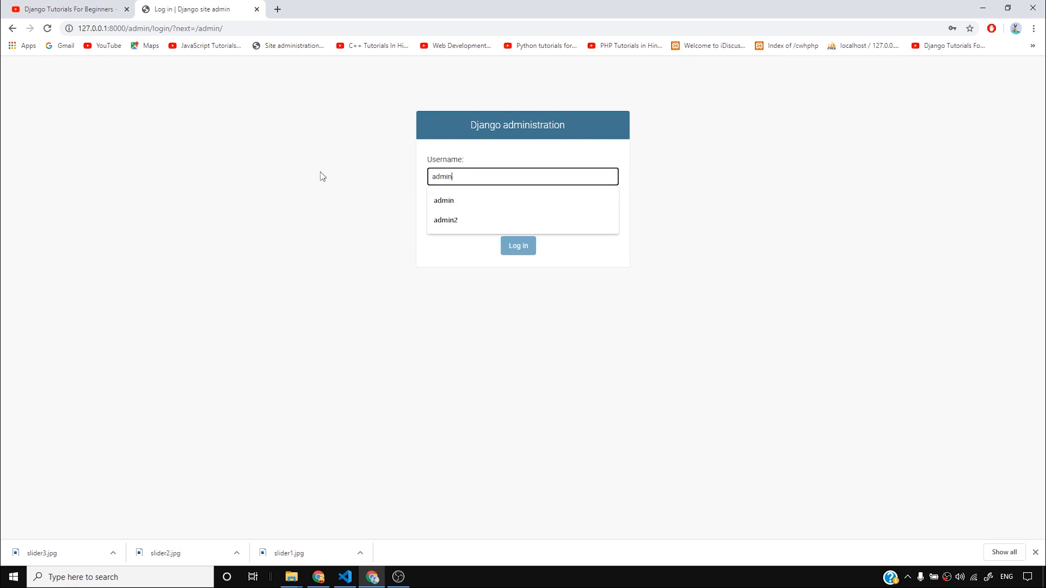
text(••••)
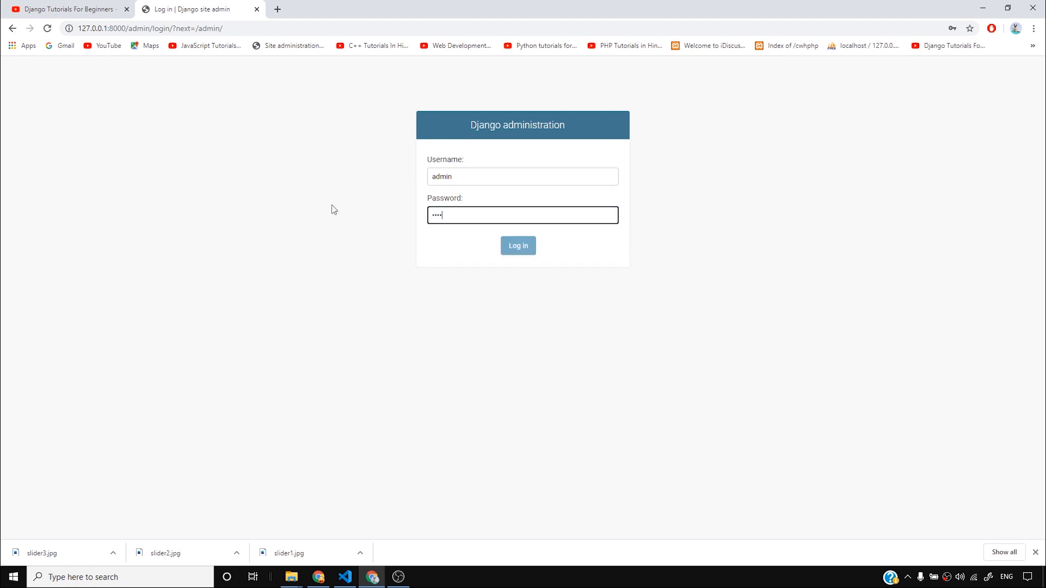
click(518, 246)
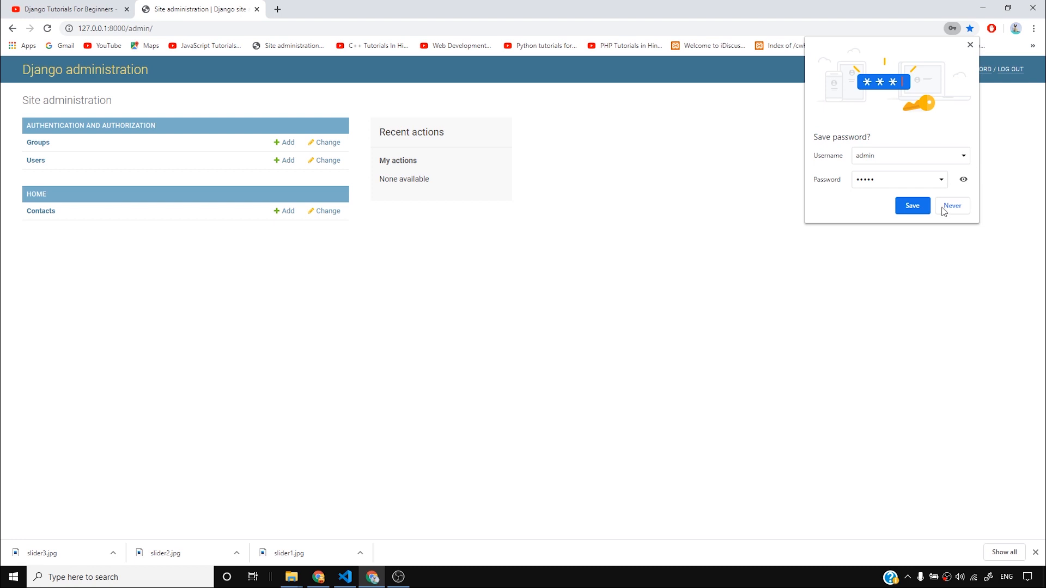
click(952, 206)
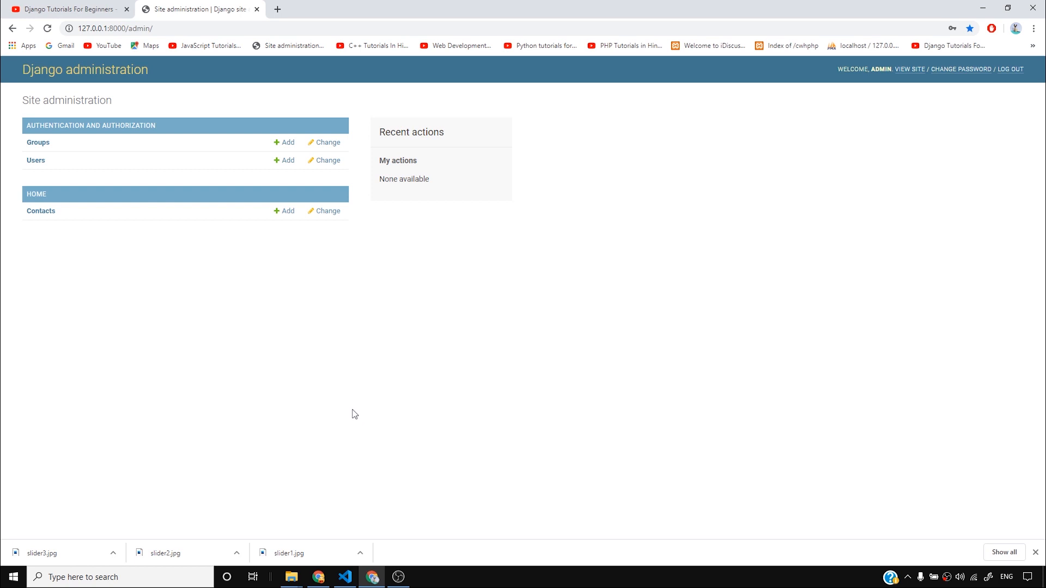
mouse_move(328, 286)
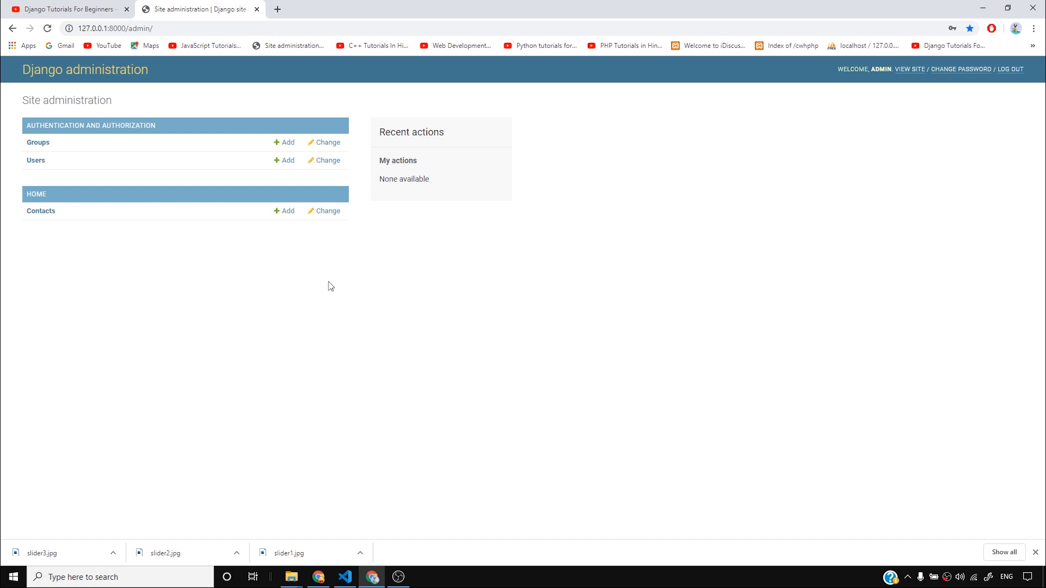
mouse_move(616, 181)
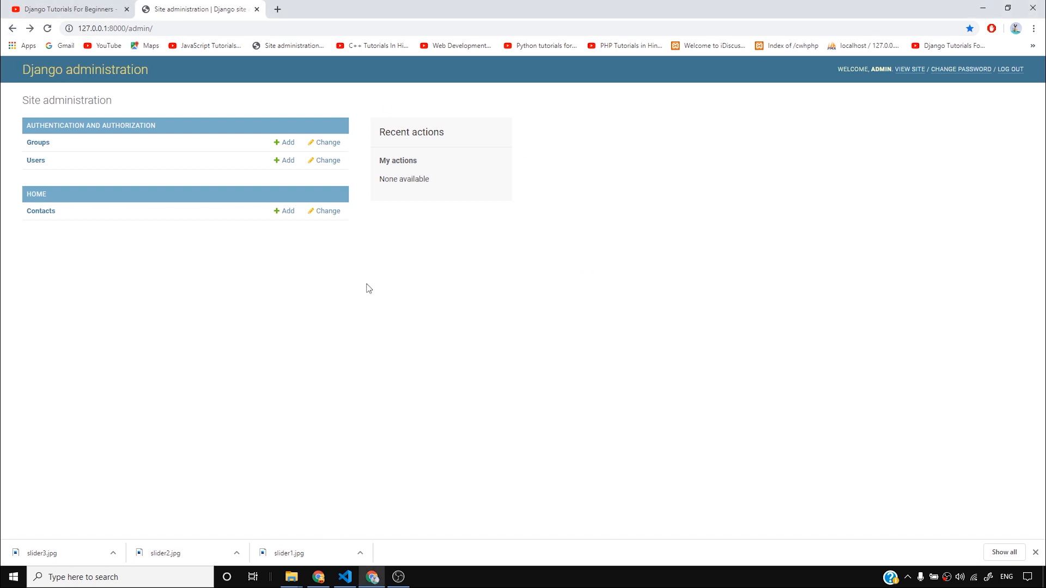
Open the Contacts list, view Contact object (2)'s details, and go back
click(41, 211)
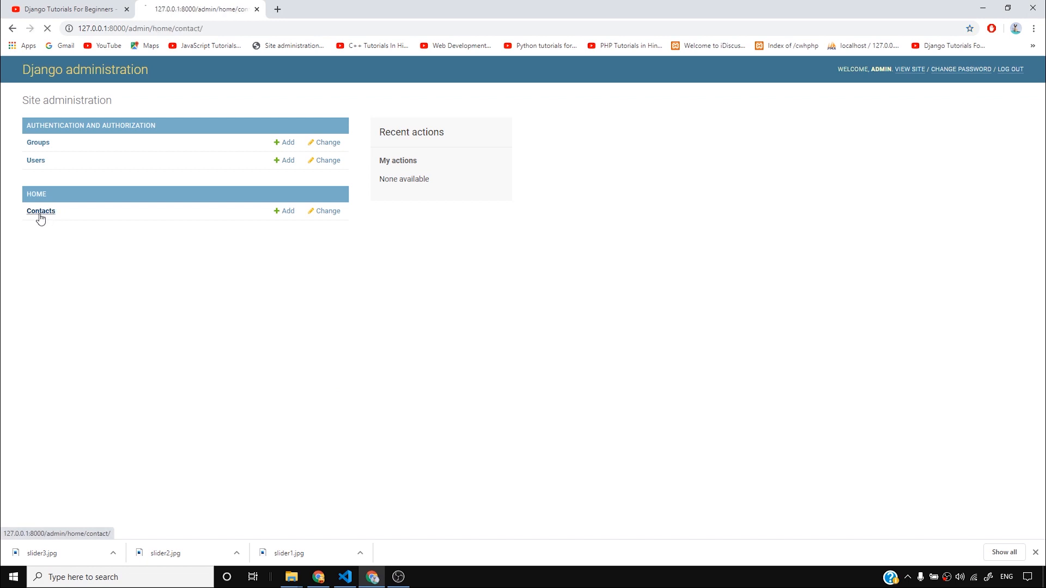
click(41, 211)
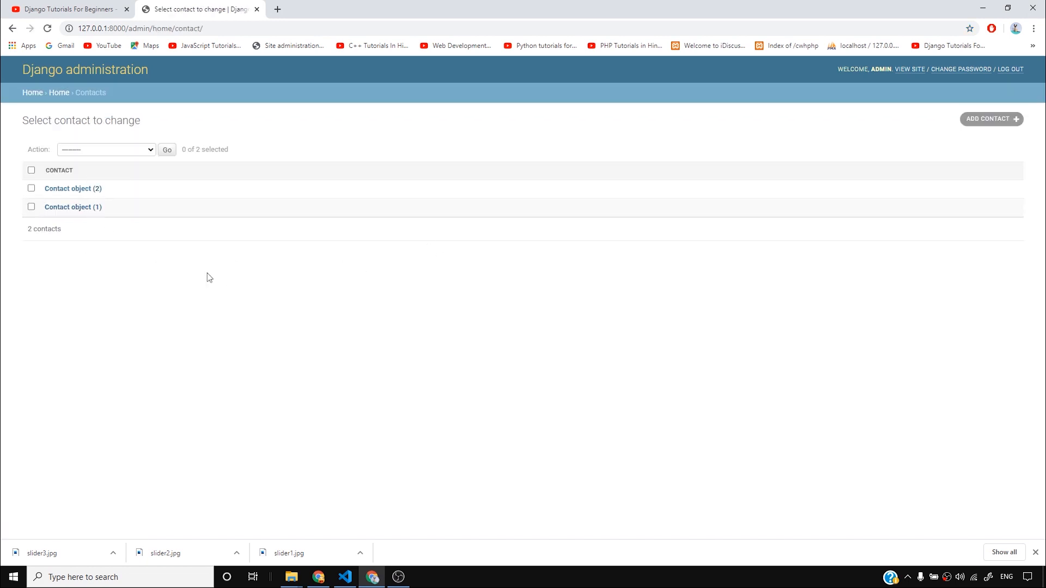
mouse_move(68, 211)
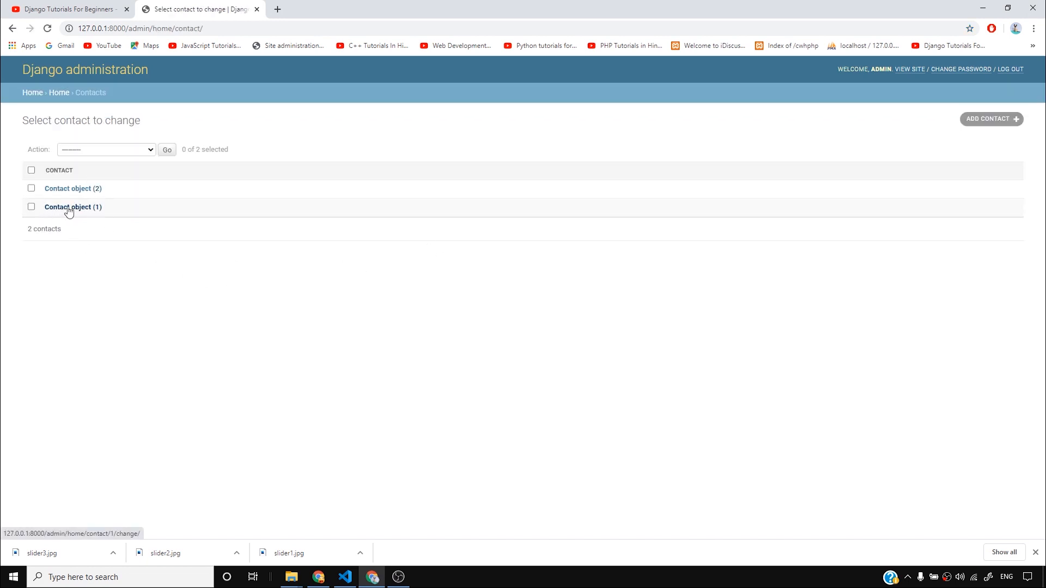
click(73, 207)
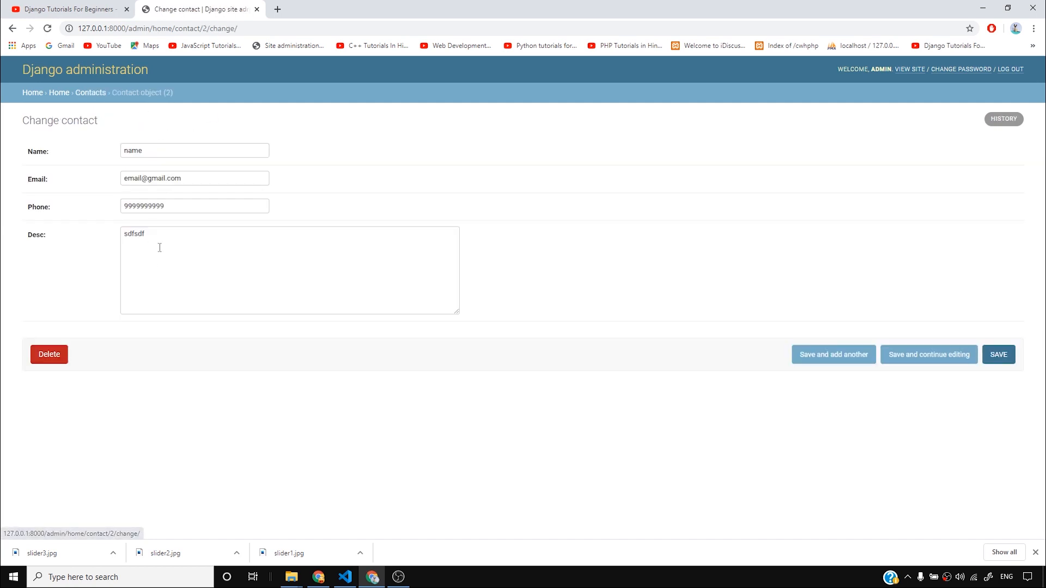
click(90, 92)
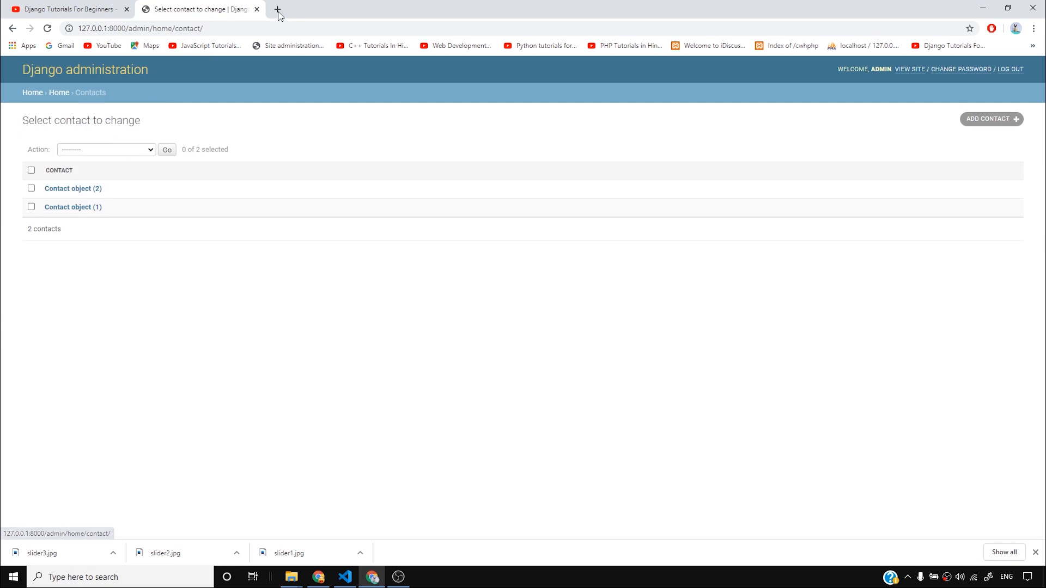
Open the portfolio site through View Site and close the extra New Tab
click(277, 8)
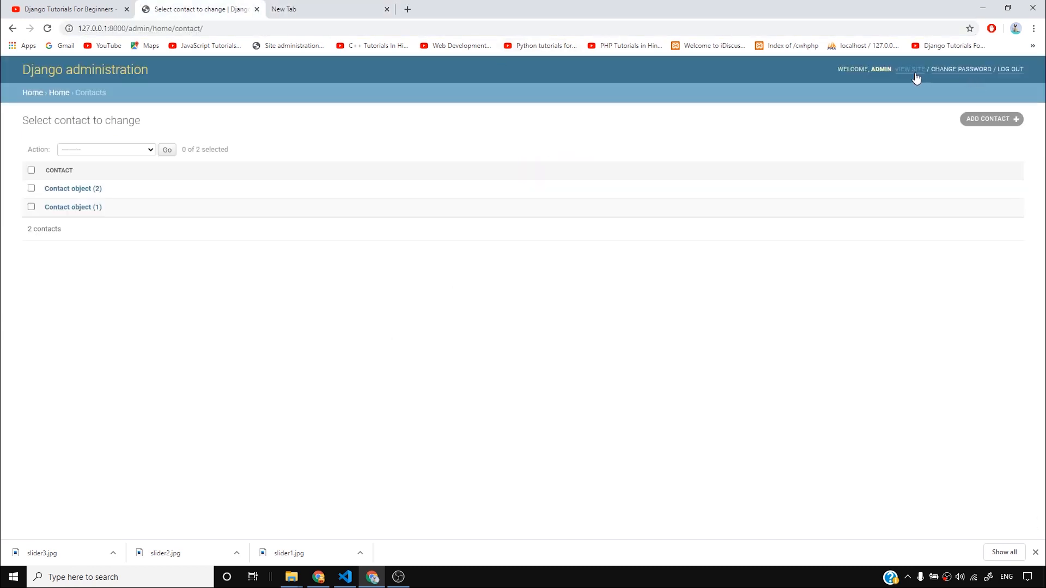
click(910, 69)
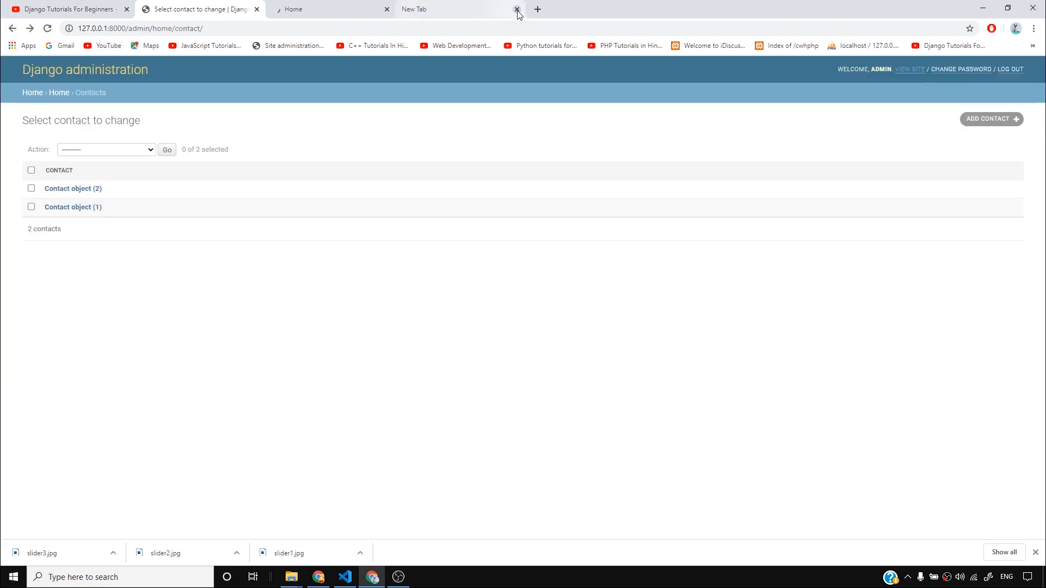
click(517, 9)
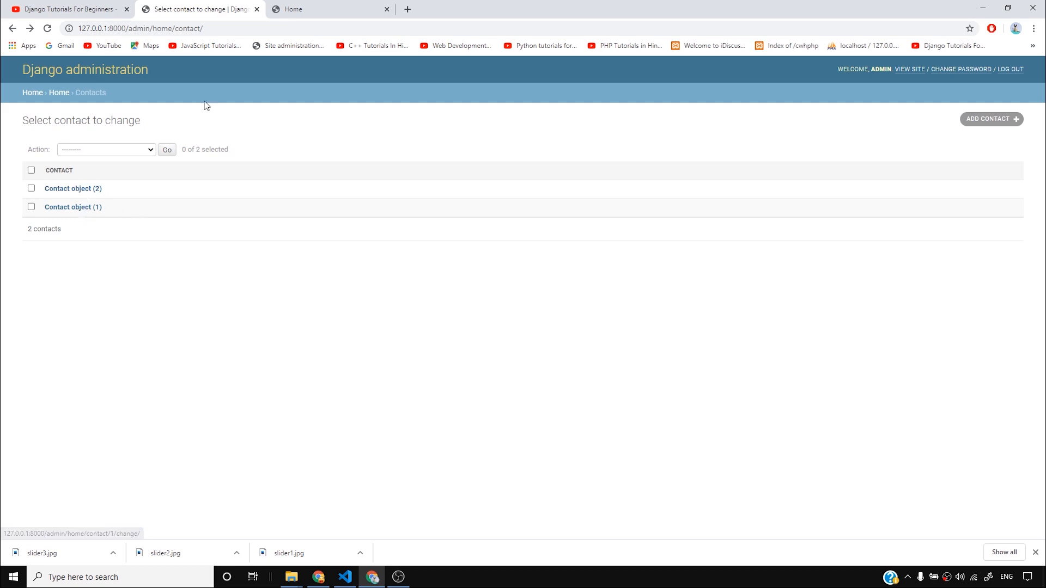
Submit the Contact me form as Harry with email, phone and a 'testing django admin is awesome' message
click(332, 9)
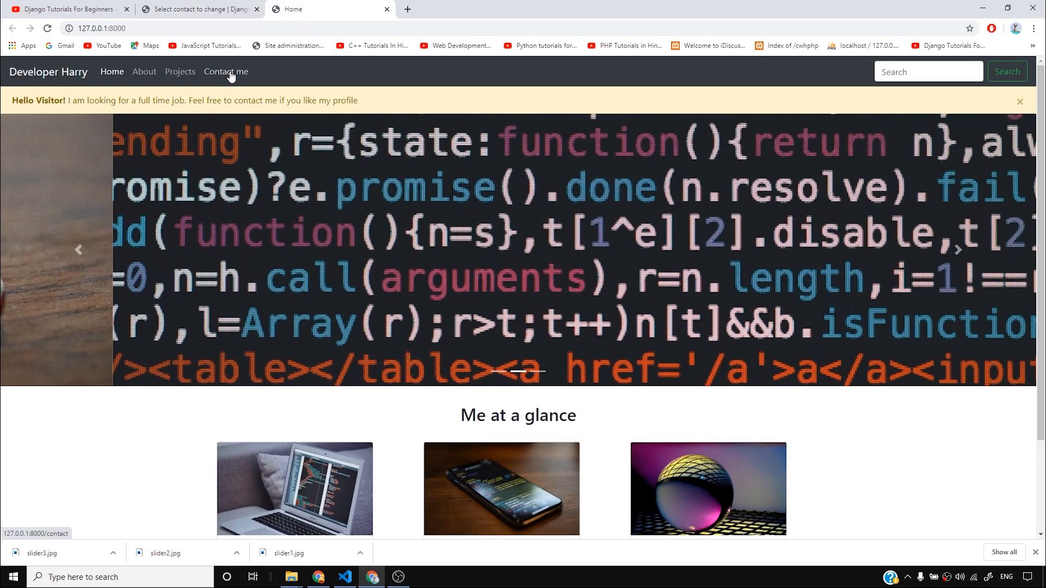
click(225, 71)
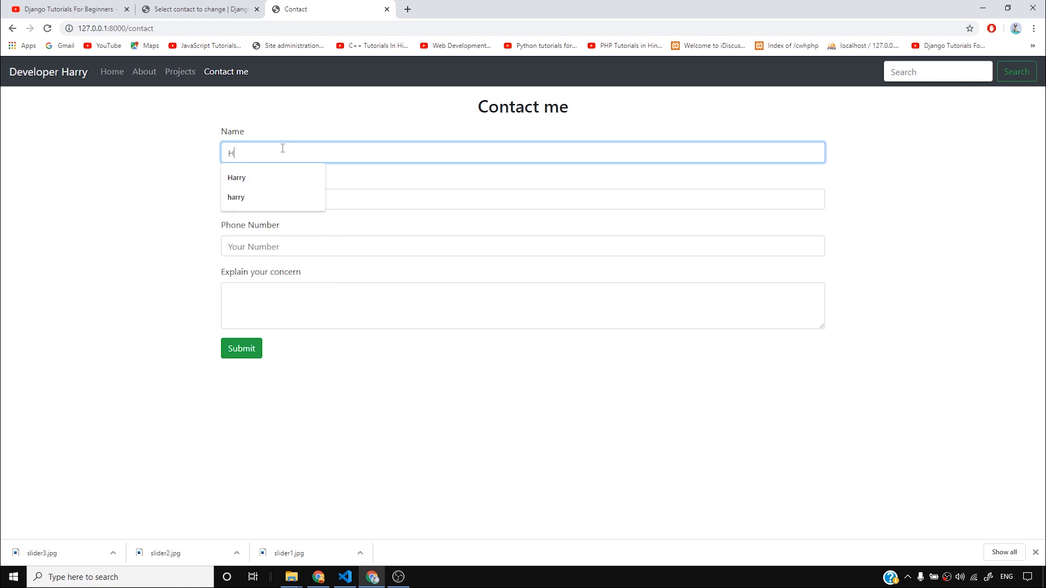
click(236, 178)
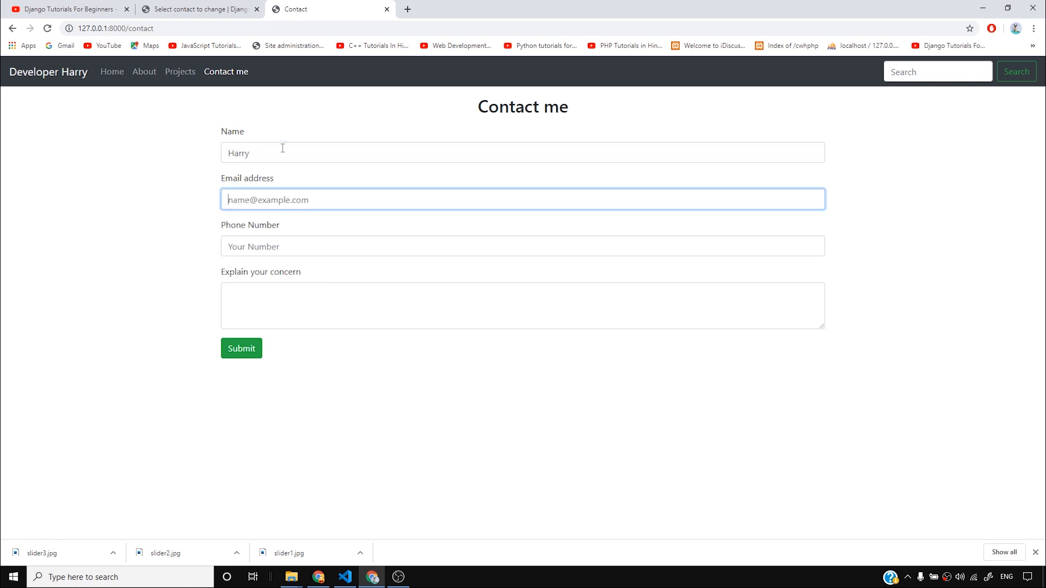
text(harry@harry)
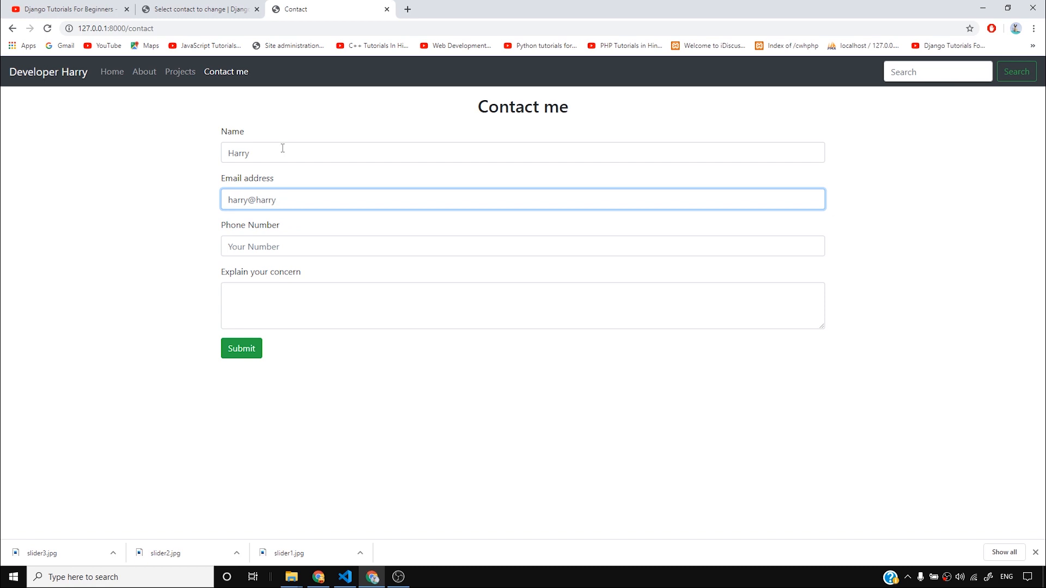
text(7878787878)
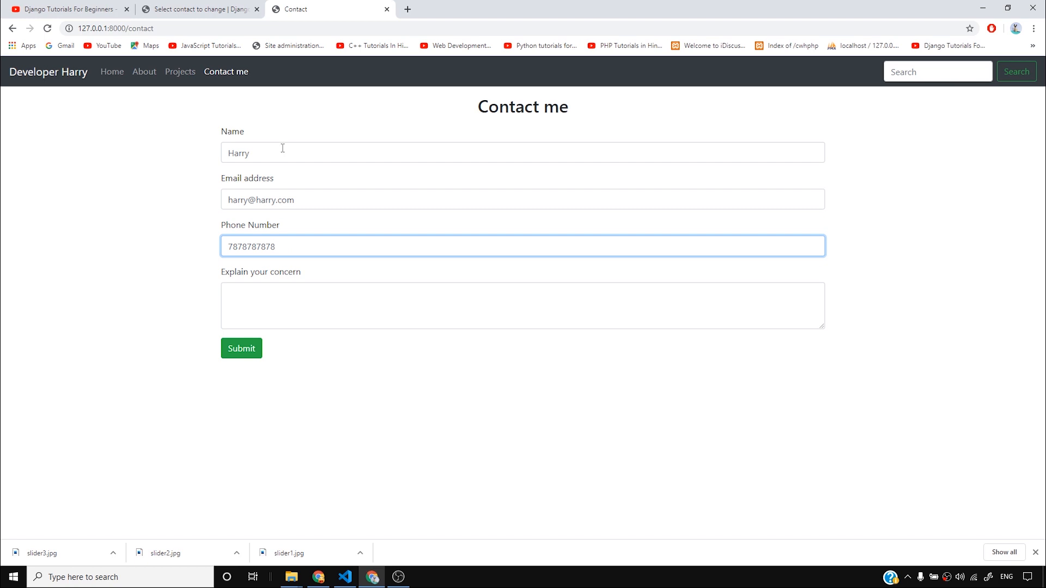
mouse_move(357, 505)
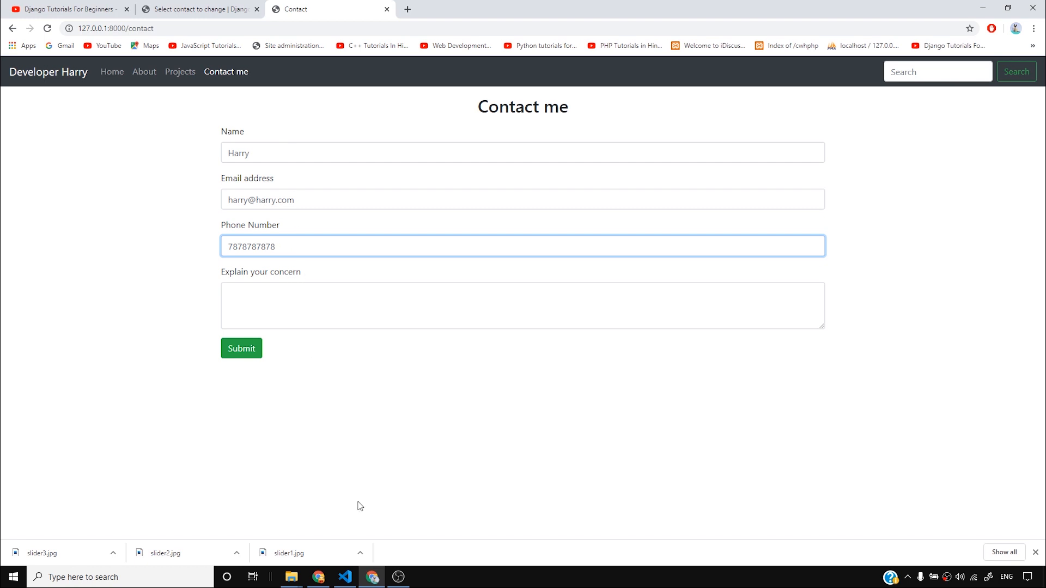
text(I am)
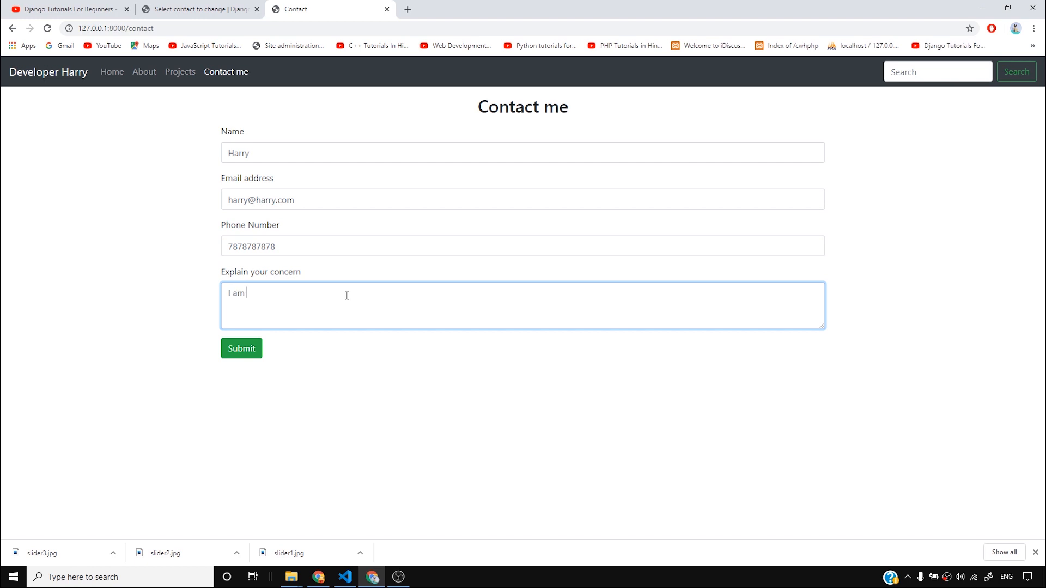
text(testing django admin and I am very happy to see that django)
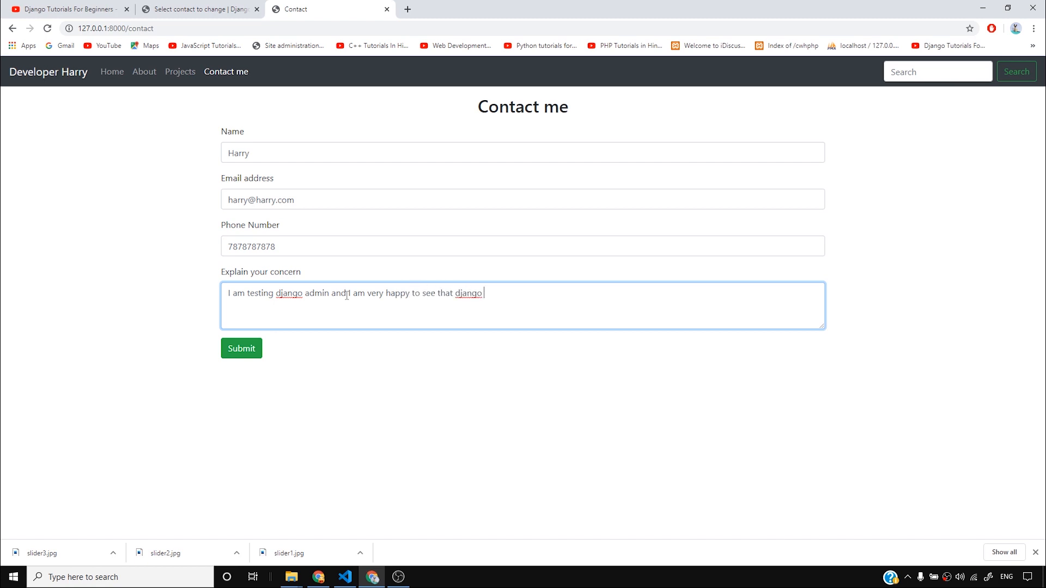
text(admin is aweso)
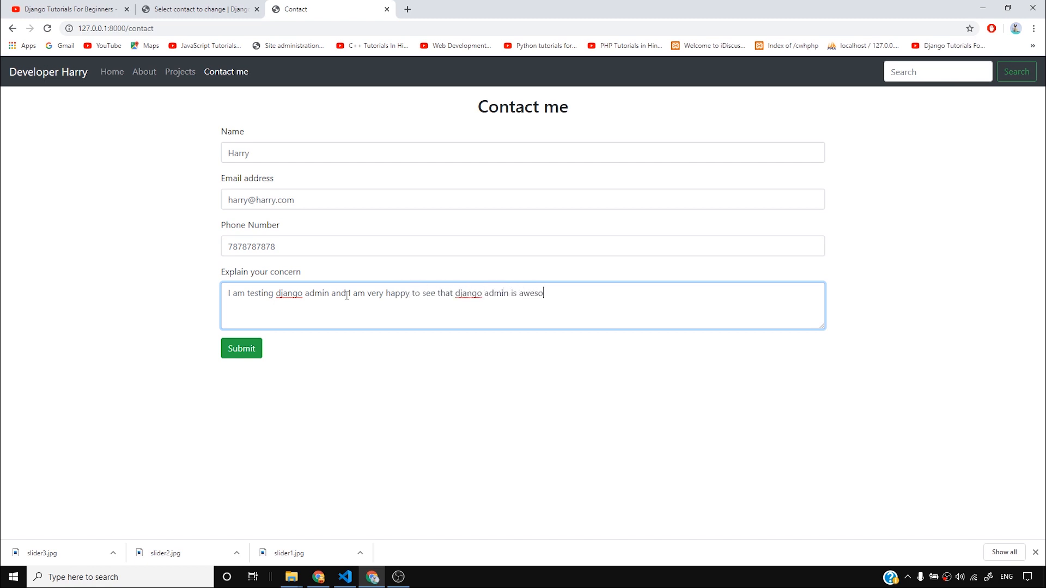
click(241, 348)
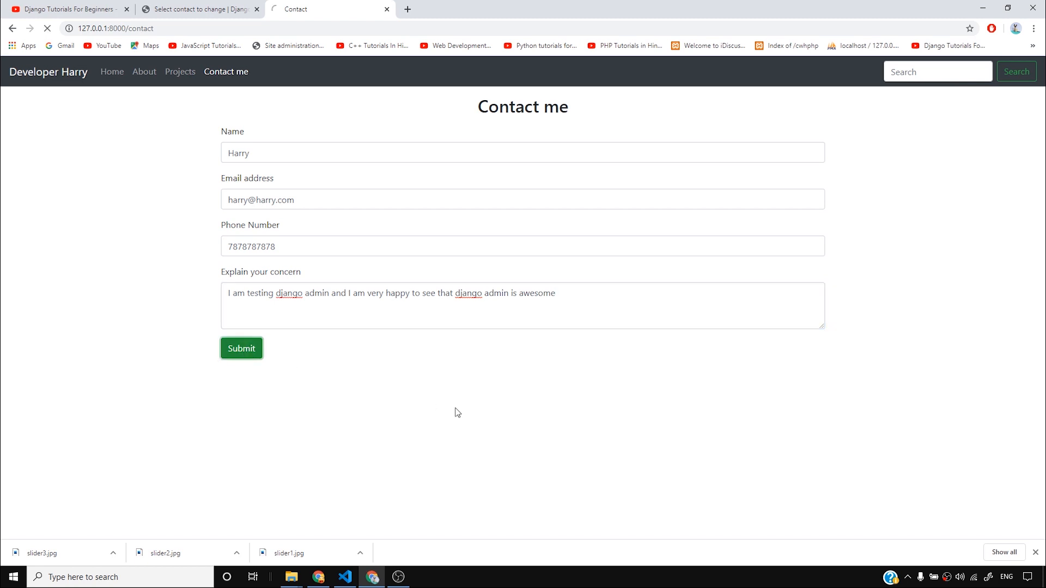
Open Contact object (3) in admin to check Harry's submitted details, then return to VS Code
click(199, 9)
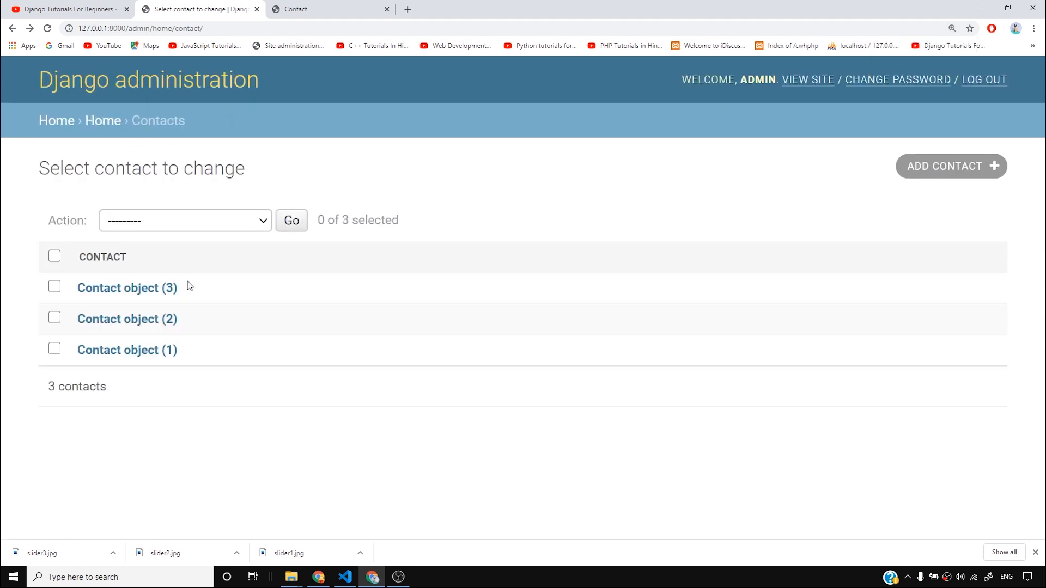
click(126, 288)
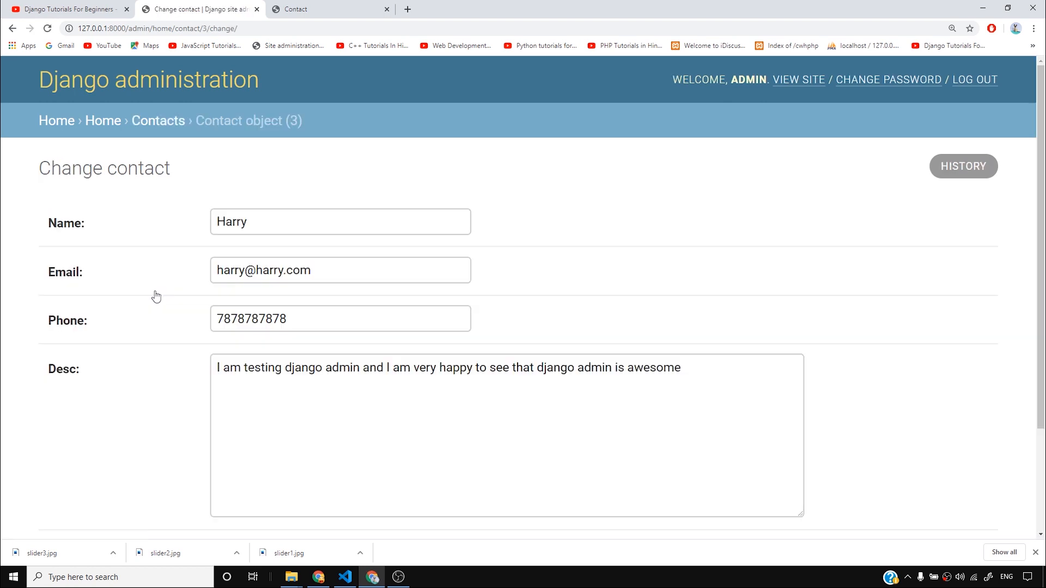
mouse_move(175, 249)
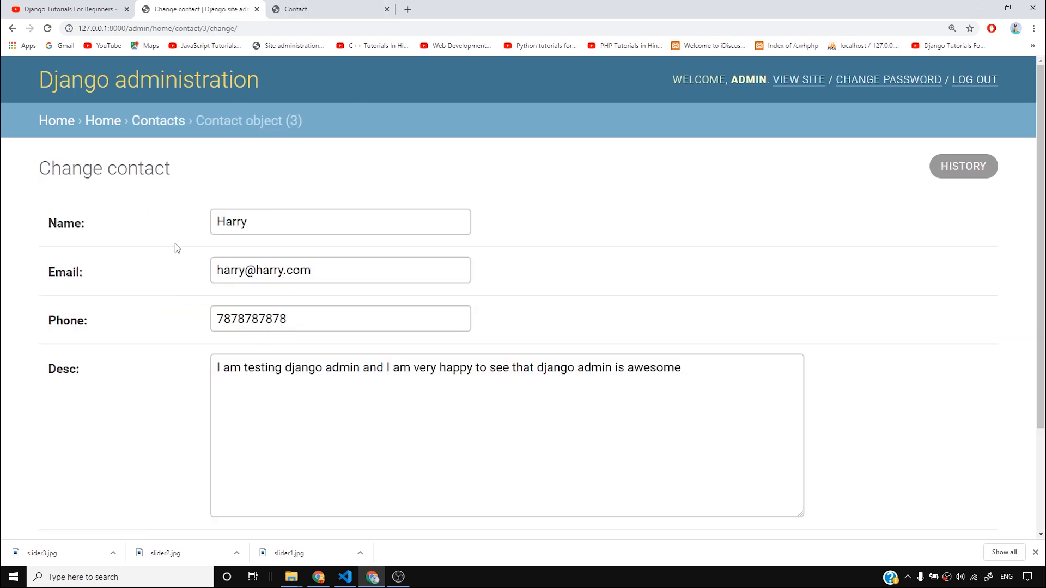
click(327, 9)
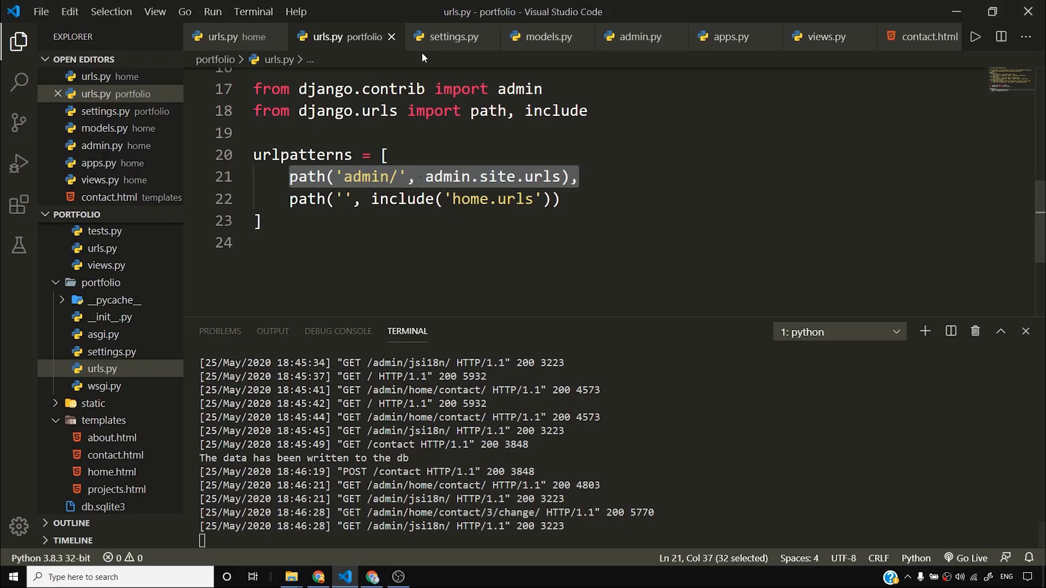
Rename ins to contact in views.py's contact view, save, and dismiss the autopep8 prompt
click(640, 37)
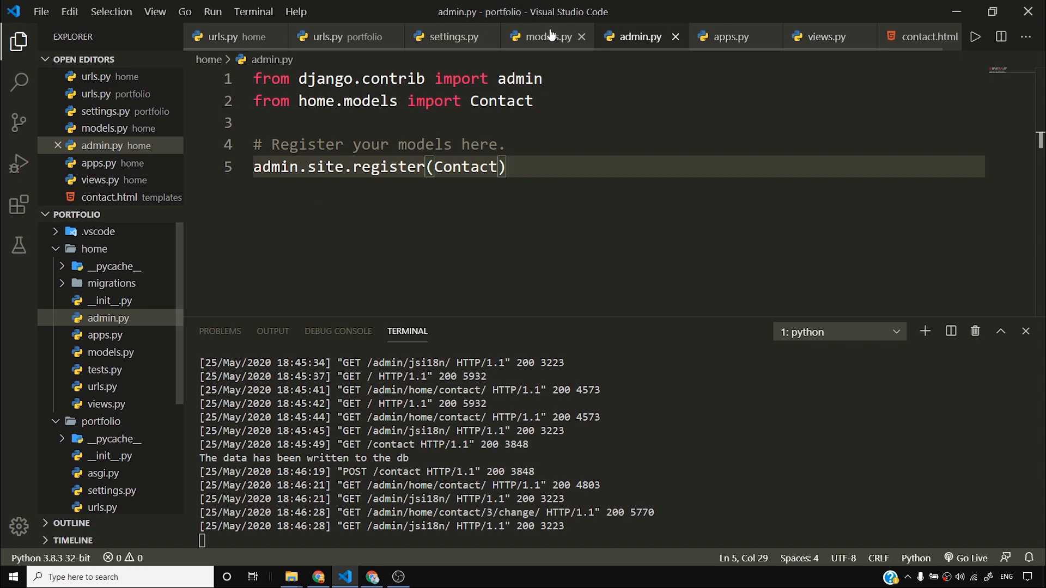
click(822, 37)
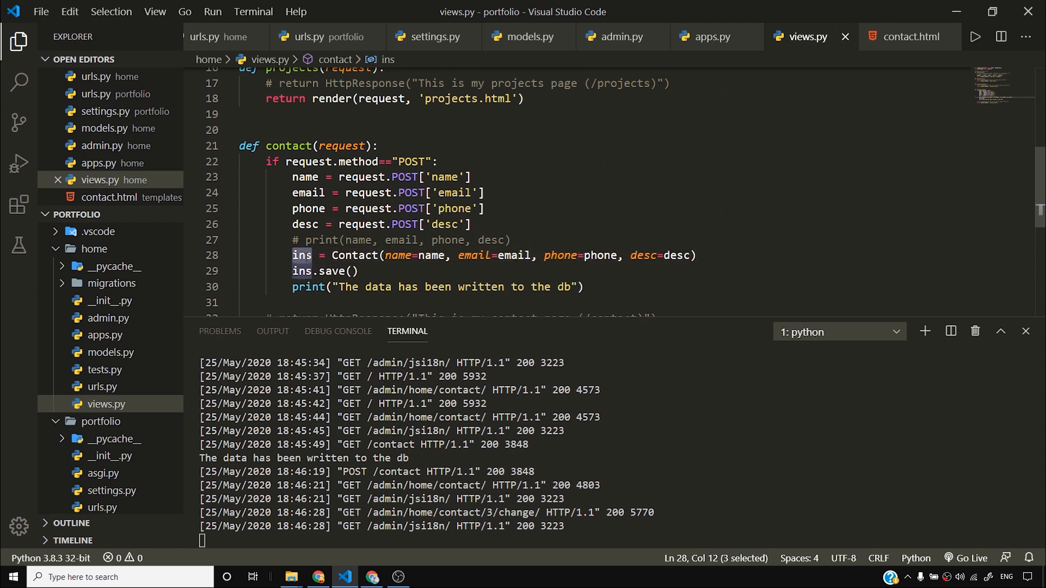
text(contact)
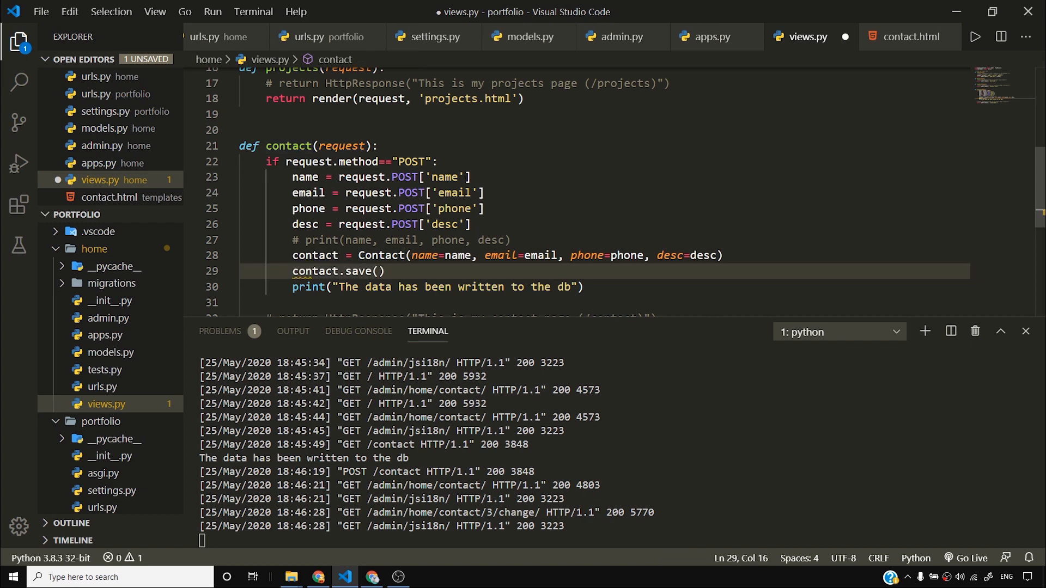
key(ctrl+s)
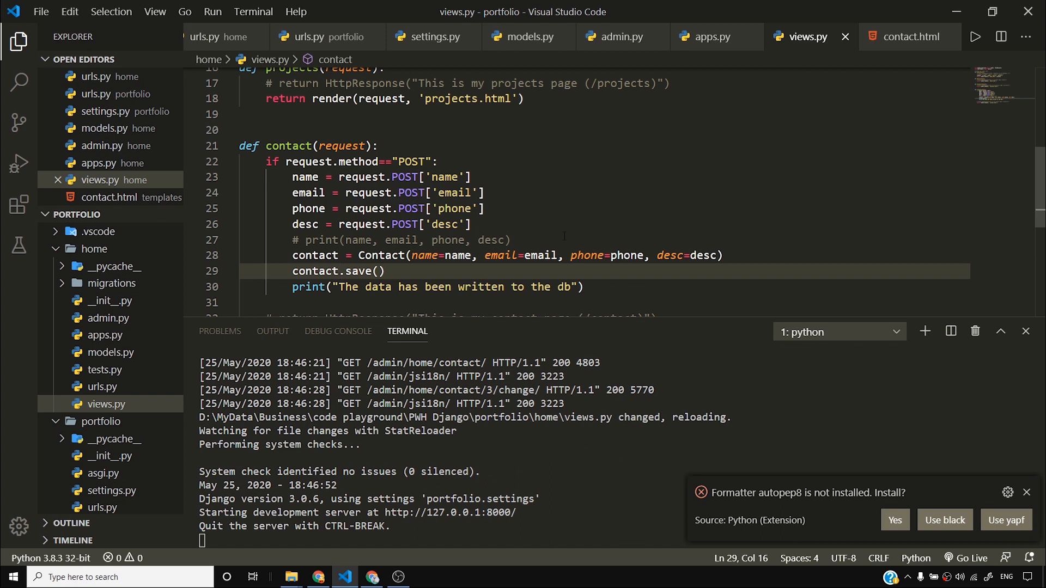
mouse_move(1027, 492)
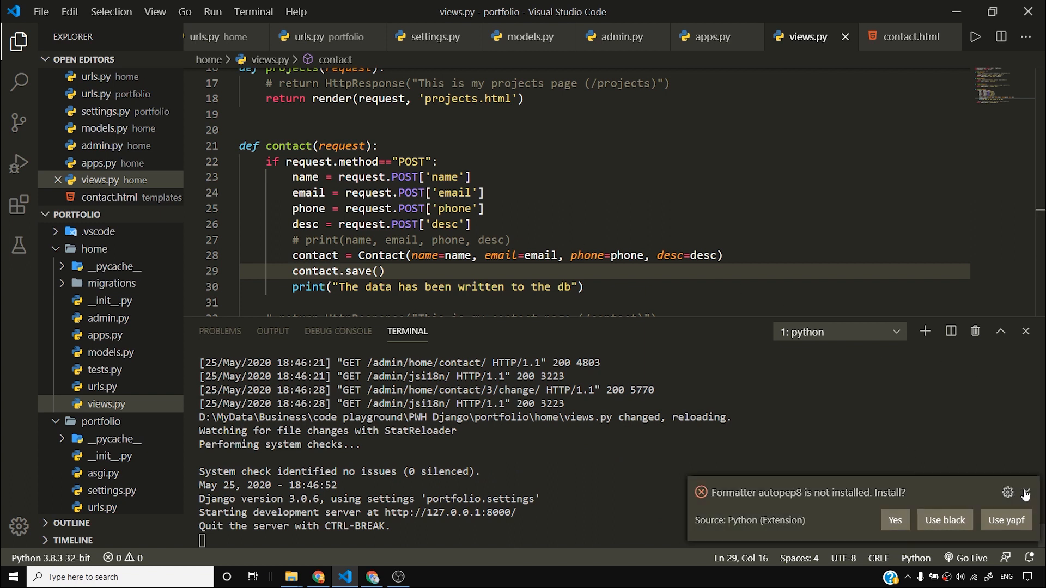
click(1026, 495)
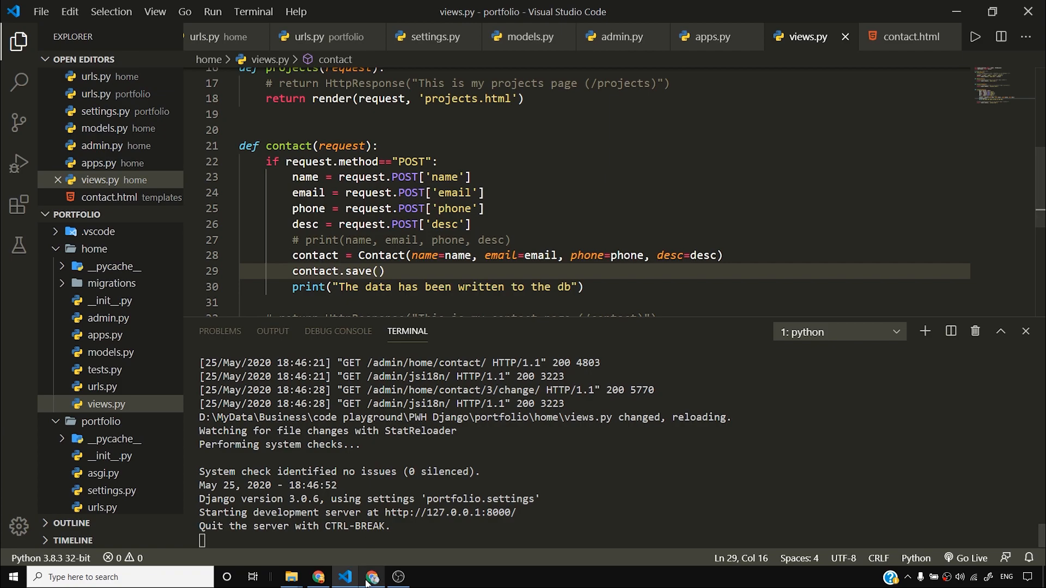
Submit the Contact me form with the Dj Khaled message
click(372, 577)
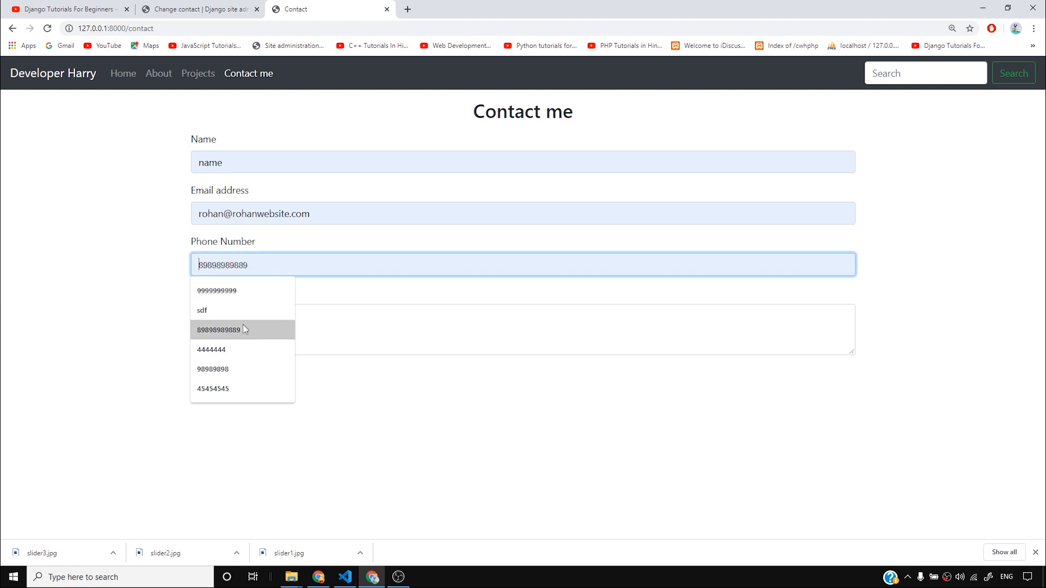
text(Dj Khaled another on)
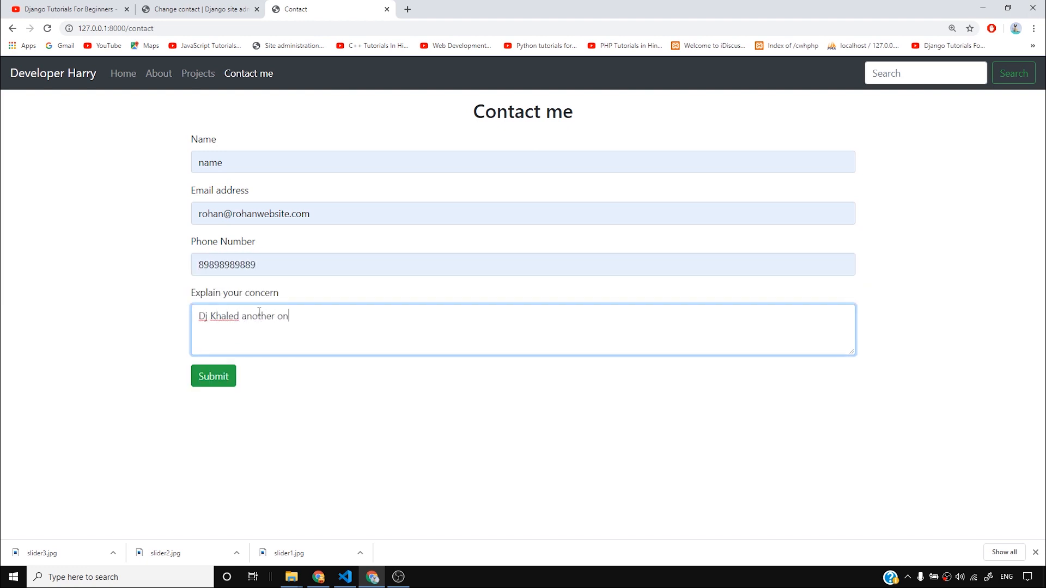
click(214, 376)
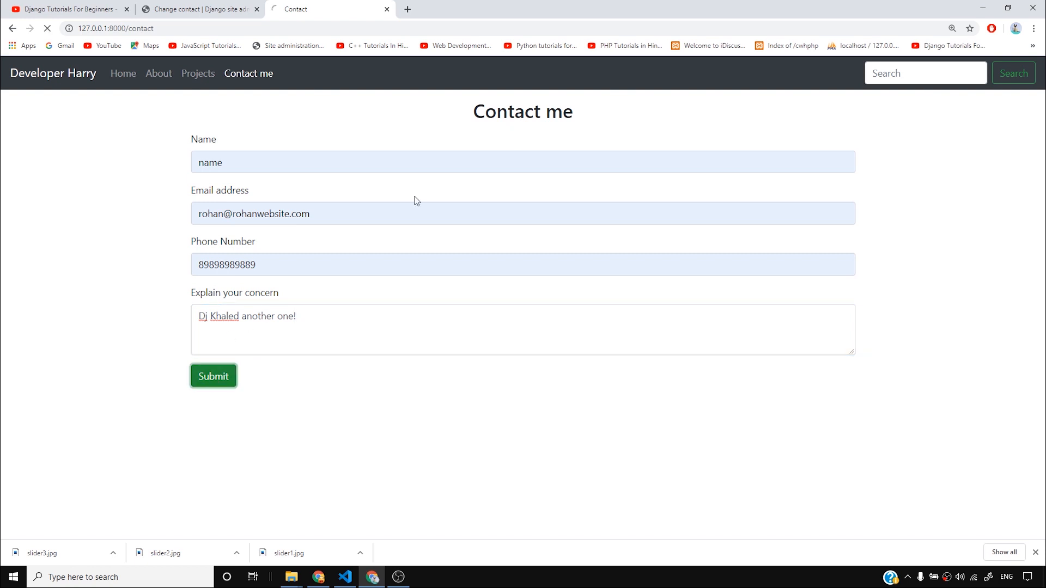
Open Contact object (4) in admin to confirm the Dj Khaled details, then revisit the Contact tab
click(197, 9)
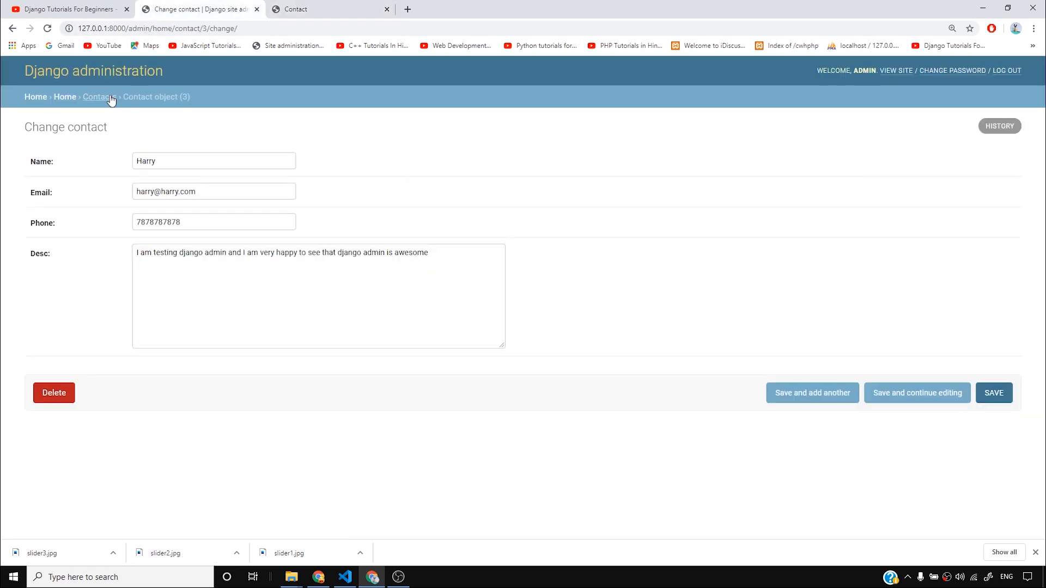
click(99, 97)
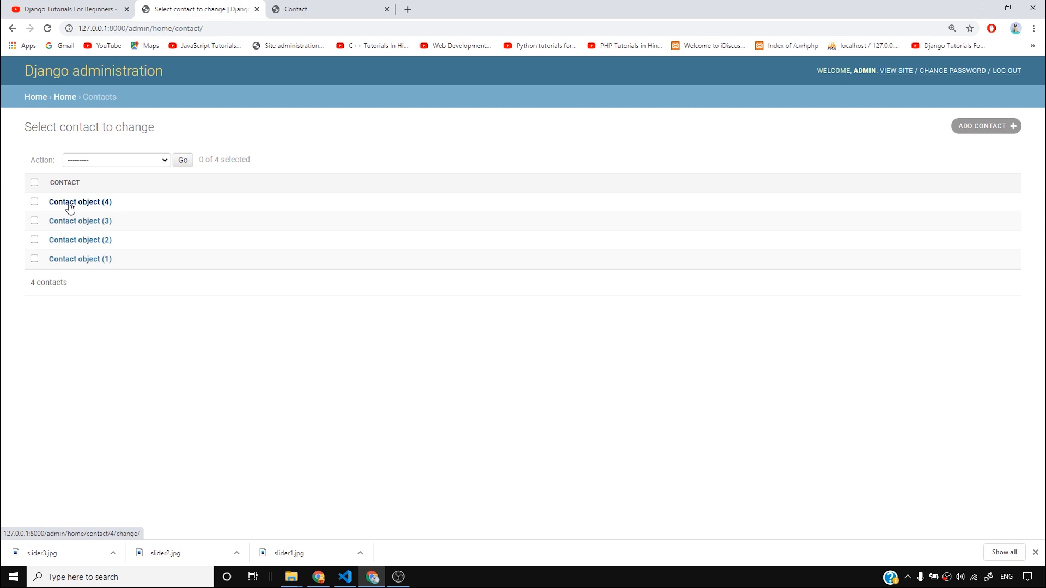
click(80, 201)
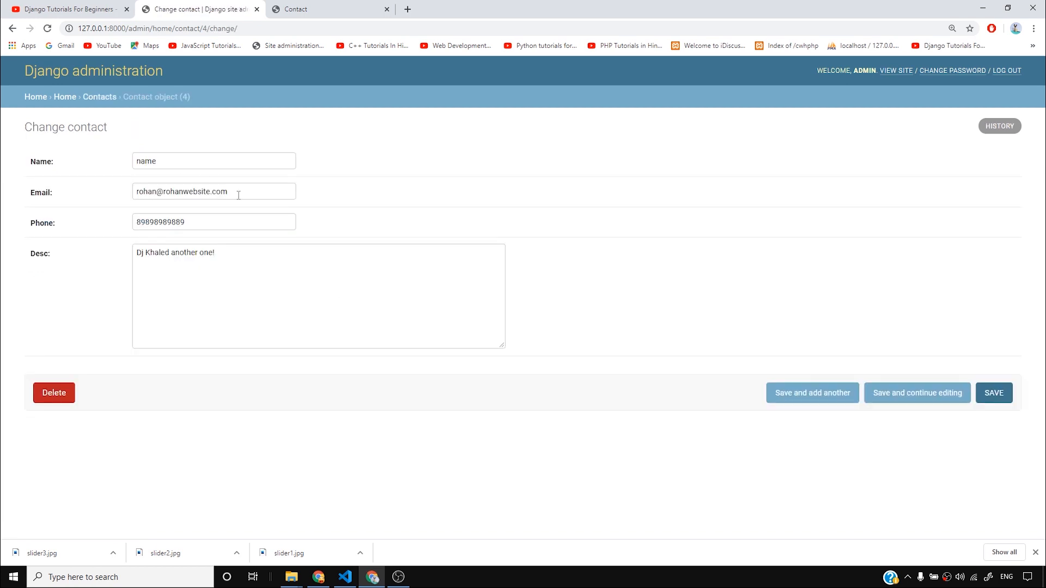
click(321, 9)
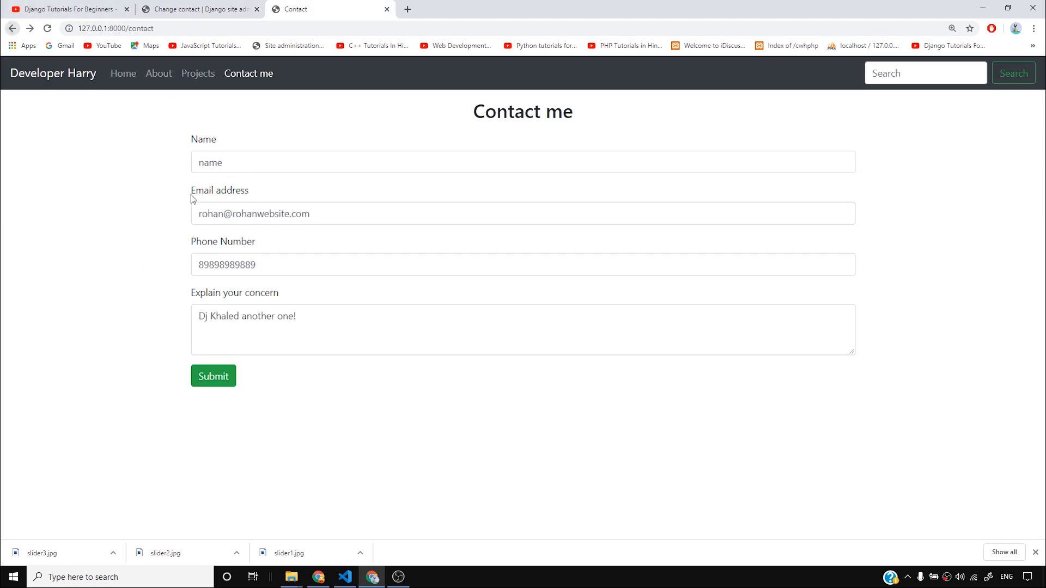
click(200, 9)
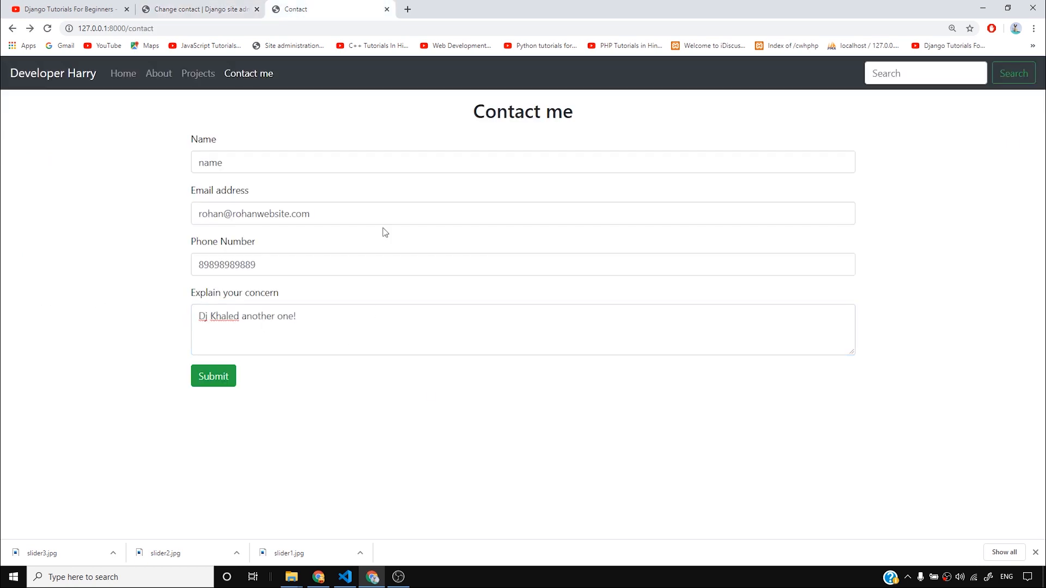
Reload an empty Contact me form via Projects, check the server terminal, and return to admin
click(198, 74)
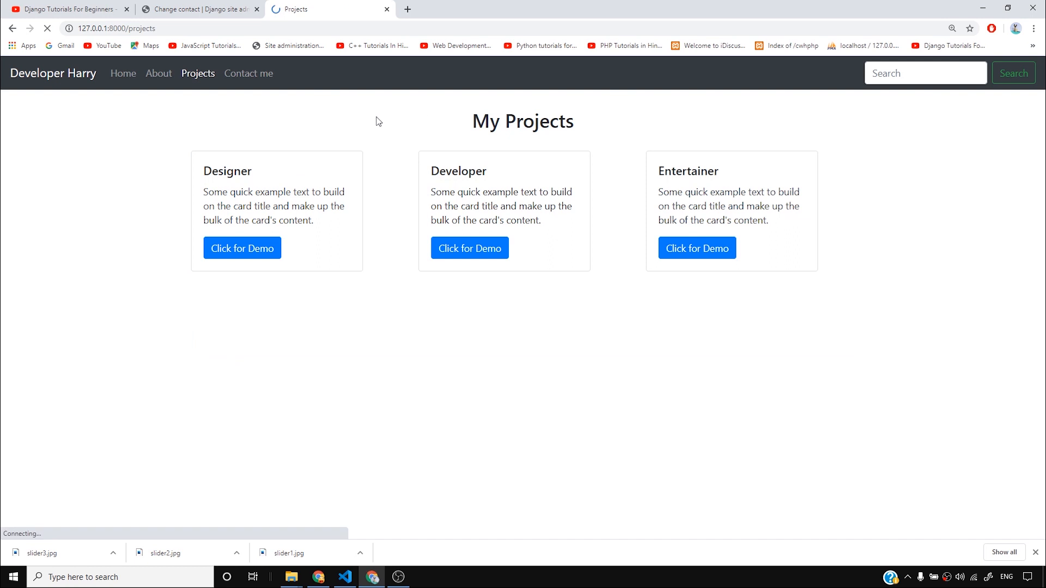
click(248, 73)
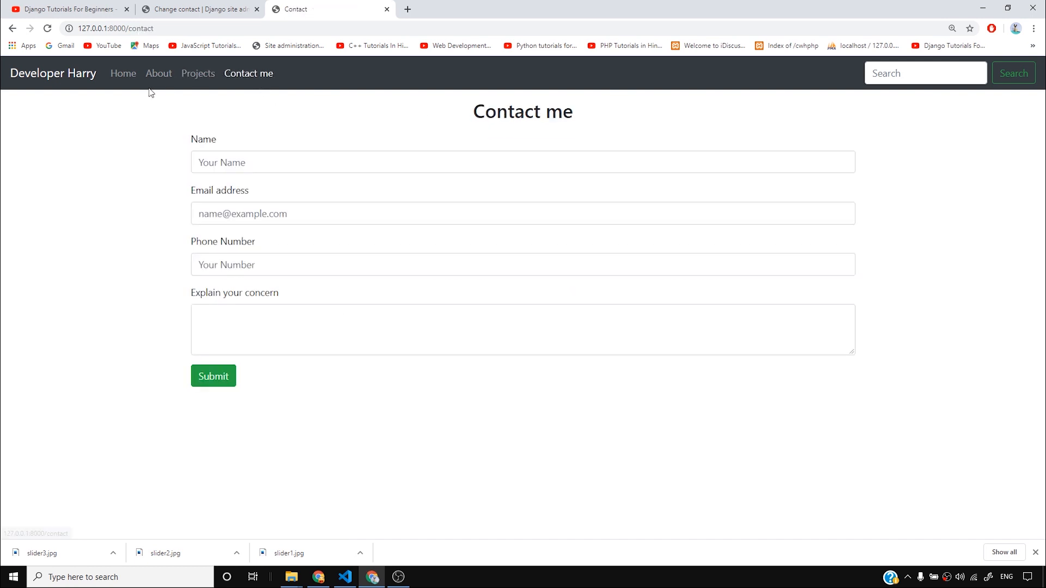
mouse_move(516, 453)
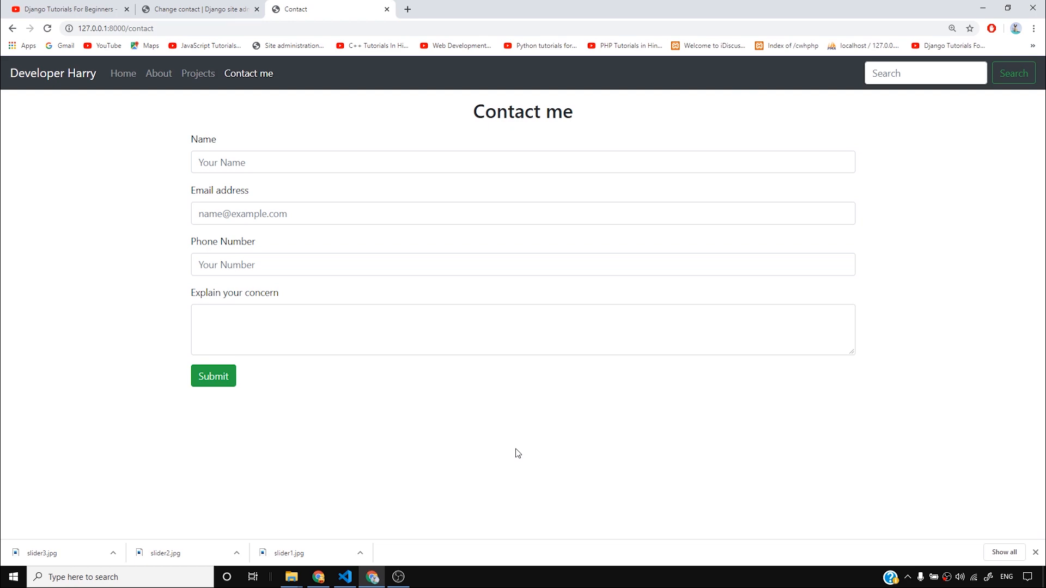
mouse_move(346, 577)
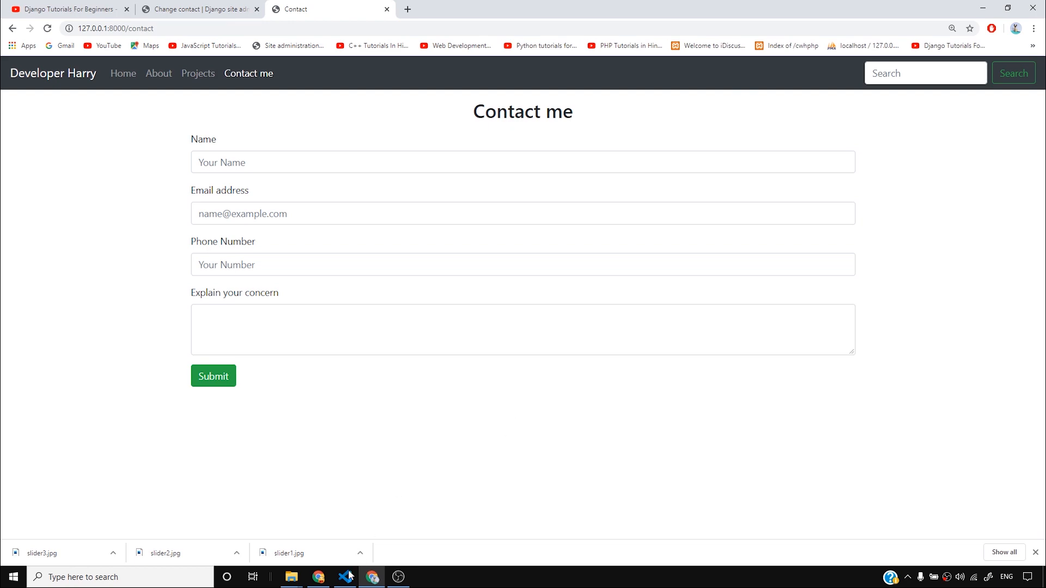
click(345, 576)
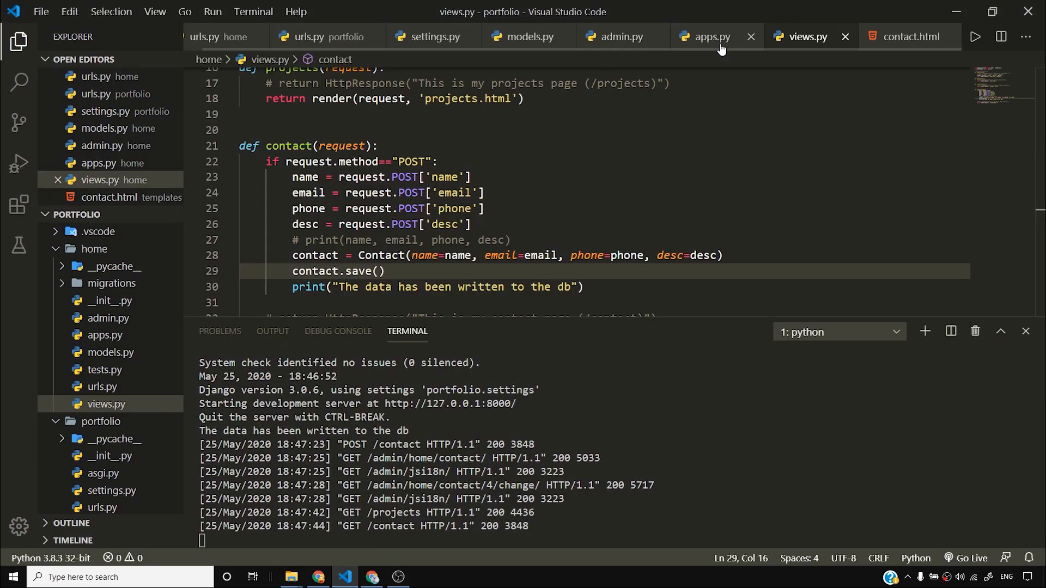
click(623, 37)
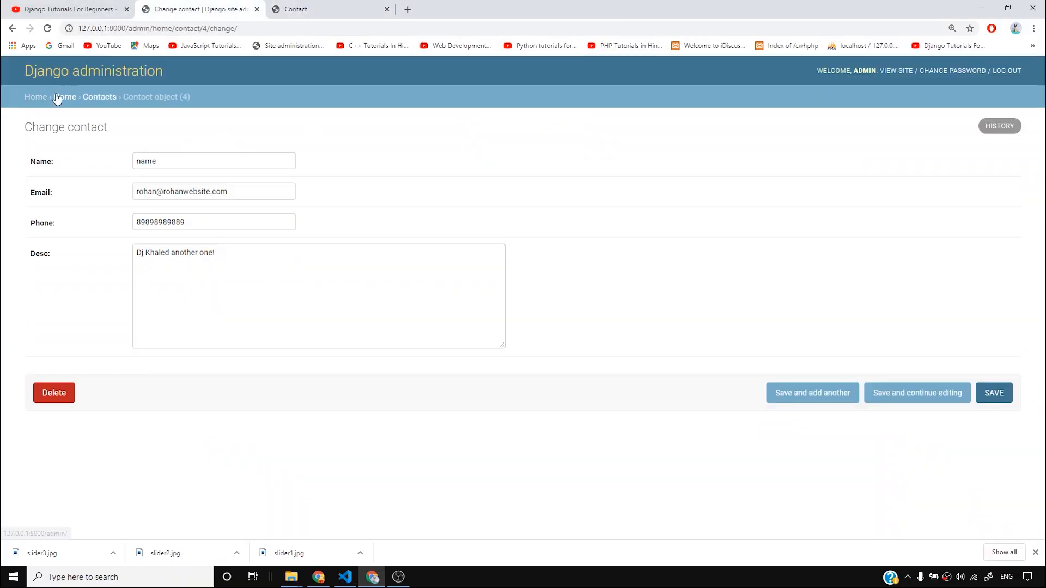
Go to the admin Site administration index via the Home breadcrumb
click(35, 96)
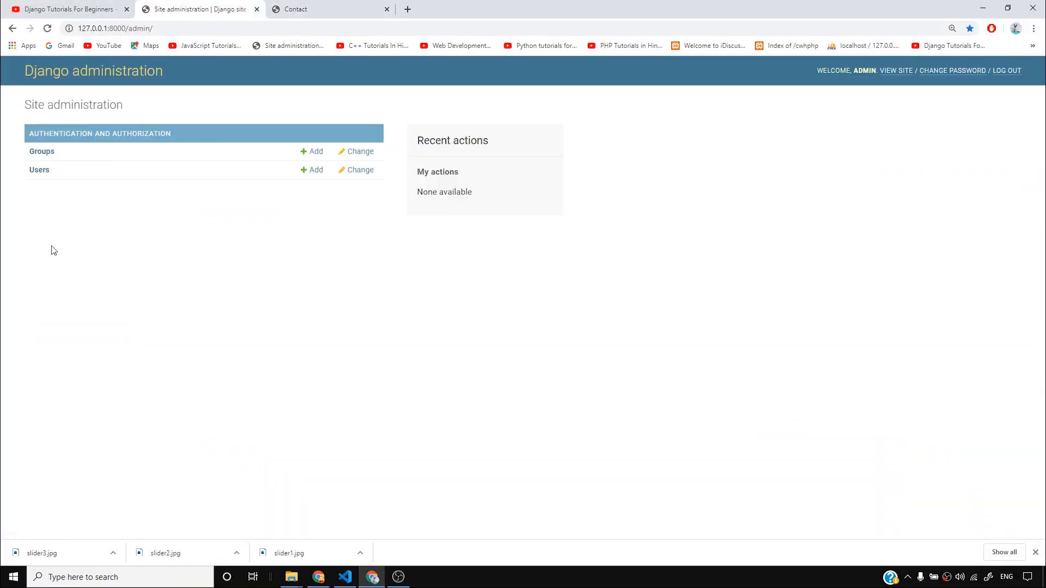
mouse_move(98, 227)
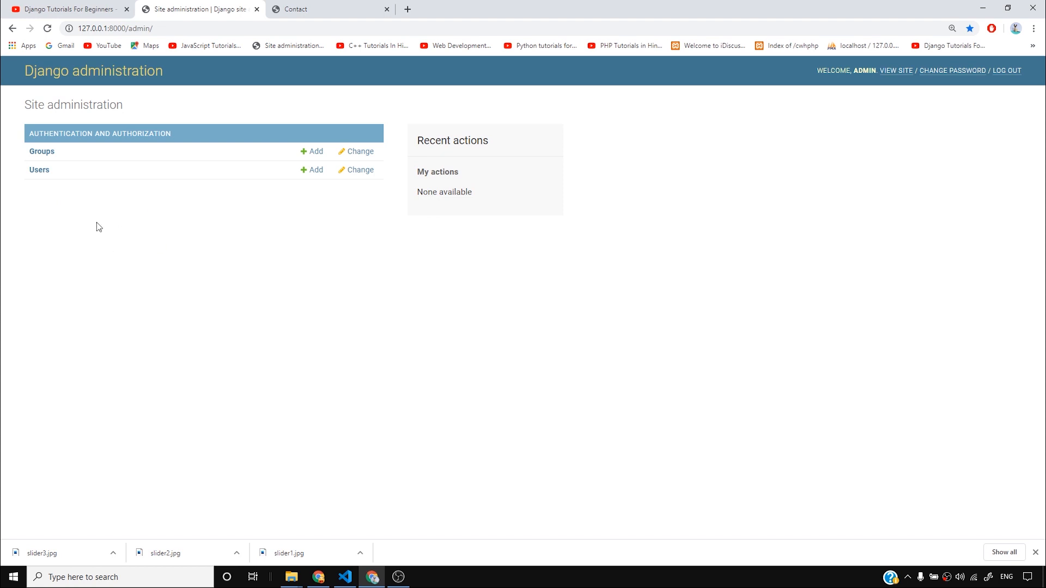
mouse_move(339, 270)
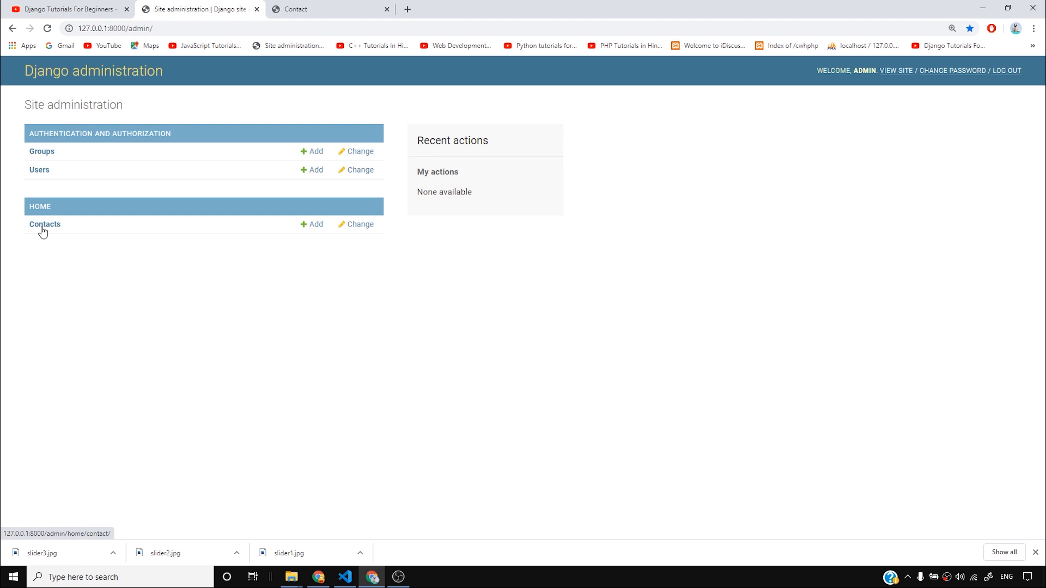
mouse_move(309, 436)
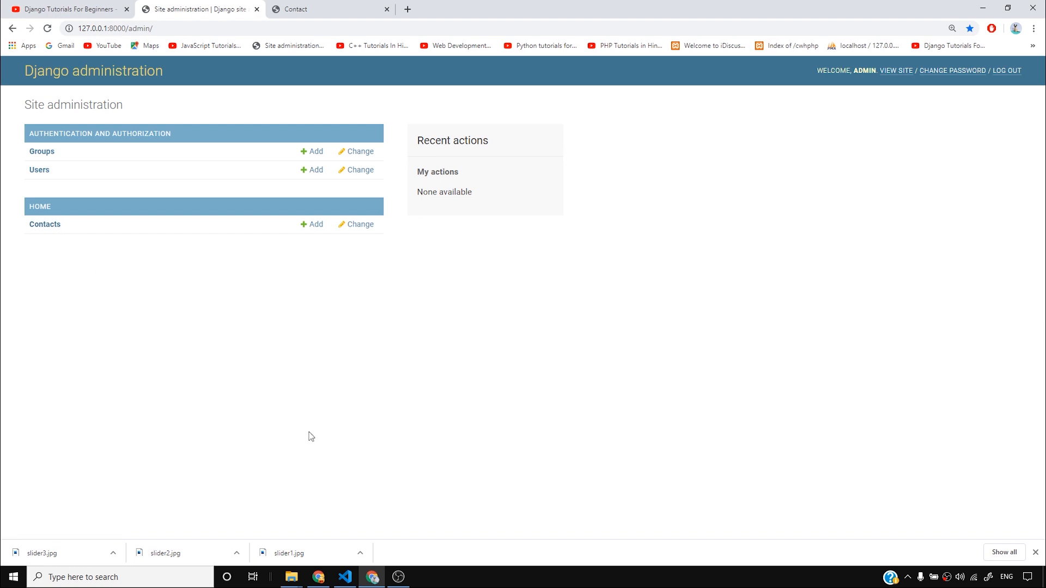
mouse_move(305, 442)
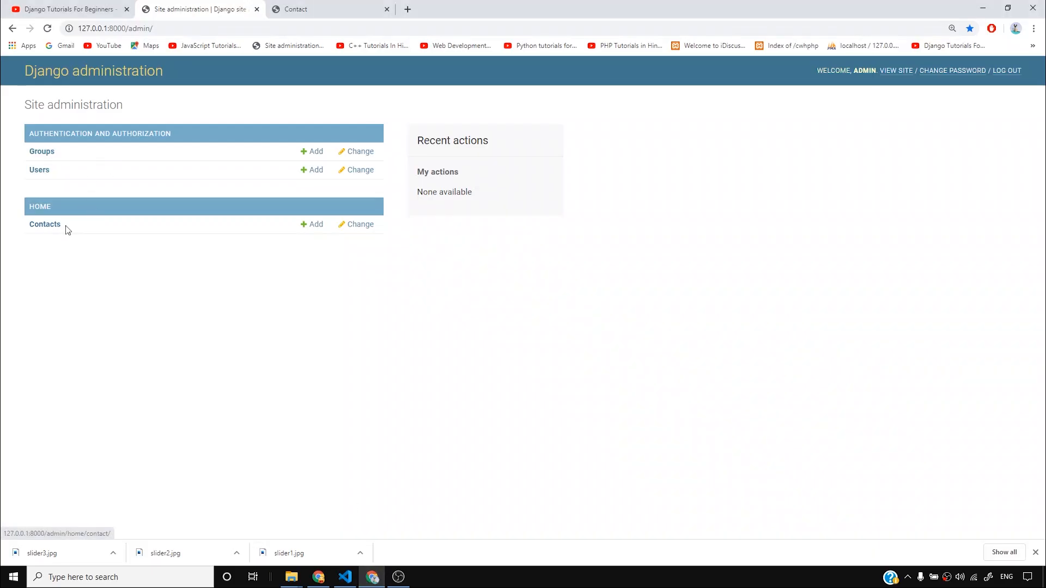
mouse_move(266, 351)
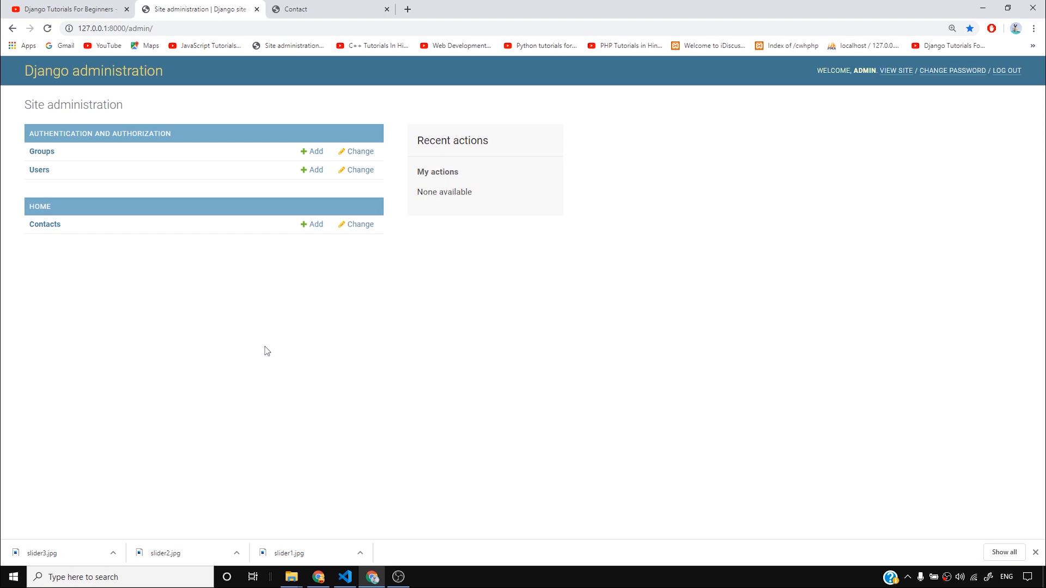
mouse_move(60, 237)
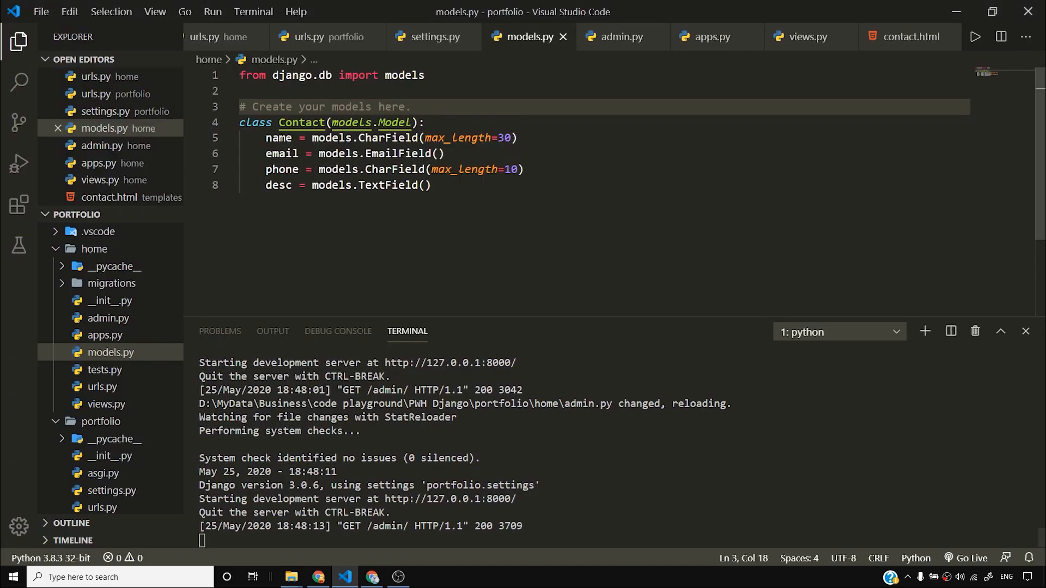
Revisit the four-contact list and return to the admin index, now listing Contacts under HOME
click(371, 578)
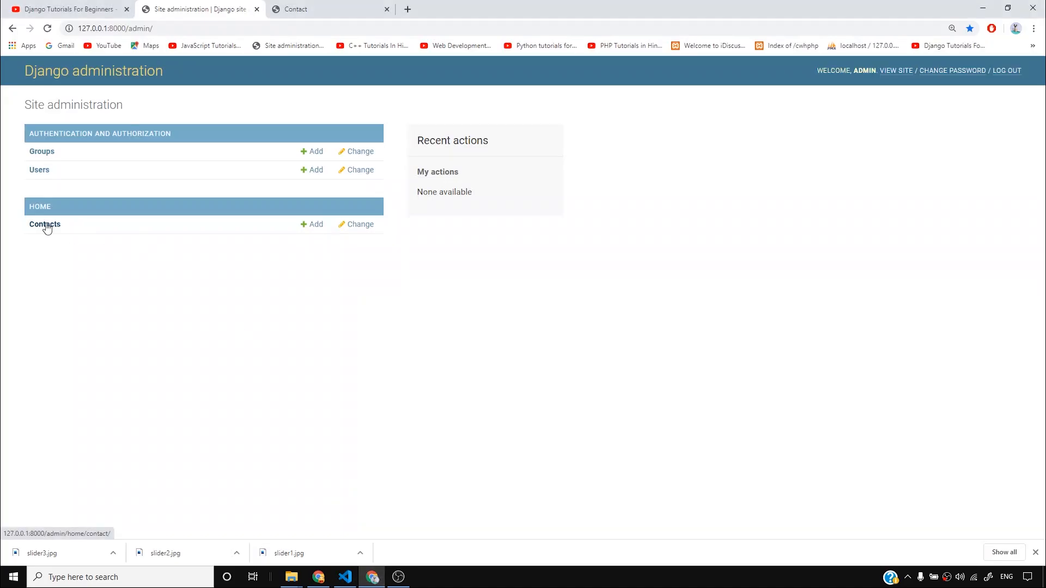
click(45, 224)
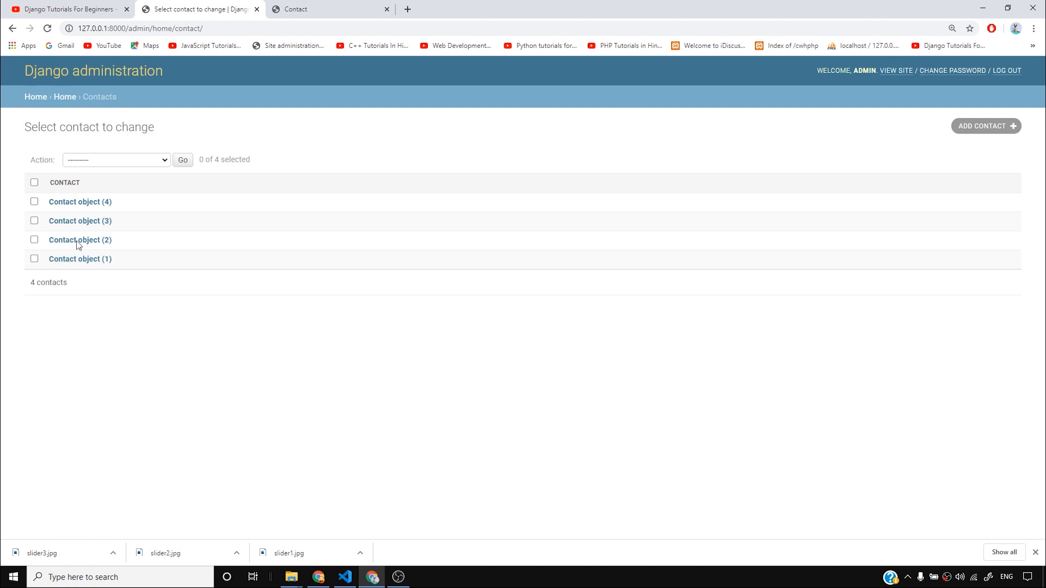
click(65, 97)
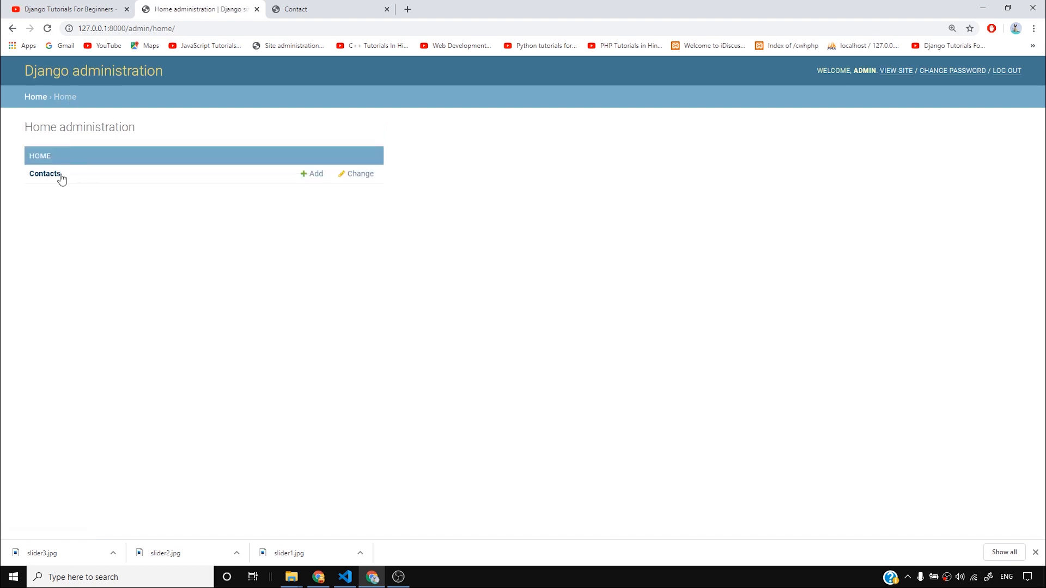
mouse_move(55, 177)
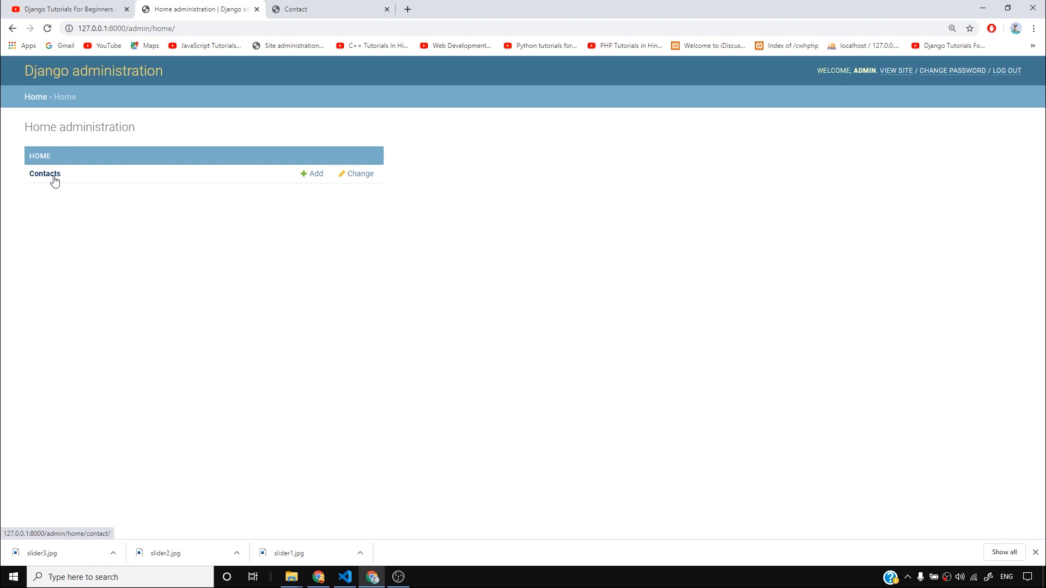
click(43, 175)
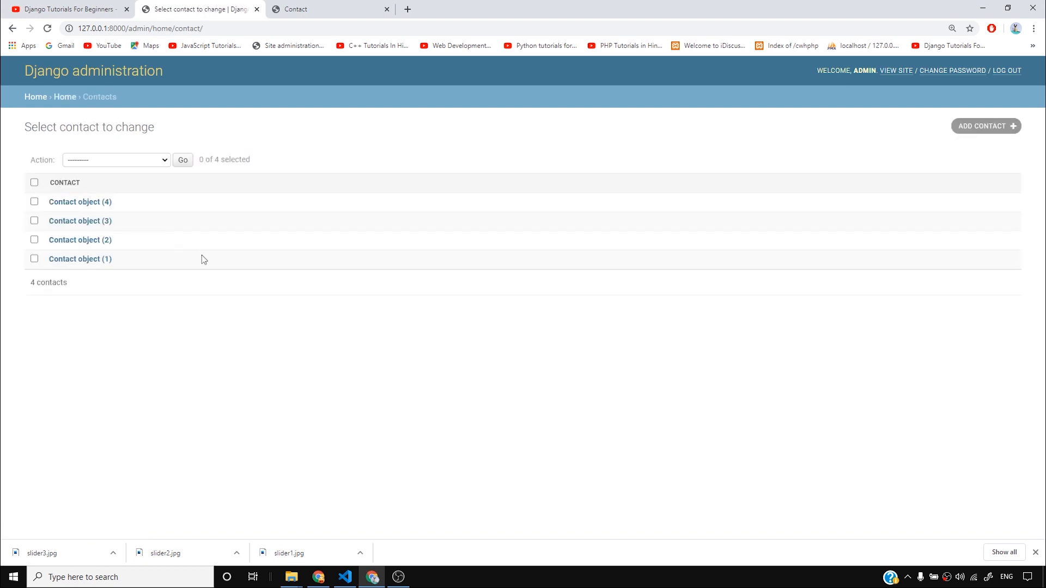
mouse_move(182, 240)
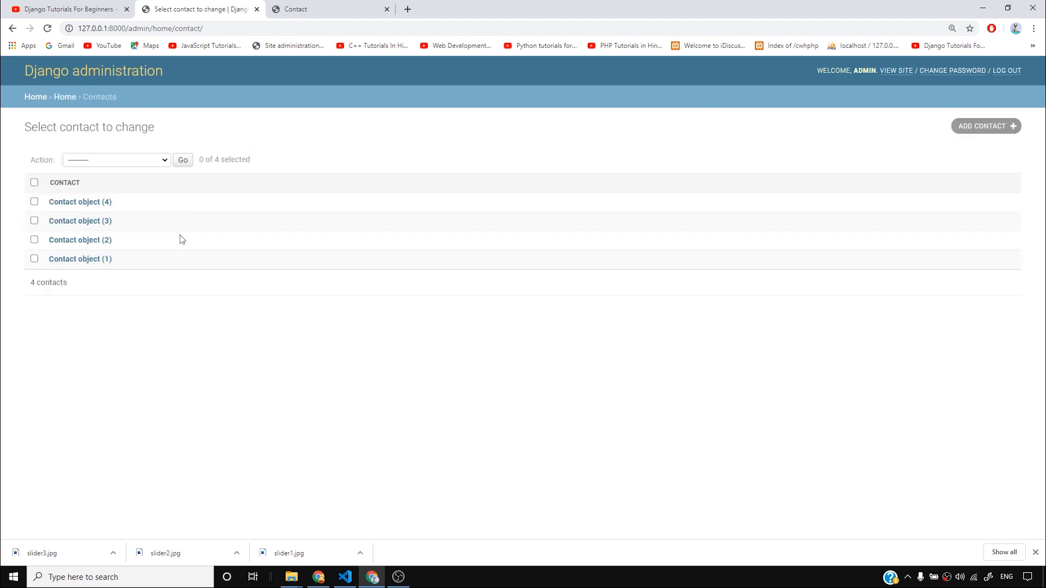
click(64, 96)
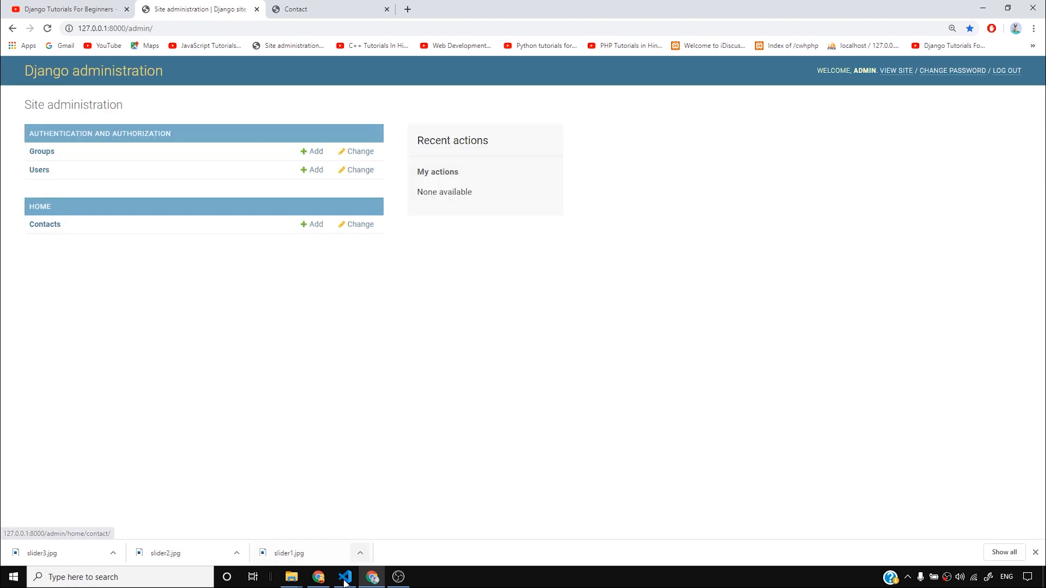
click(345, 577)
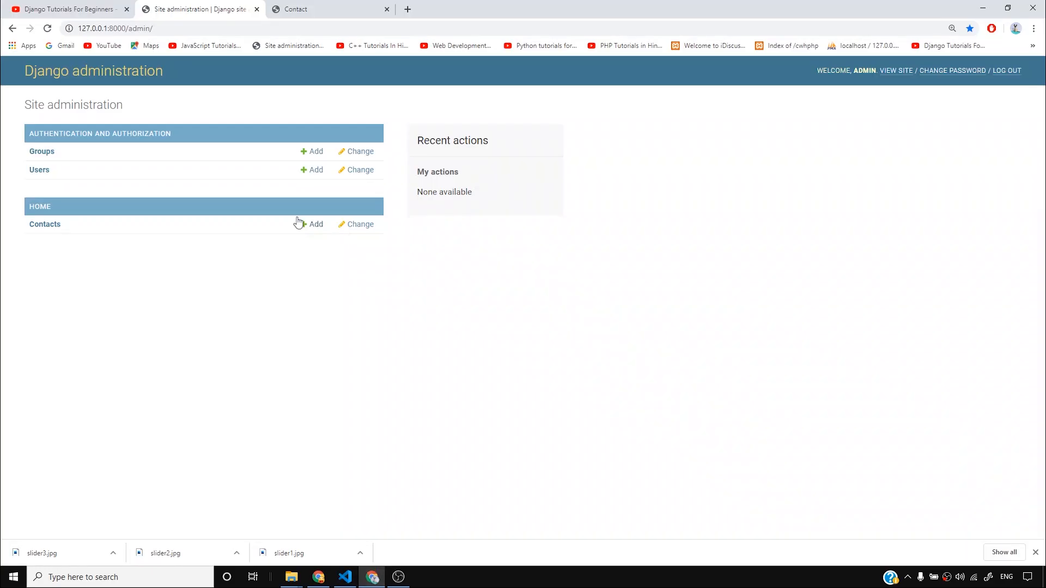
mouse_move(278, 349)
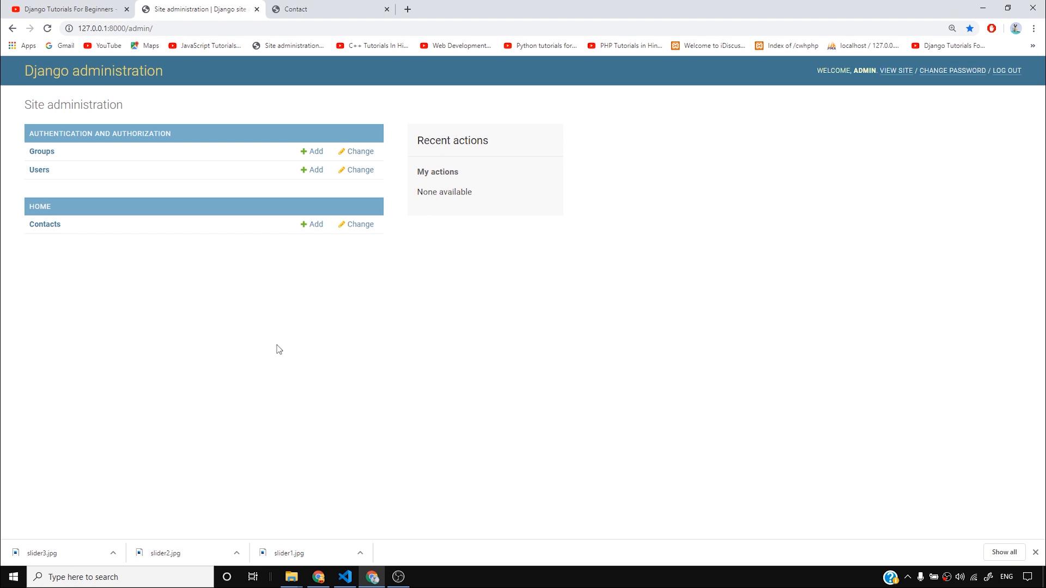
mouse_move(236, 343)
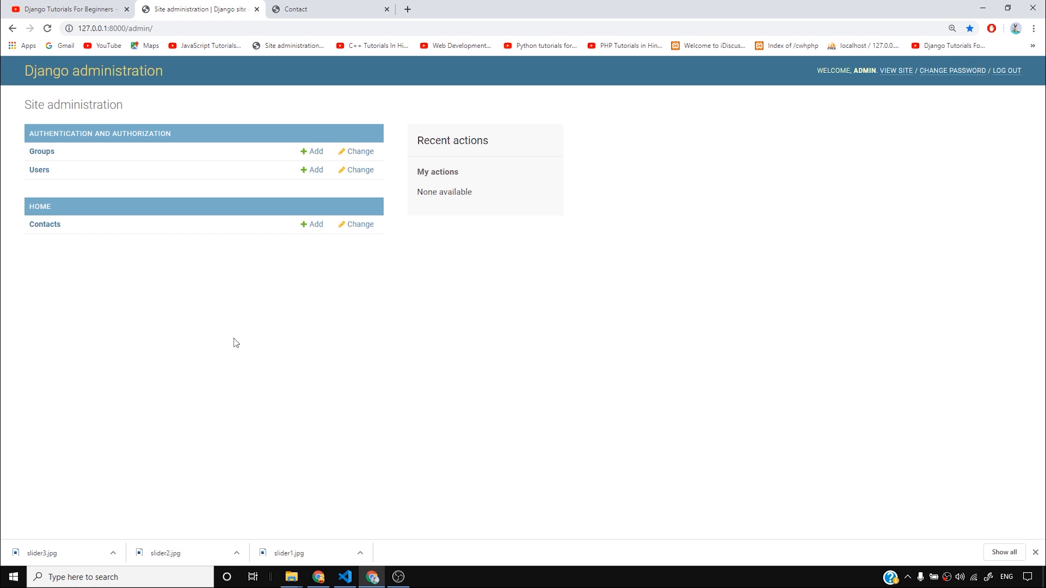
mouse_move(274, 429)
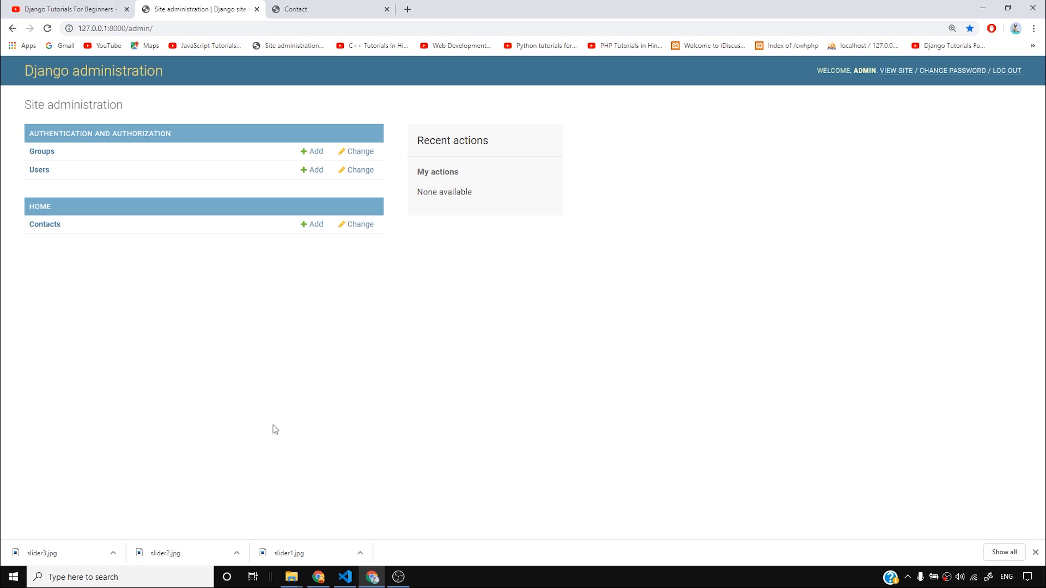
mouse_move(702, 358)
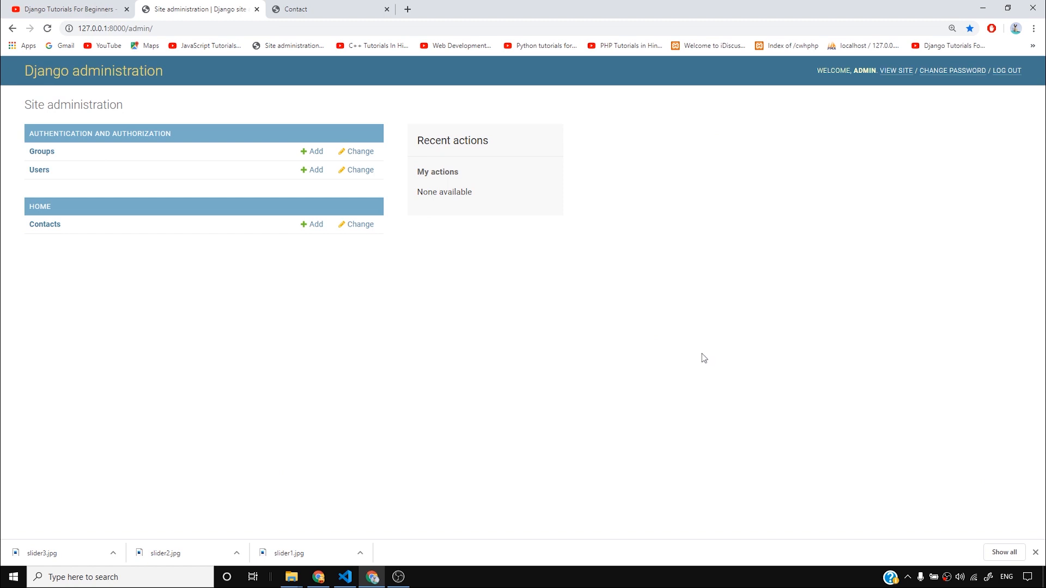
mouse_move(701, 352)
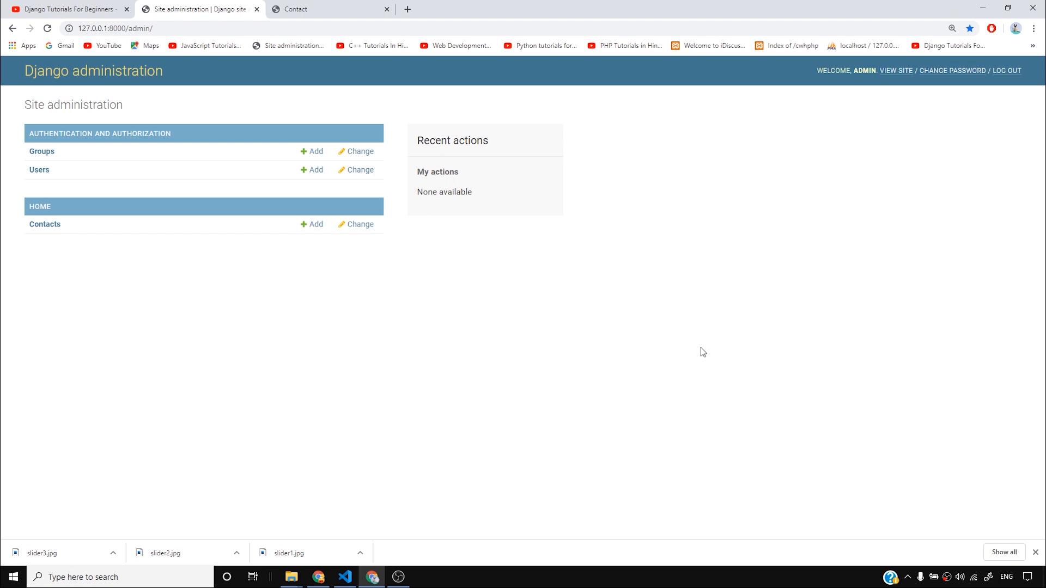
Go from the Contact me page to the portfolio home page and select the yellow alert text
click(304, 8)
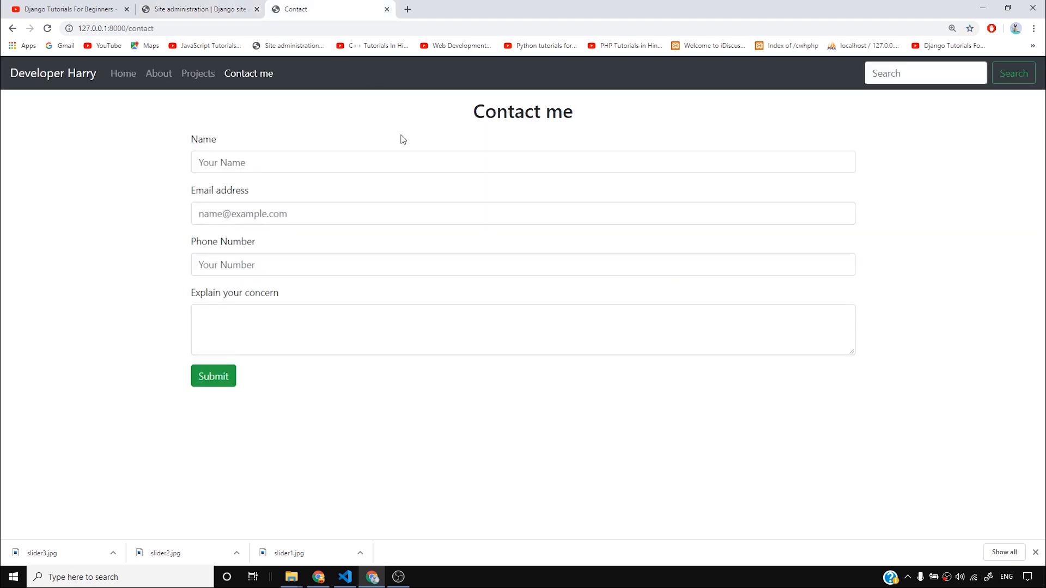
mouse_move(375, 309)
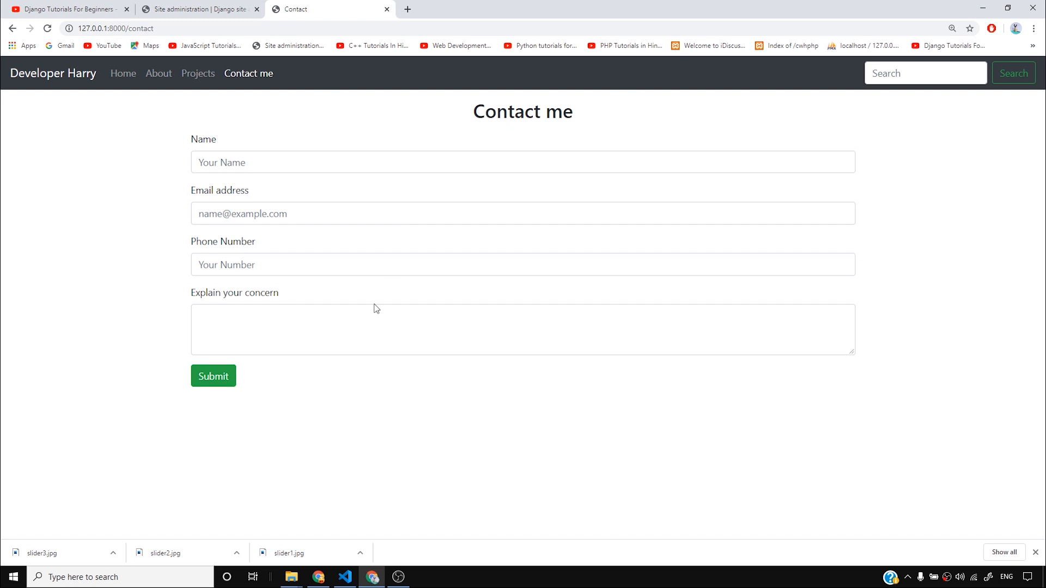
mouse_move(259, 80)
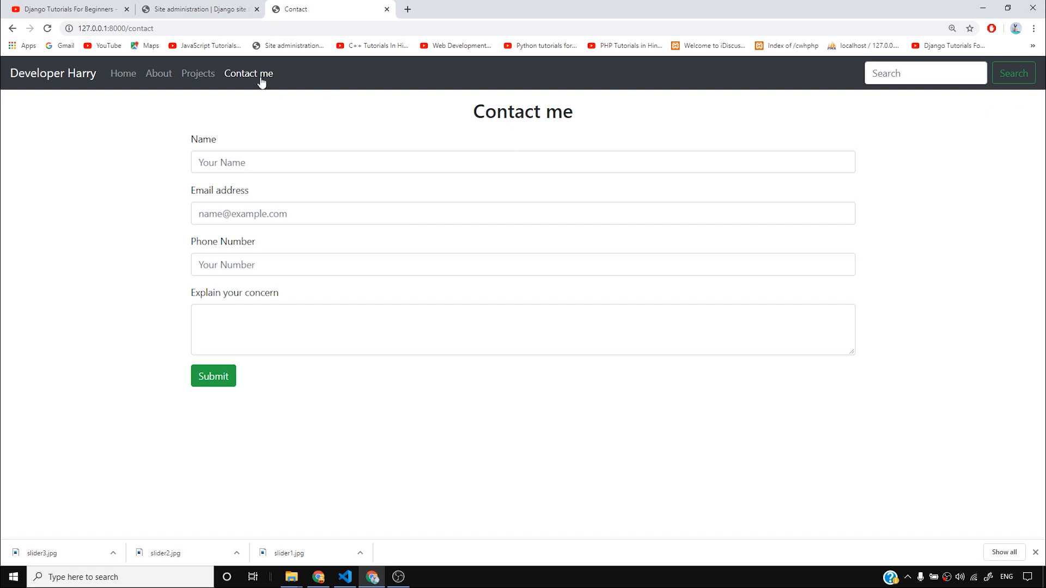
click(123, 74)
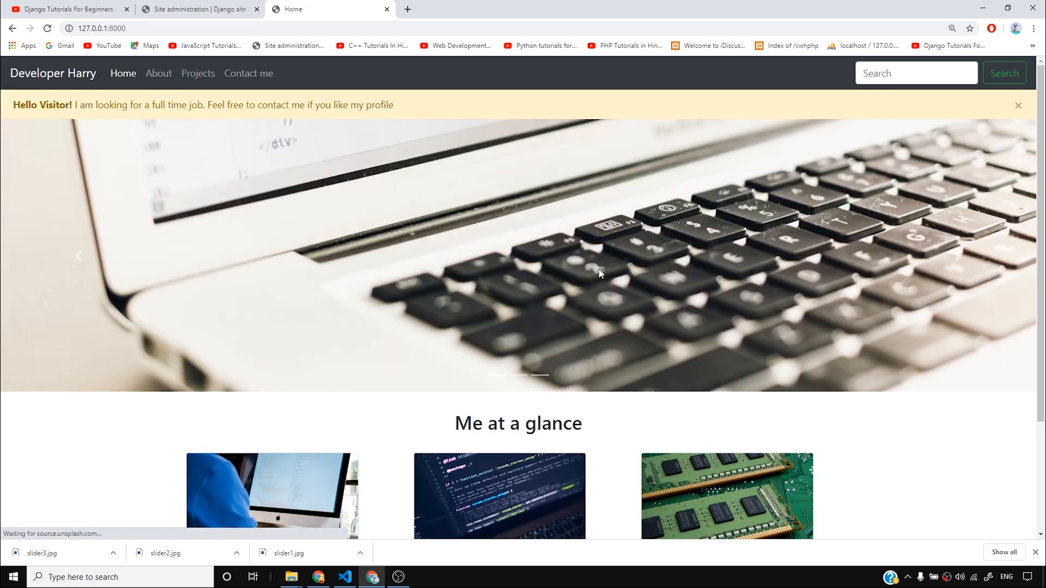
drag(12, 105, 95, 104)
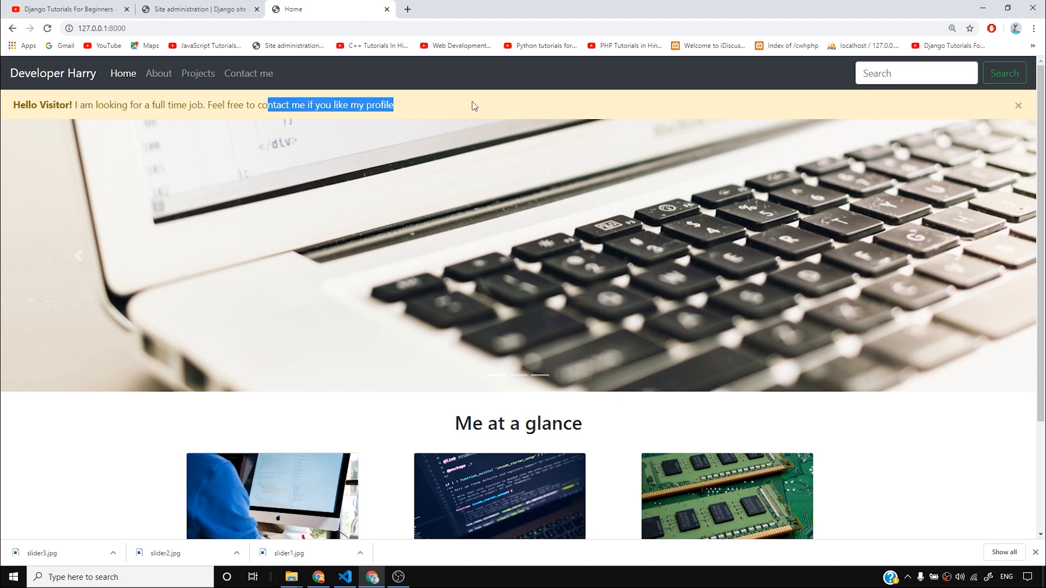
click(342, 578)
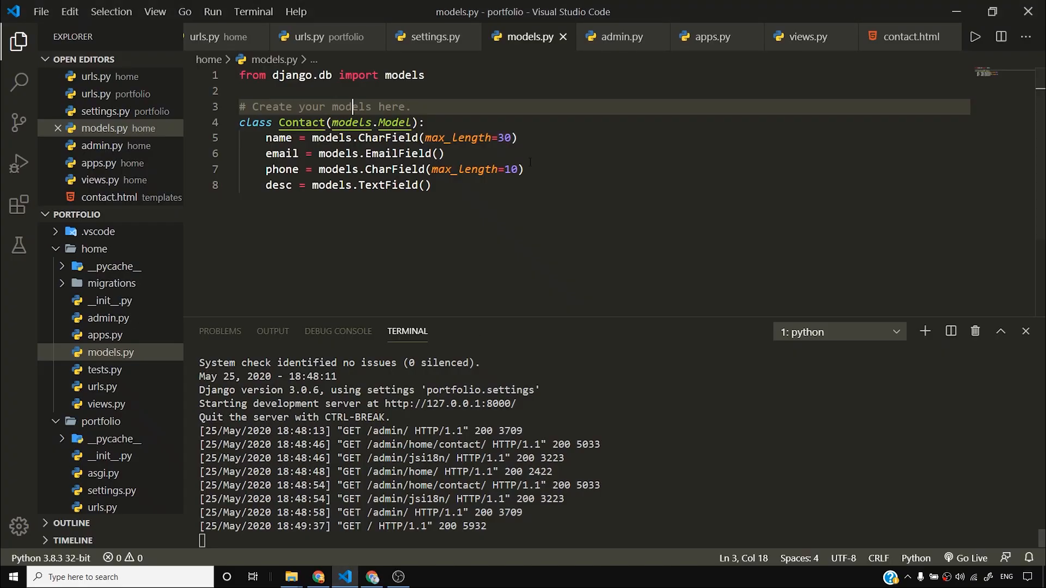
Glance at about.html, then search home.html for 'warning' to find the Hello Visitor alert
click(909, 36)
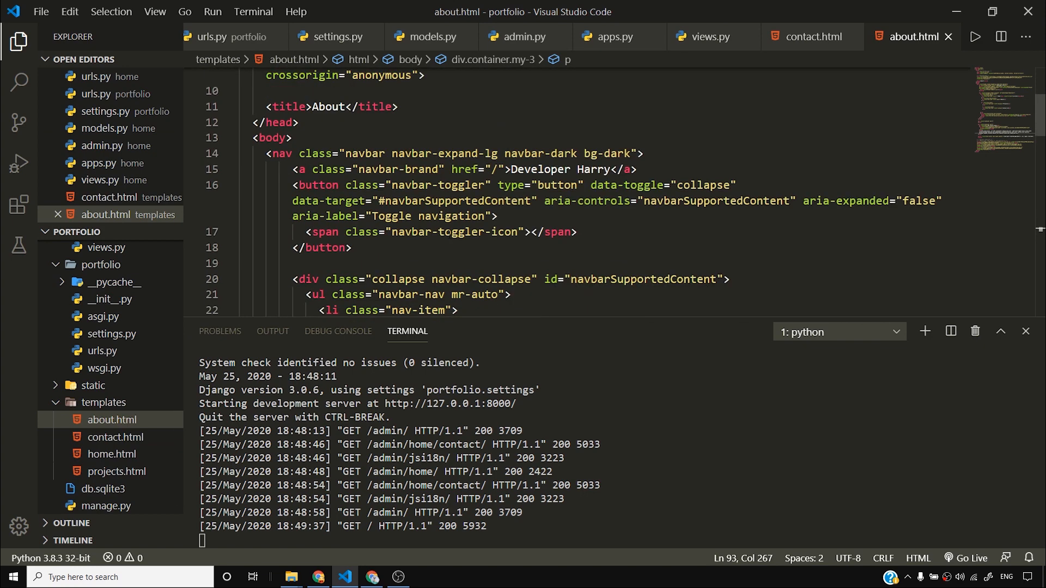
click(485, 185)
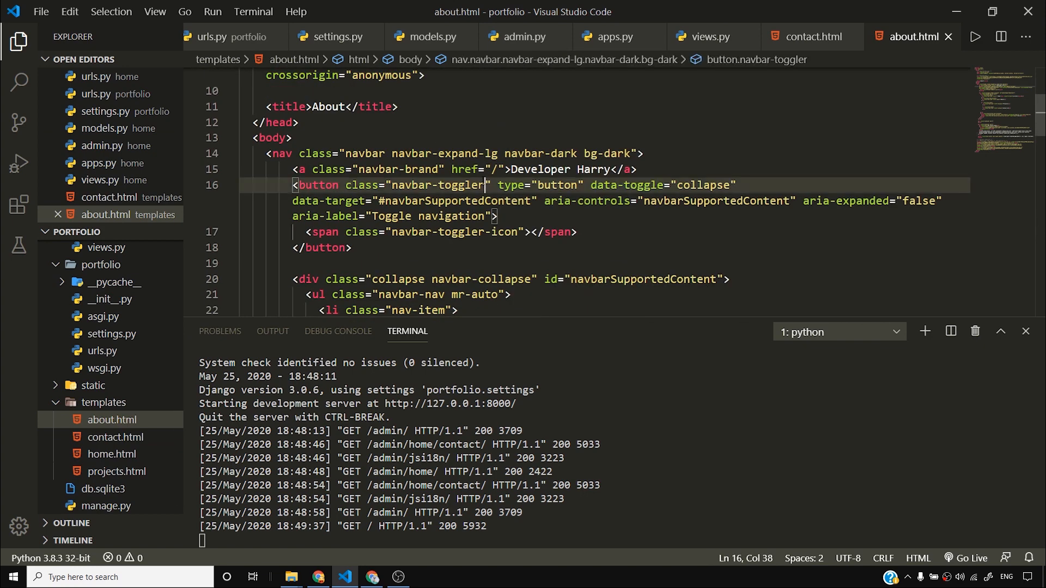
text(warning)
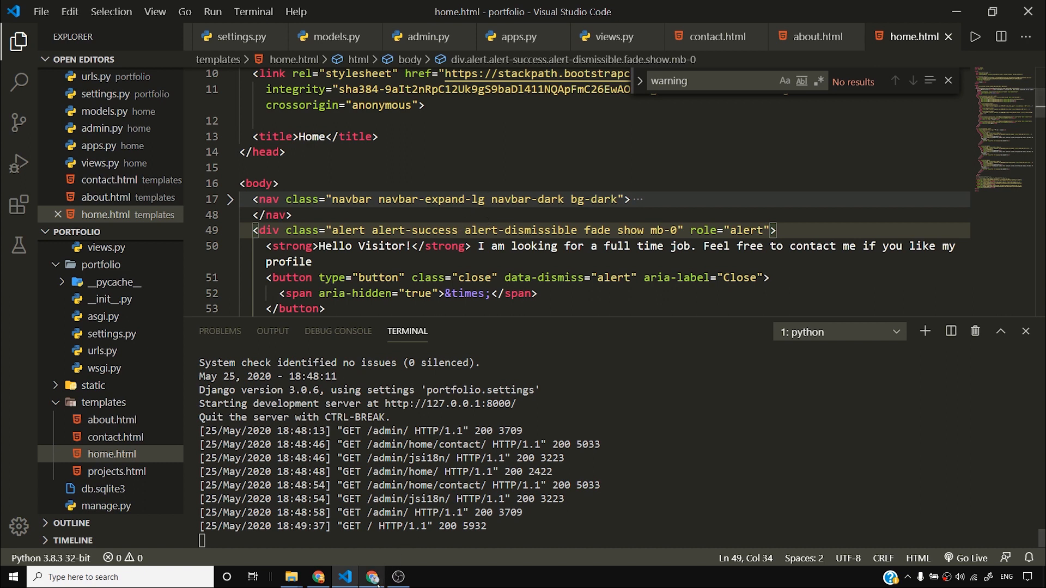
Reload the portfolio home page and select the Hello Visitor alert, now shown green
click(374, 577)
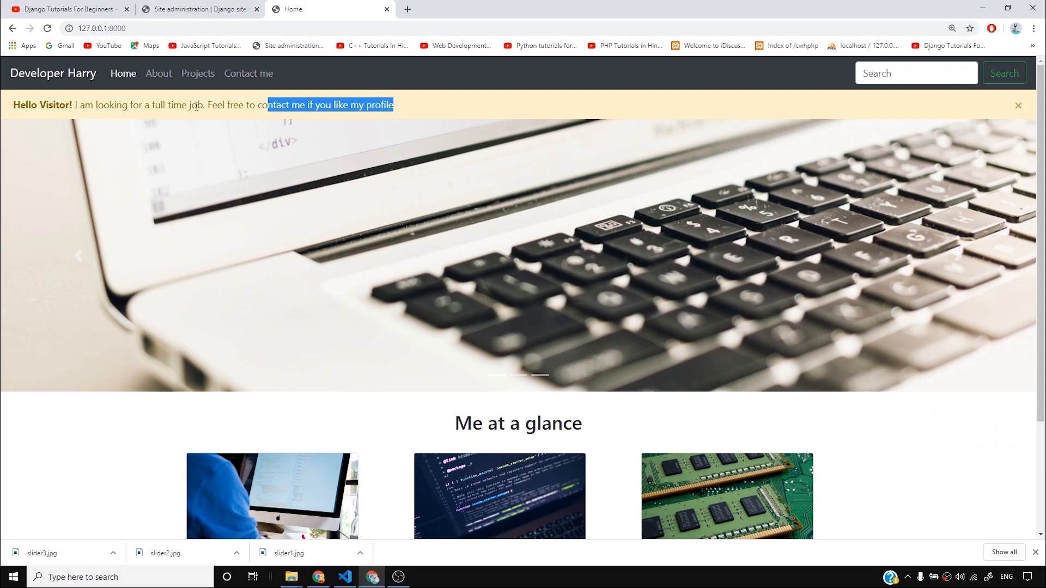
mouse_move(39, 43)
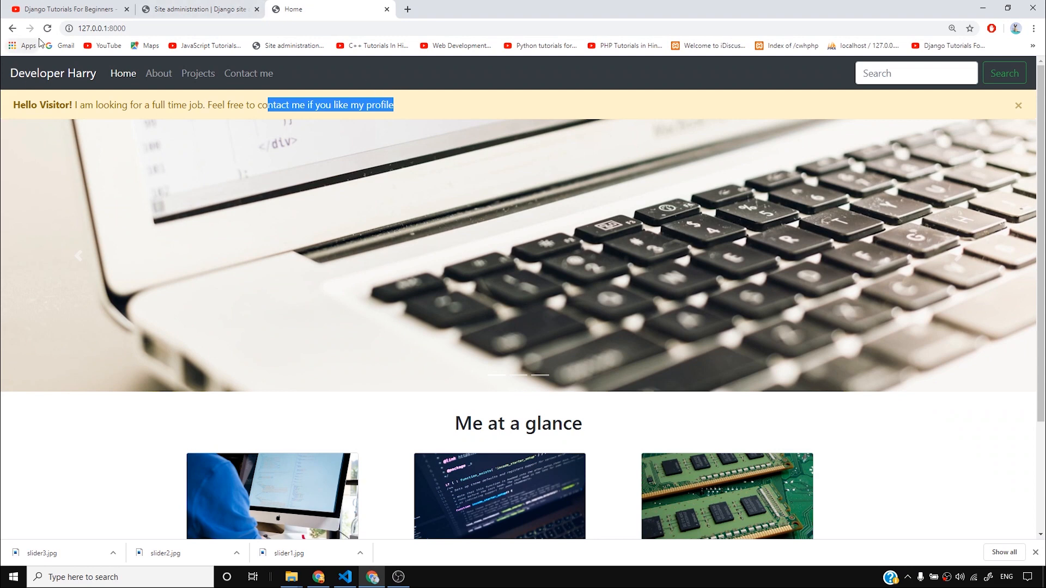
click(48, 29)
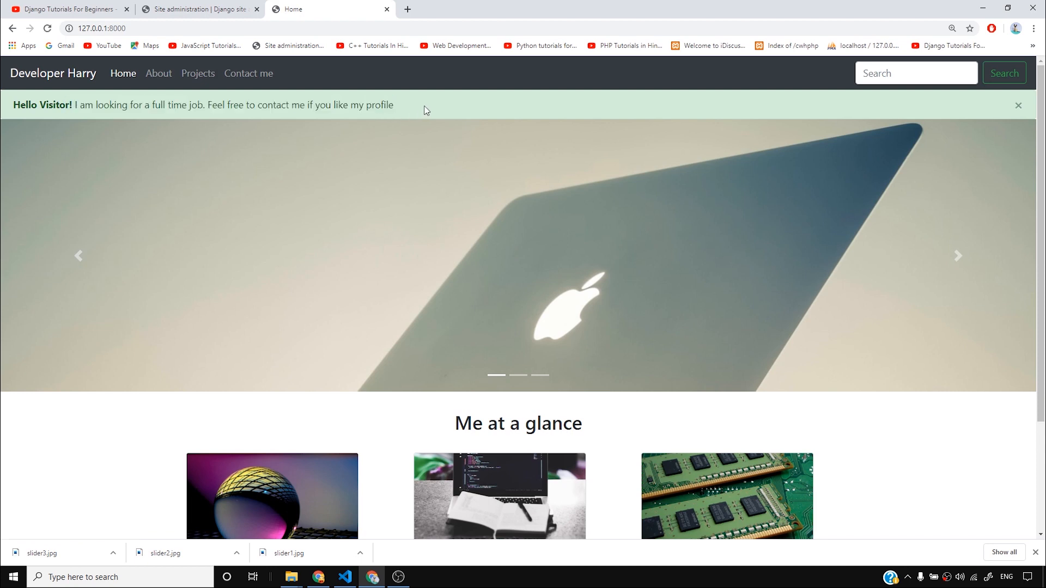
drag(95, 104, 394, 104)
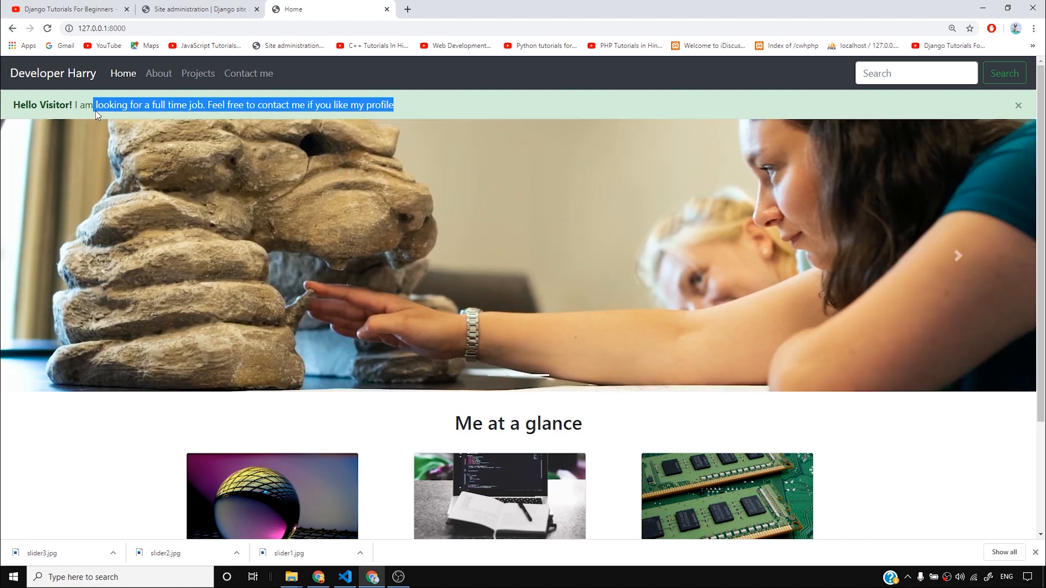
mouse_move(110, 106)
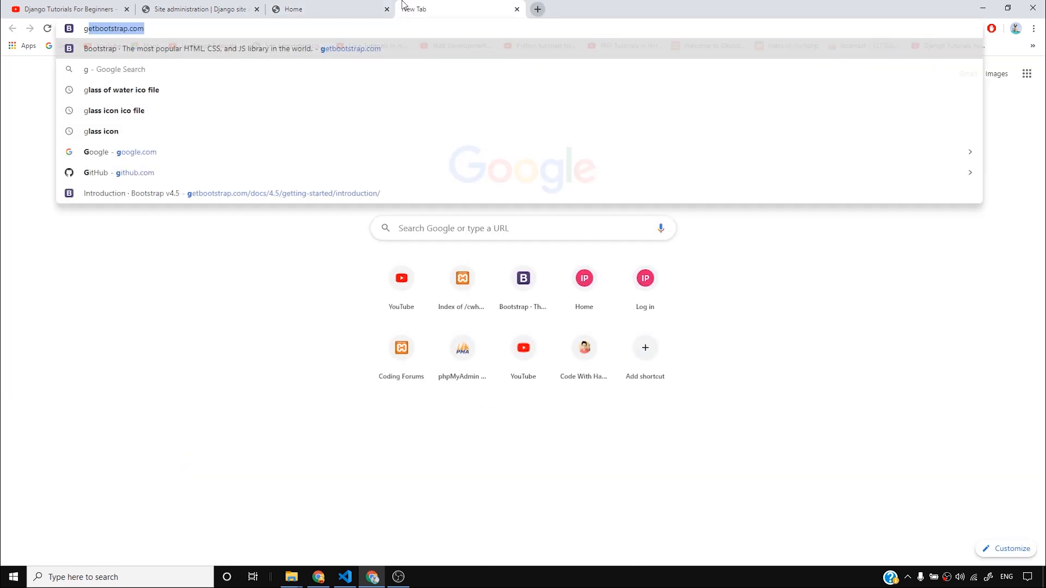
Browse the getbootstrap.com Components docs to Spinners and scroll to the coloured border spinners
text(getbootstrap.com)
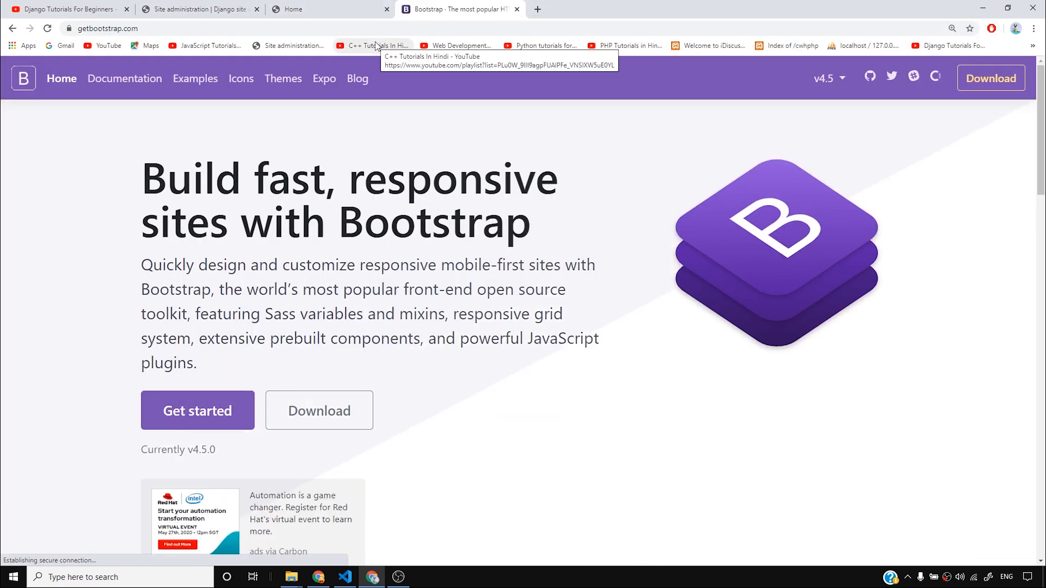
click(124, 78)
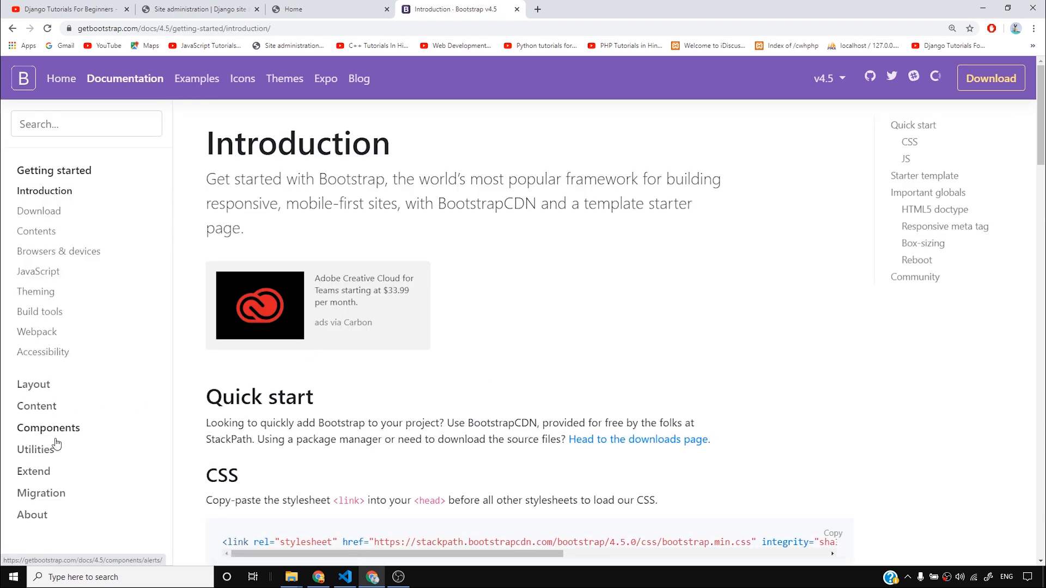
click(48, 427)
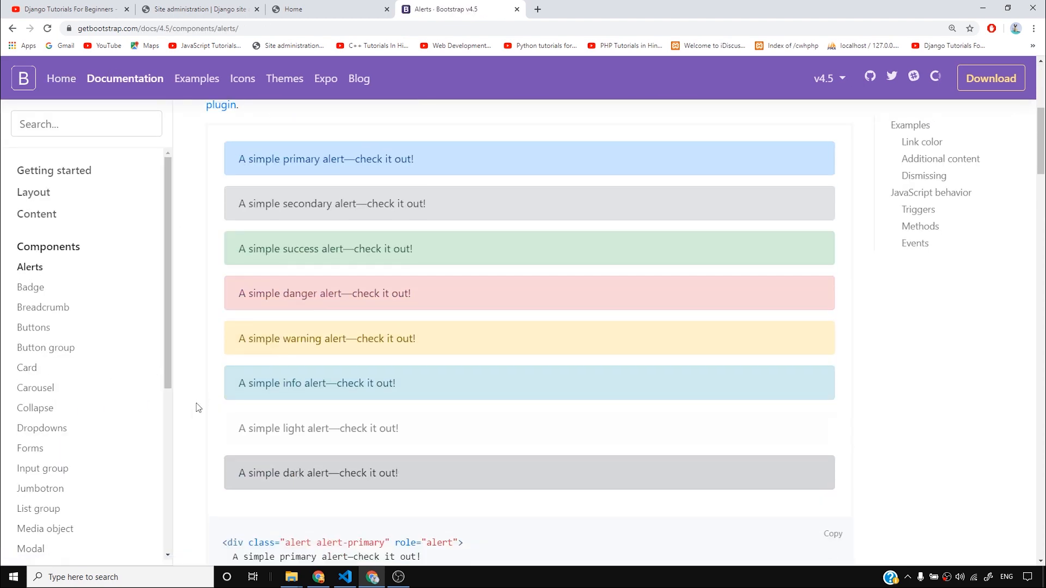
click(35, 408)
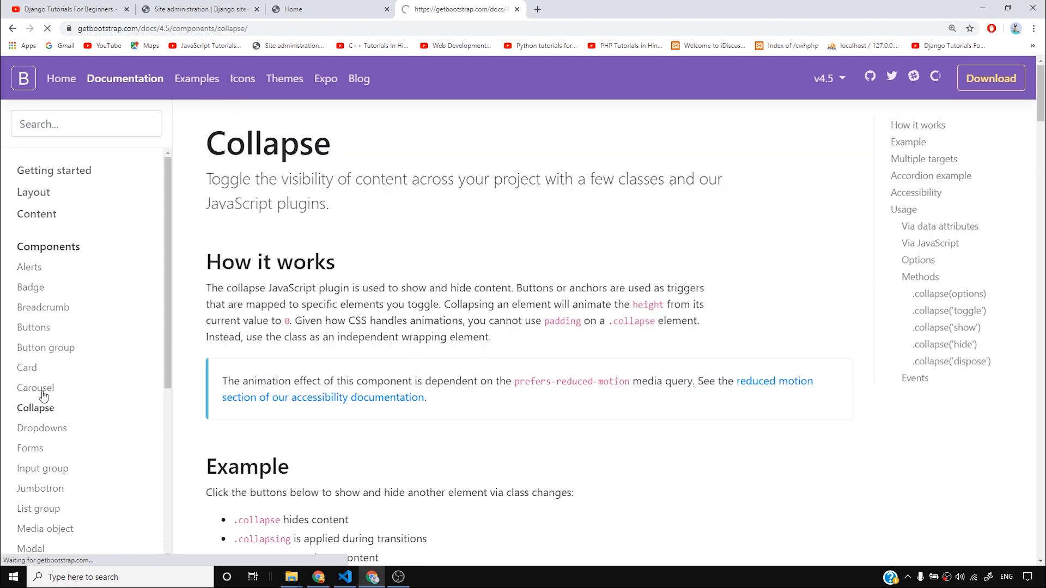
click(35, 388)
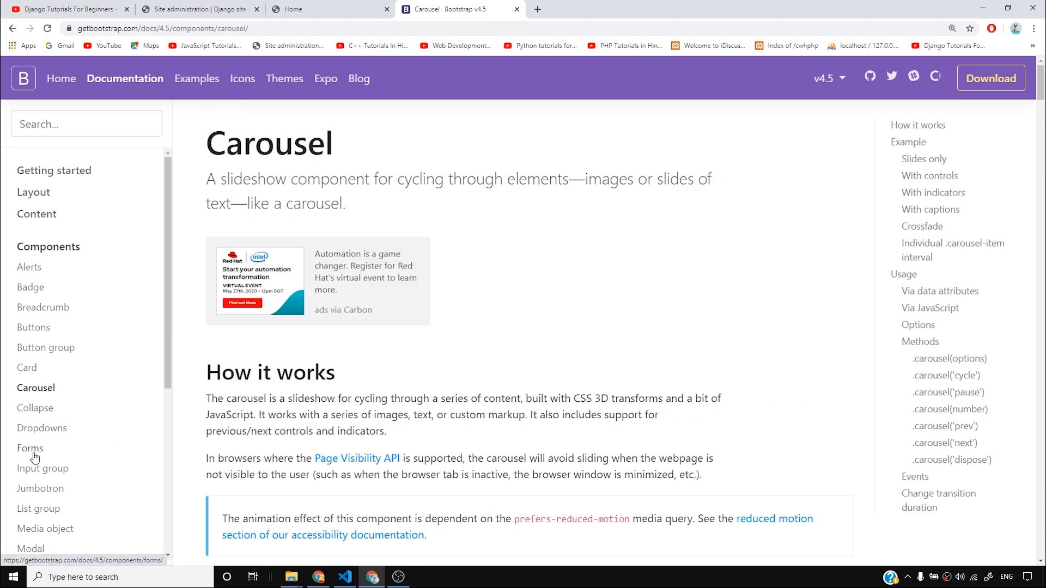
click(30, 449)
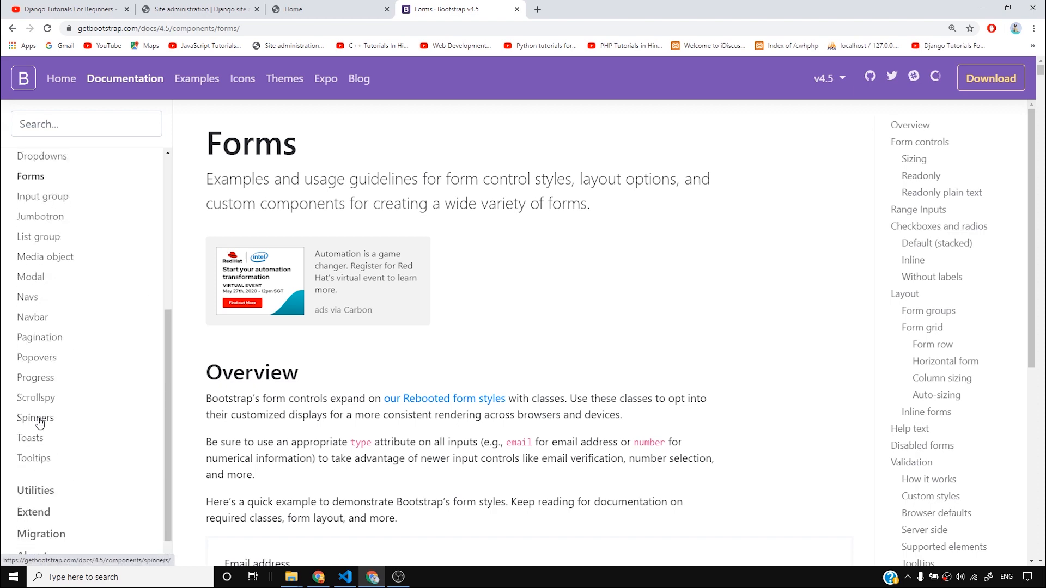
click(35, 418)
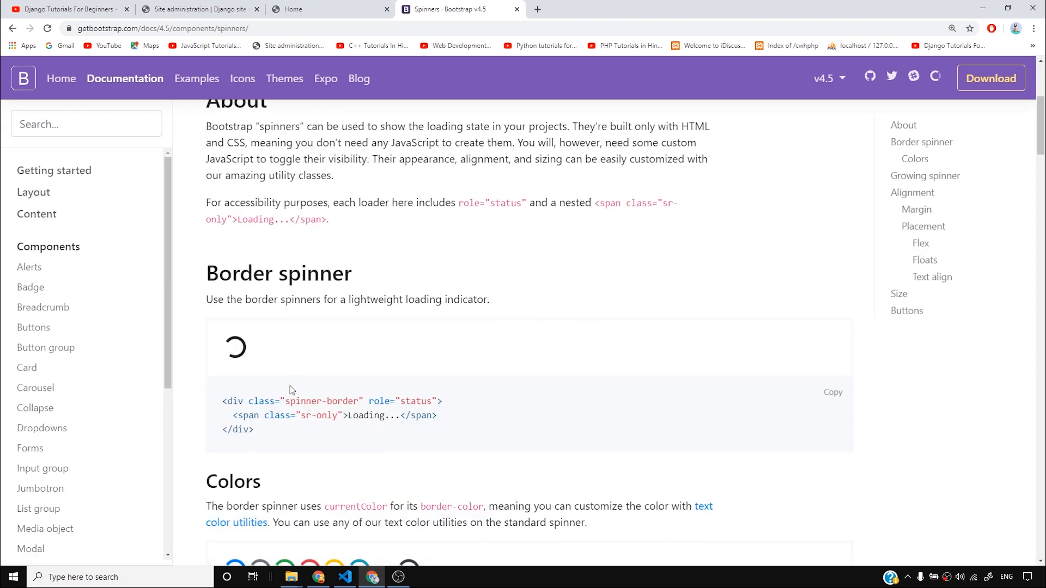
scroll(down, 3)
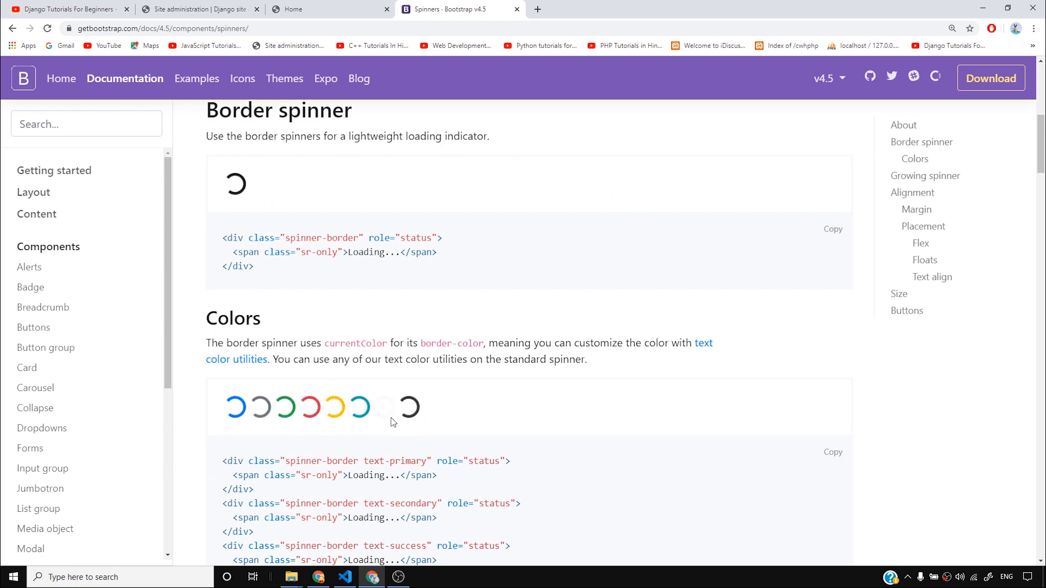
scroll(down, 3)
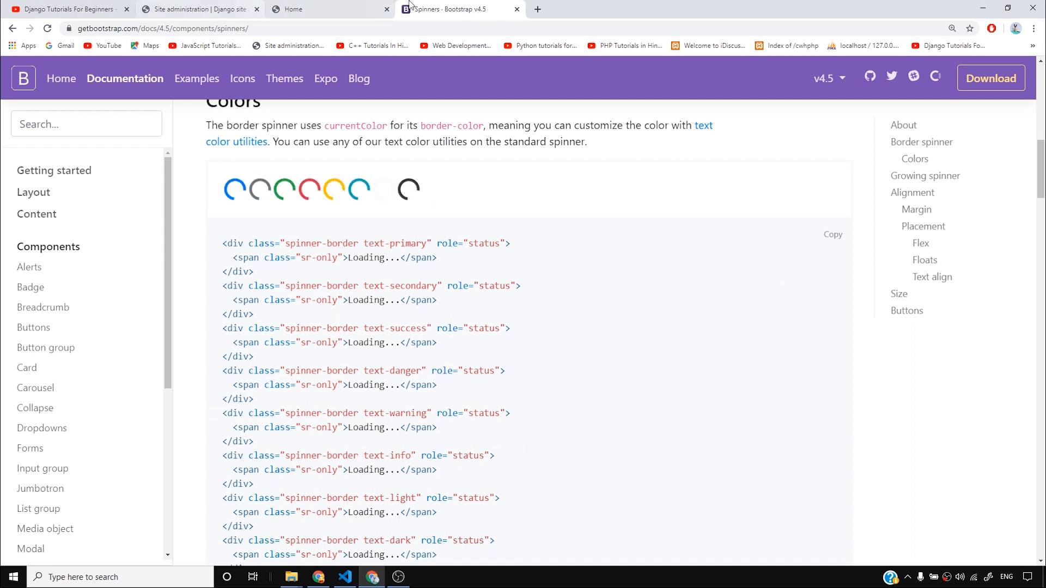
mouse_move(497, 303)
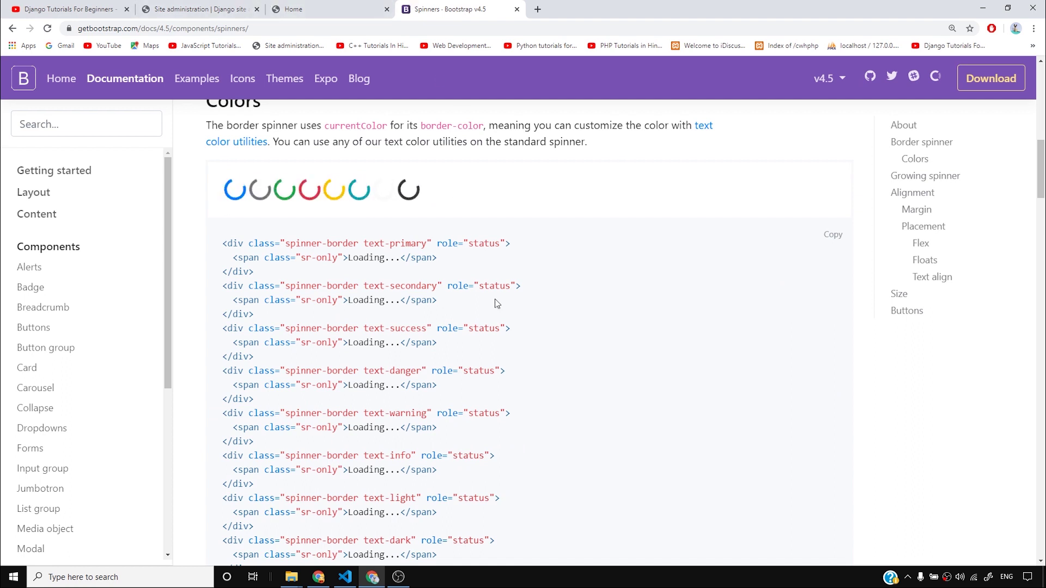
mouse_move(486, 312)
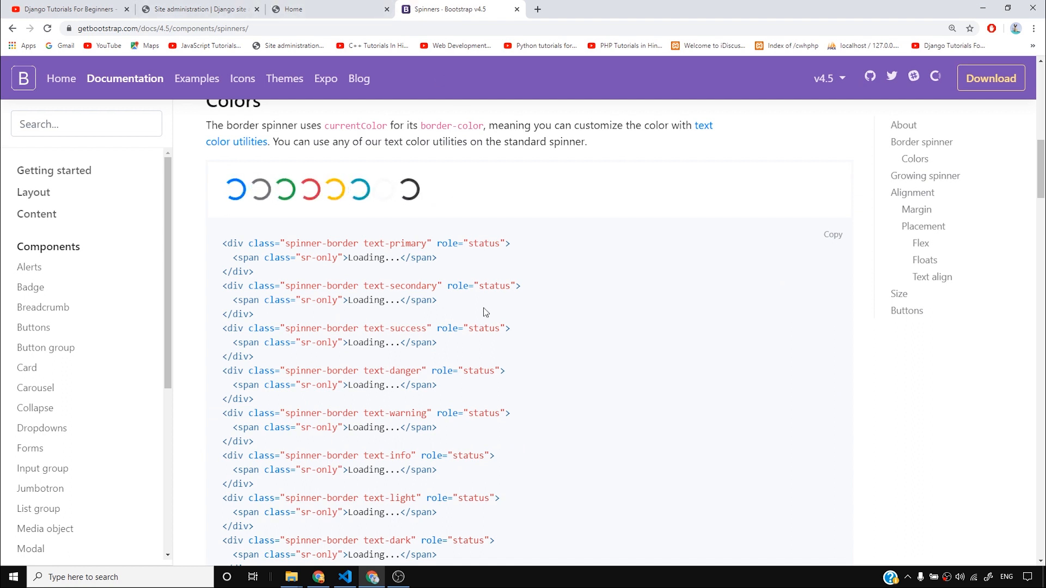
mouse_move(475, 320)
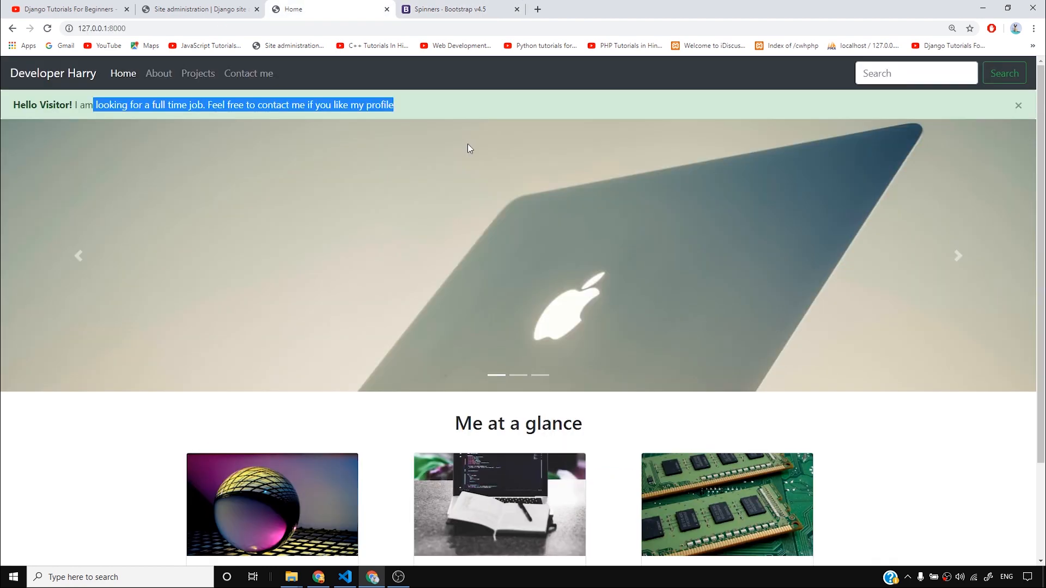
Return to the Django admin tab and log out of the admin site
click(192, 9)
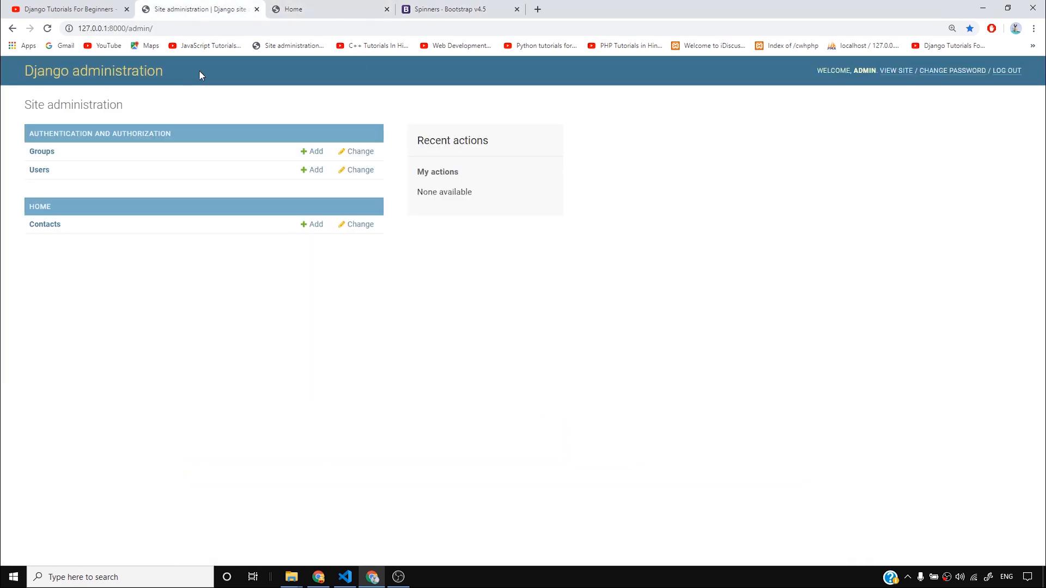
mouse_move(172, 119)
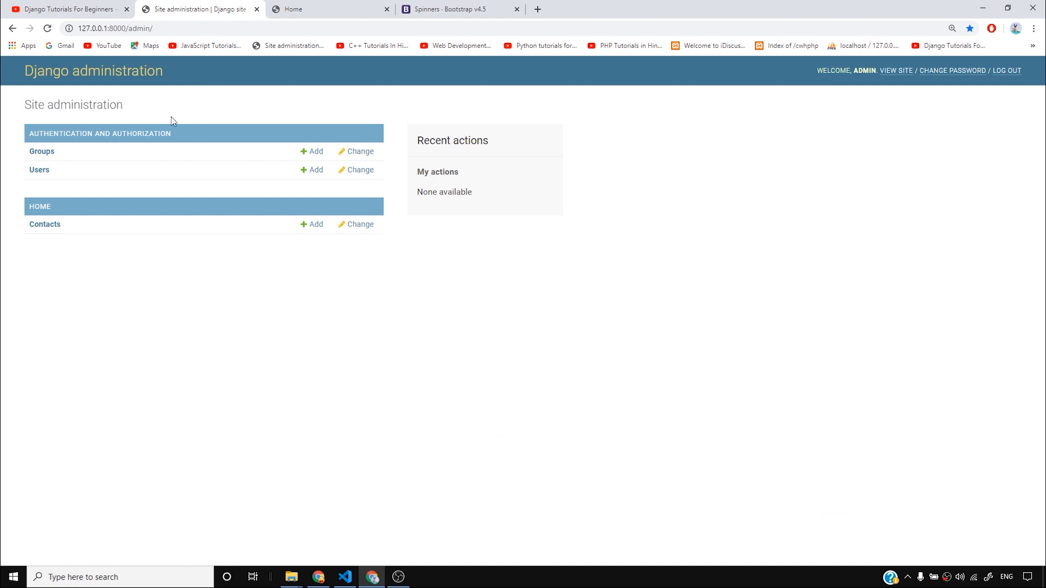
mouse_move(498, 447)
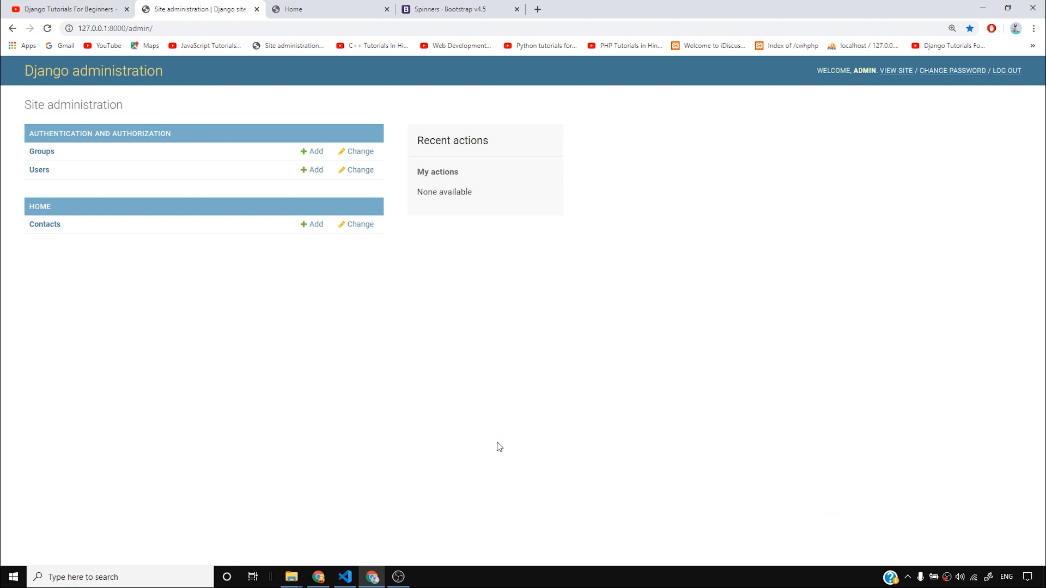
mouse_move(629, 473)
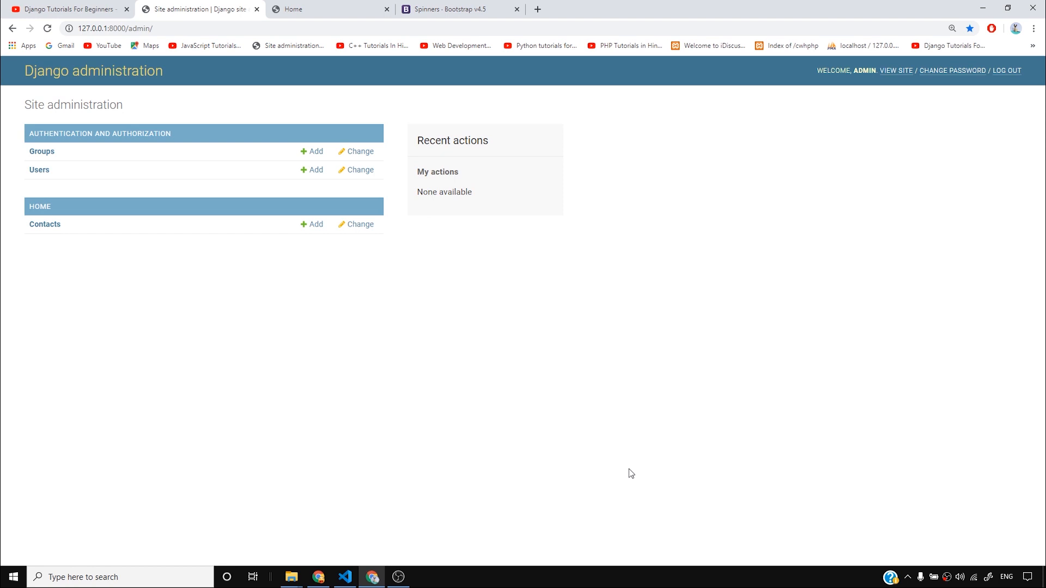
mouse_move(237, 439)
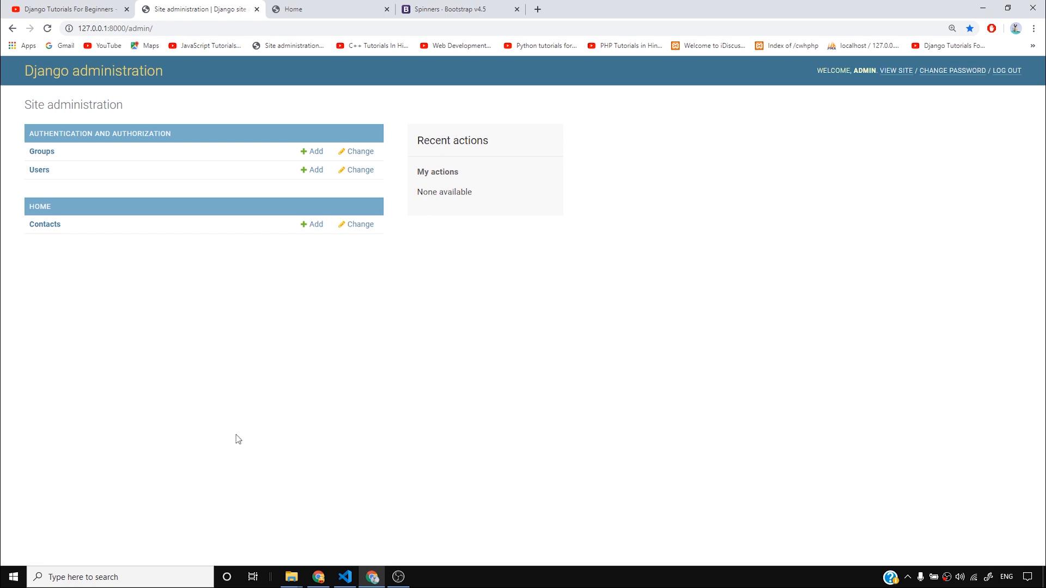
mouse_move(259, 176)
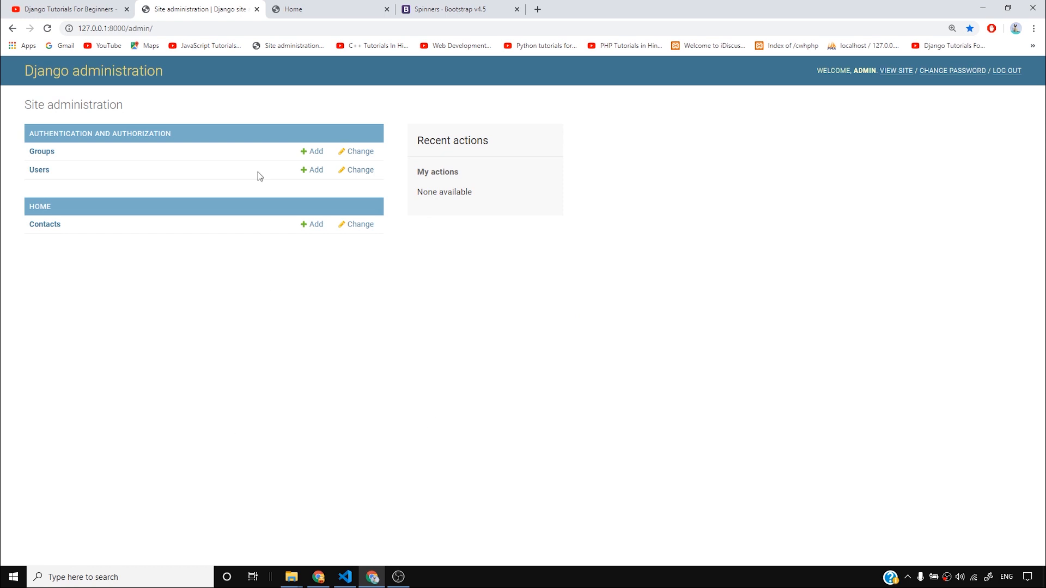
mouse_move(28, 73)
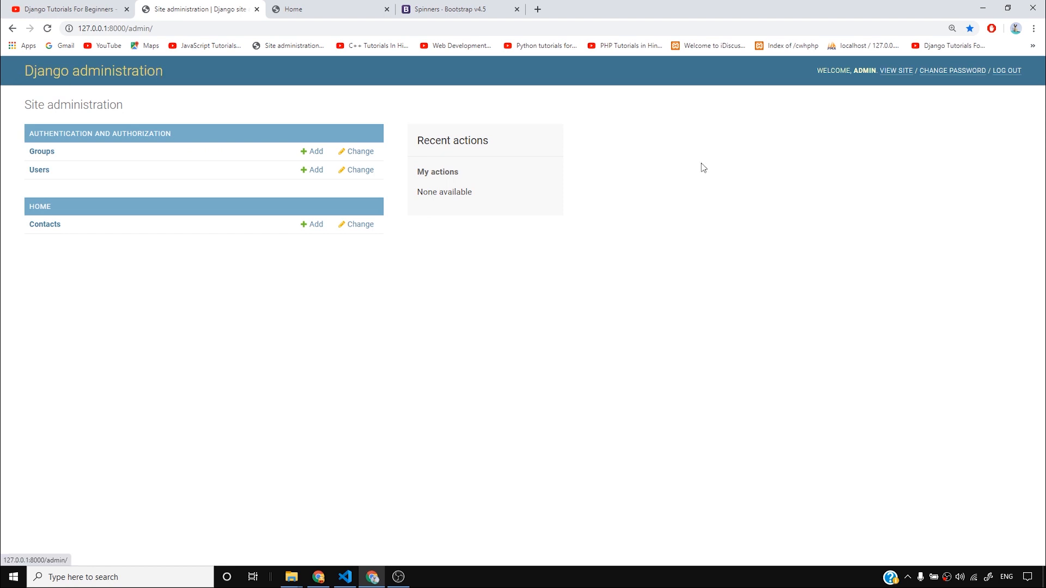
click(1007, 70)
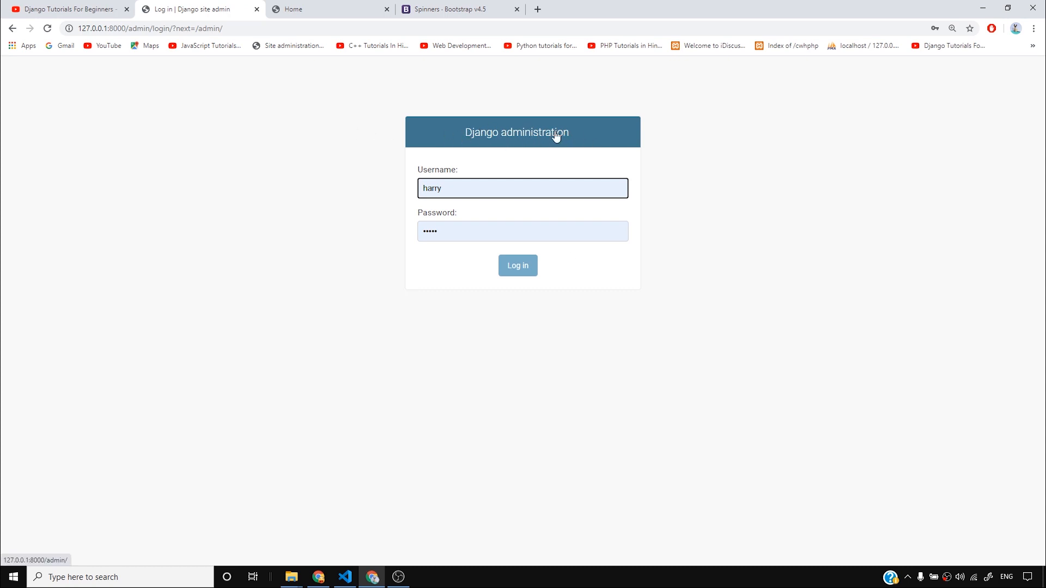
mouse_move(199, 37)
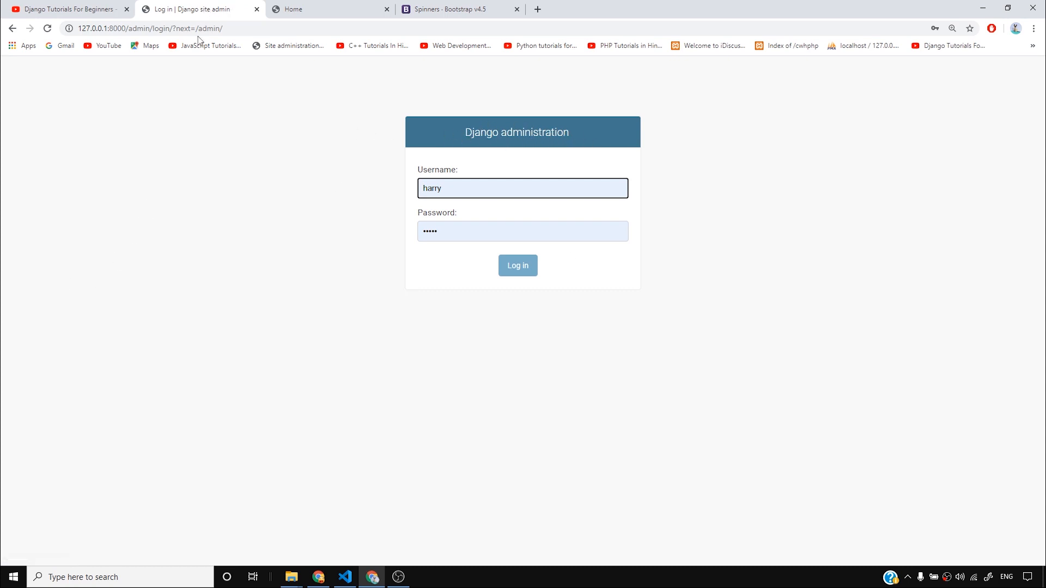
mouse_move(366, 305)
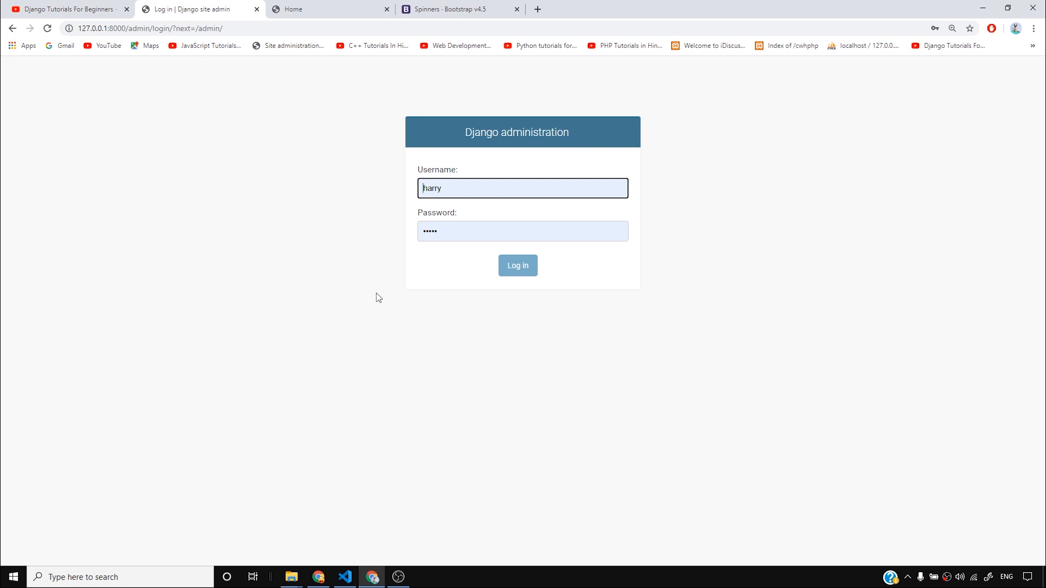
mouse_move(448, 174)
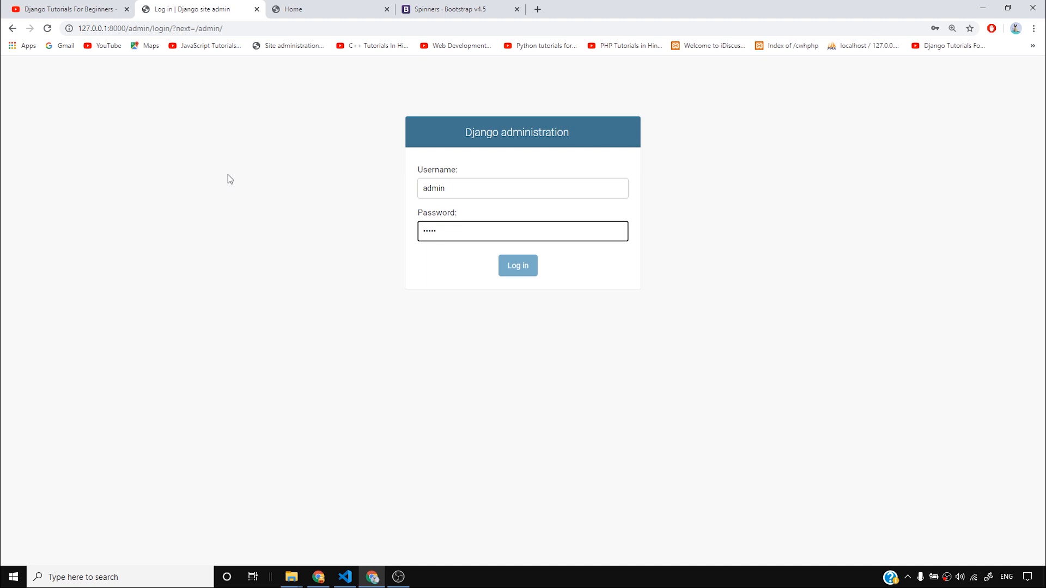
mouse_move(403, 211)
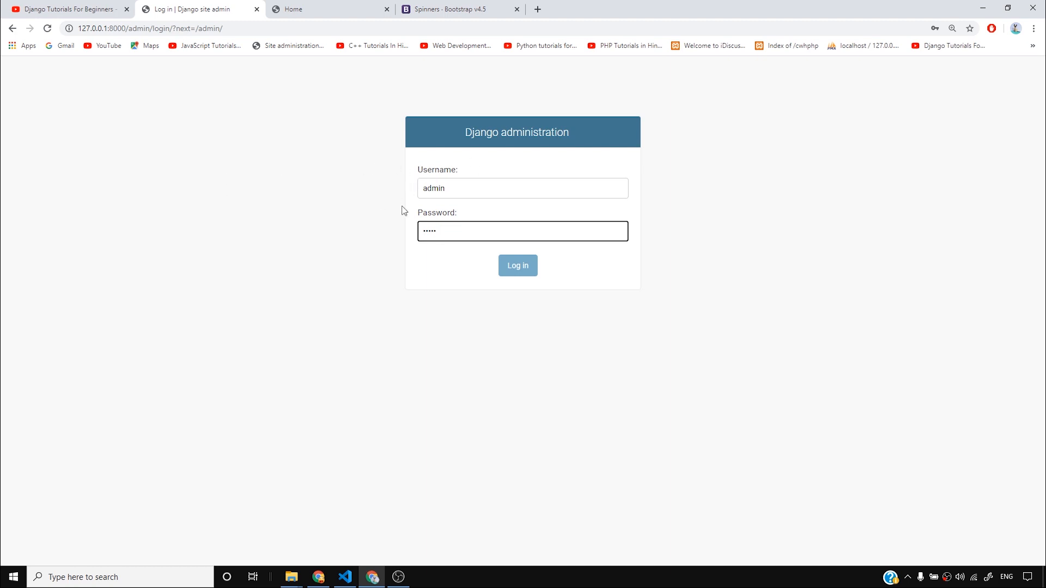
mouse_move(392, 306)
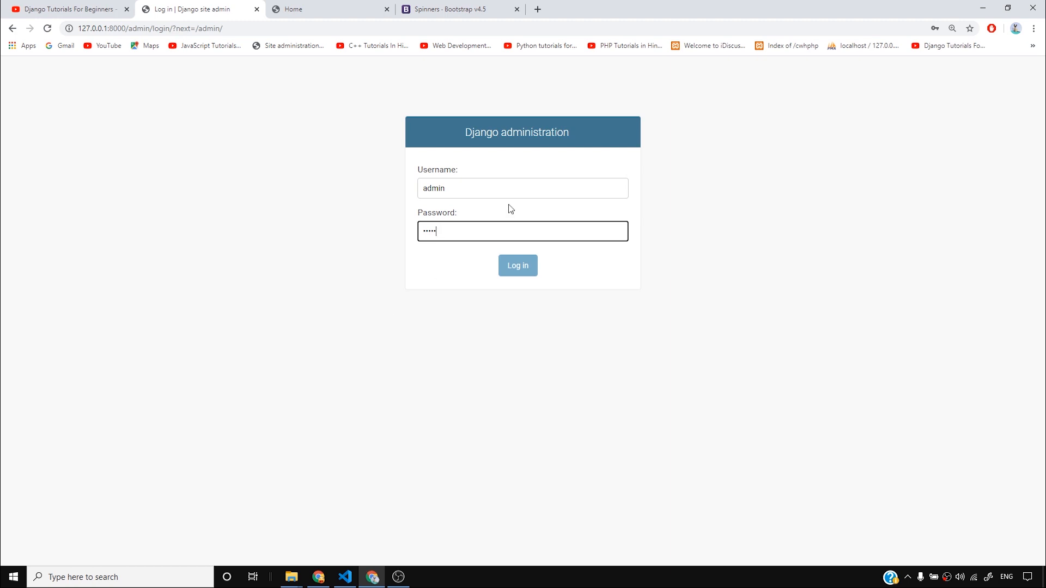
mouse_move(475, 291)
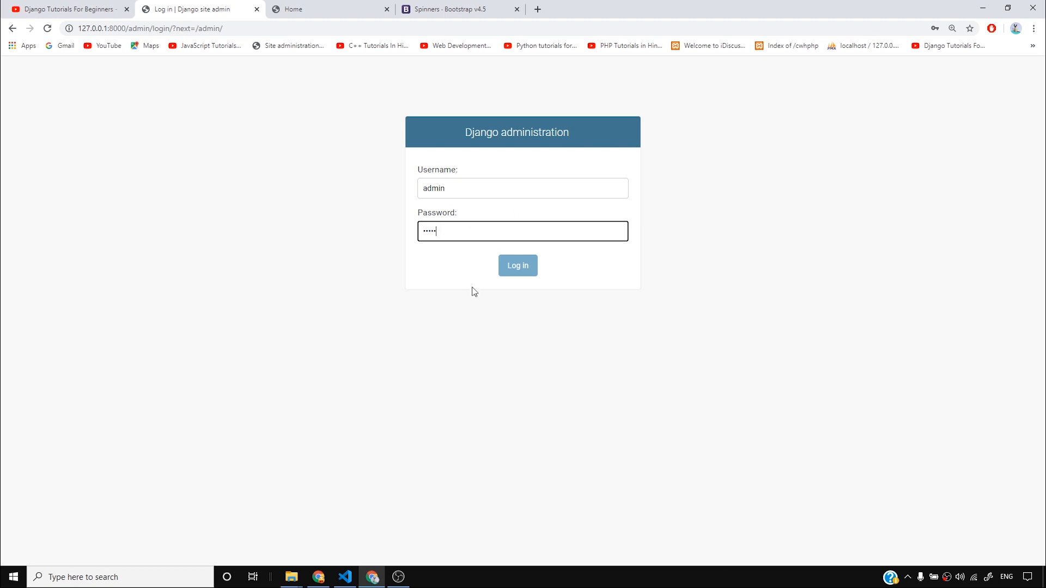
mouse_move(447, 190)
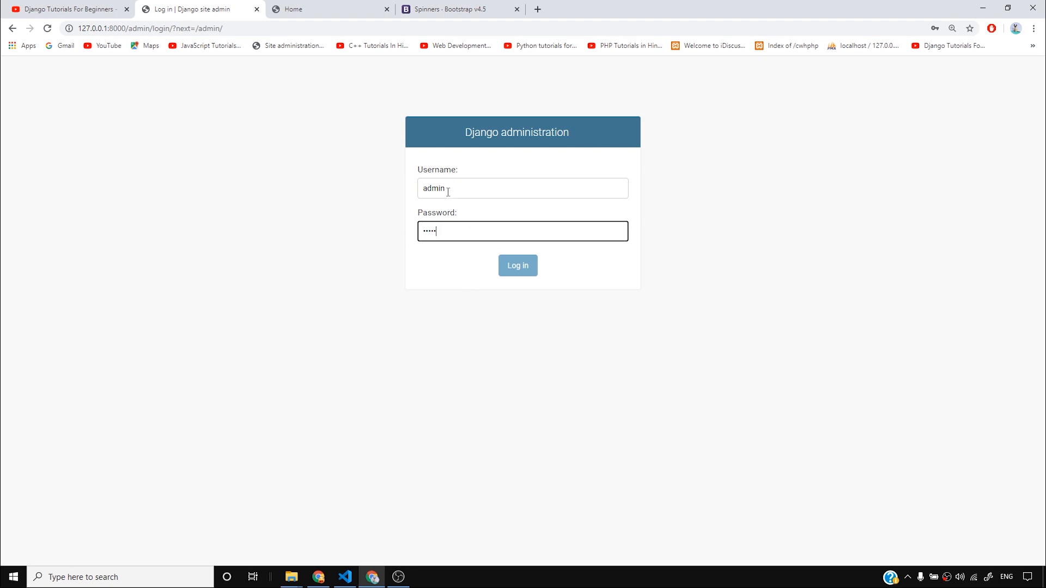
Submit the admin login to reach the Site administration index with Groups, Users and Contacts
click(518, 265)
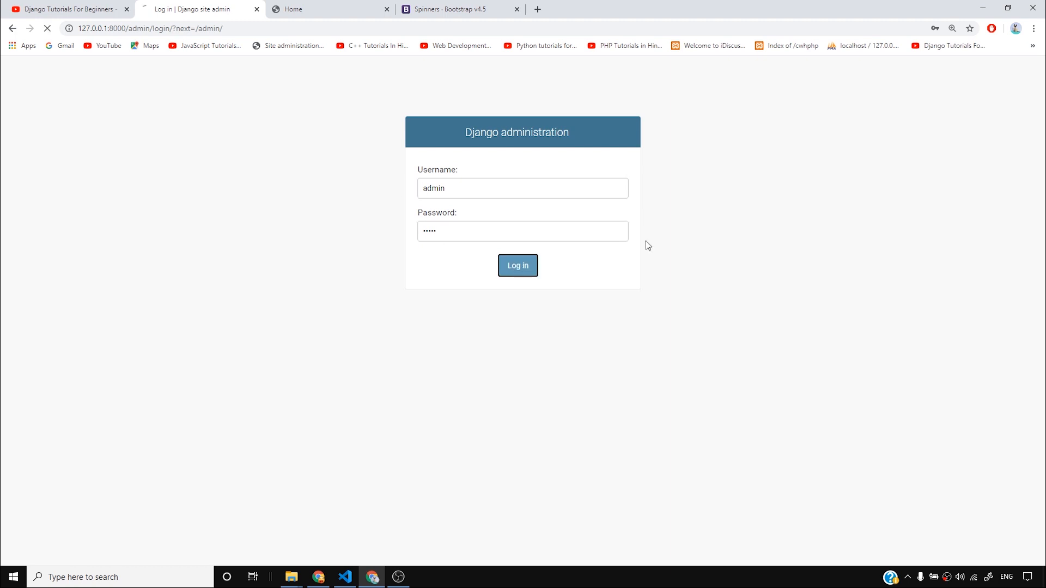
click(518, 266)
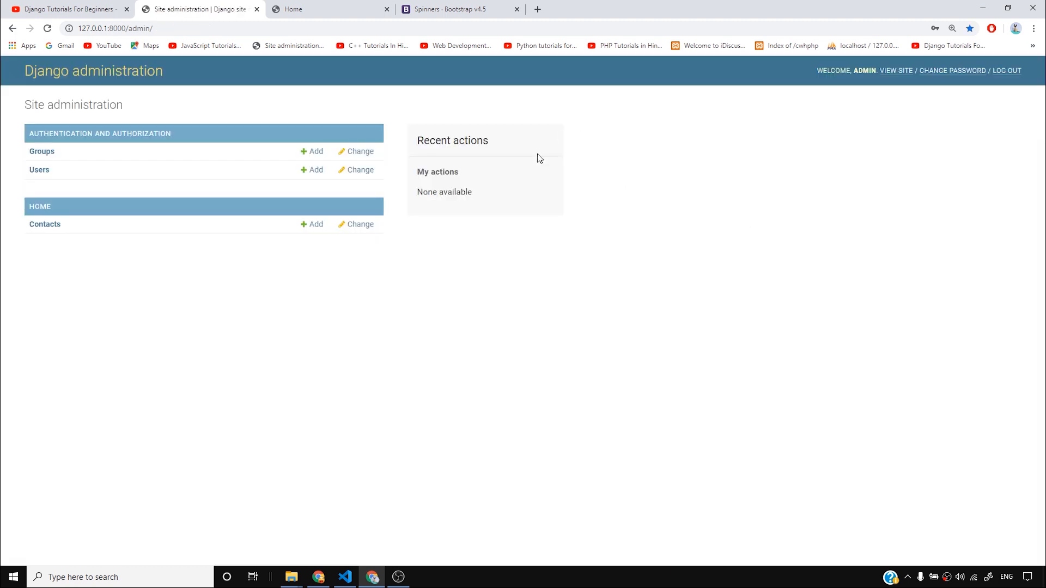
mouse_move(494, 197)
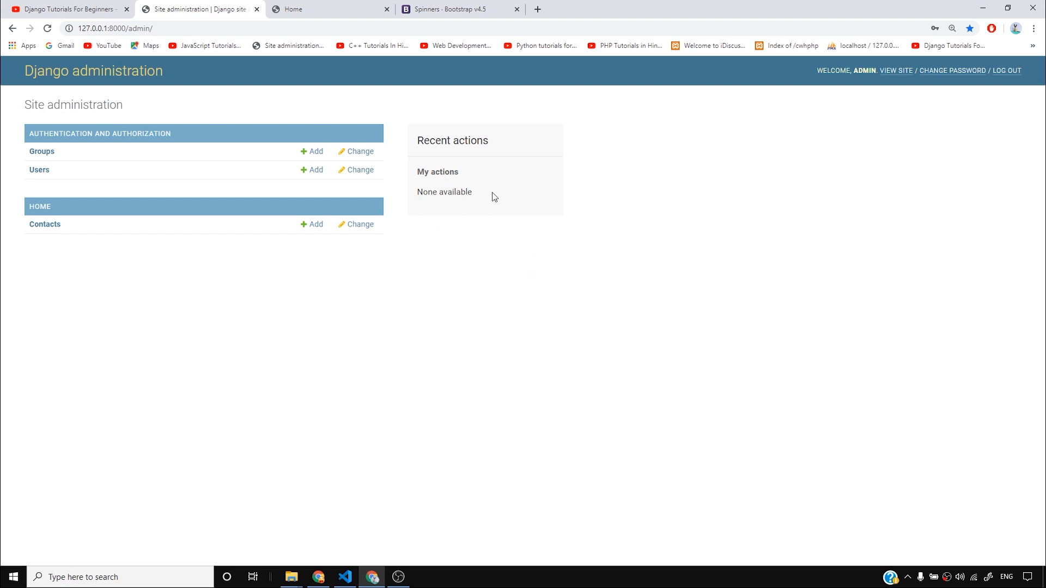
Check Harry's details in Contact object (3), then return to the Contact me tab
click(45, 224)
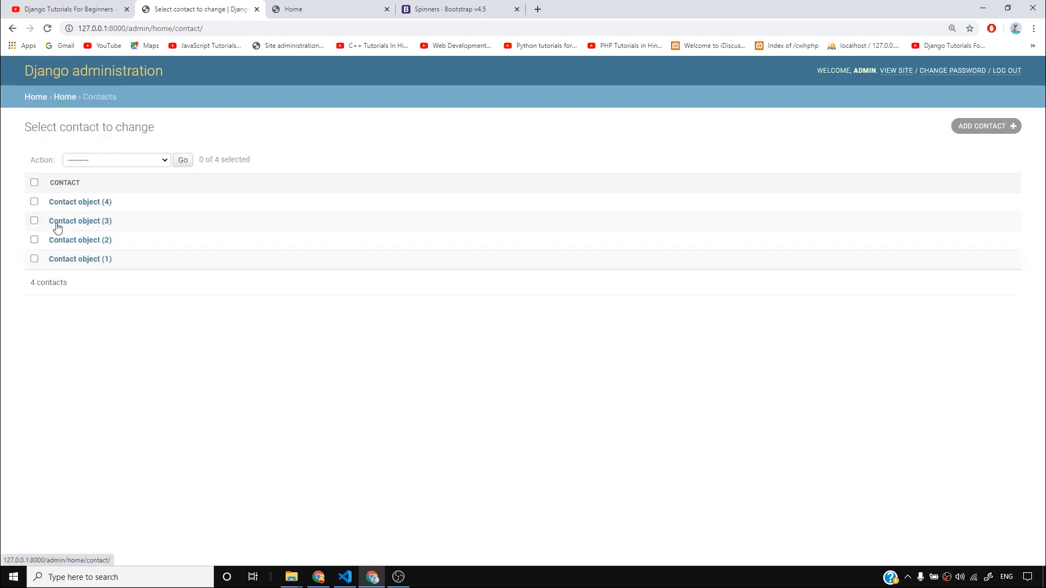
click(79, 201)
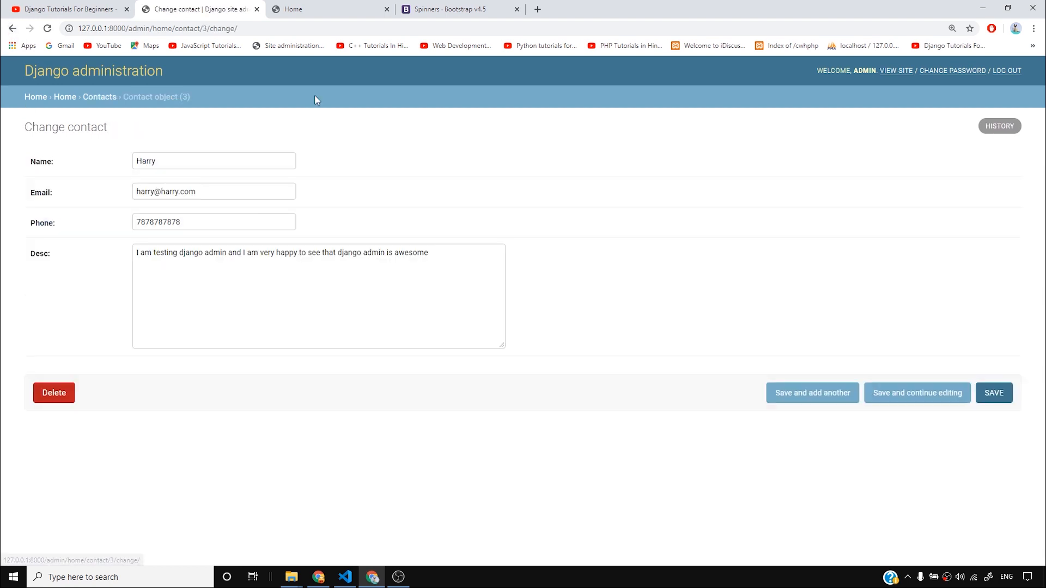
click(327, 9)
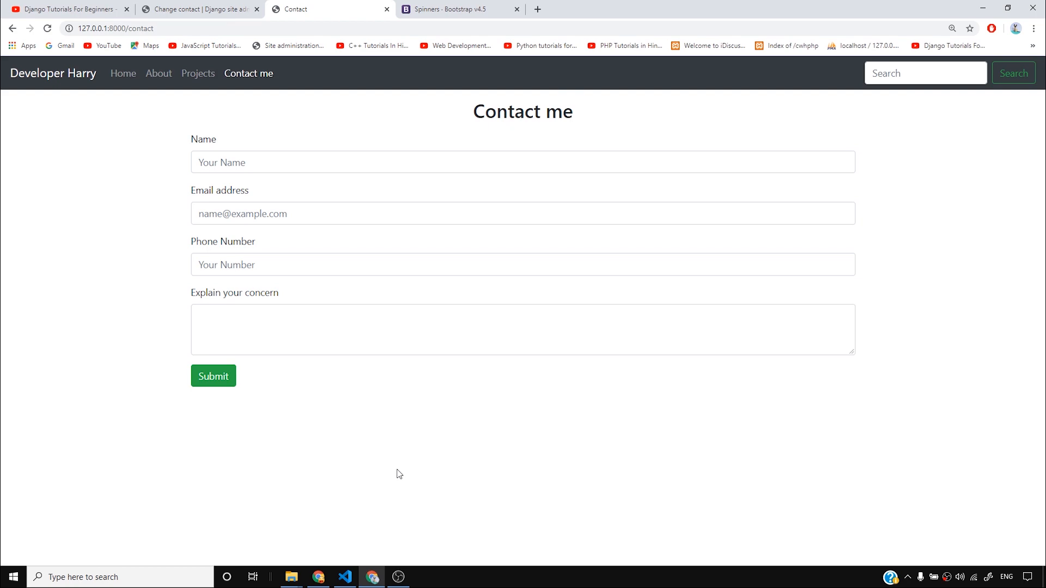
Switch to the YouTube tab with the Django Tutorials For Beginners playlist
click(71, 10)
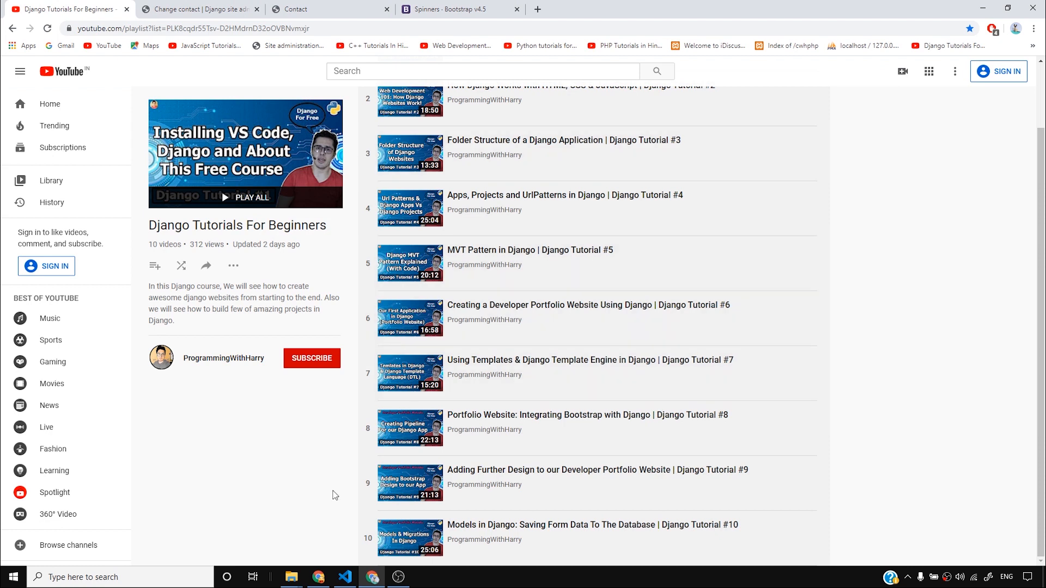
mouse_move(352, 483)
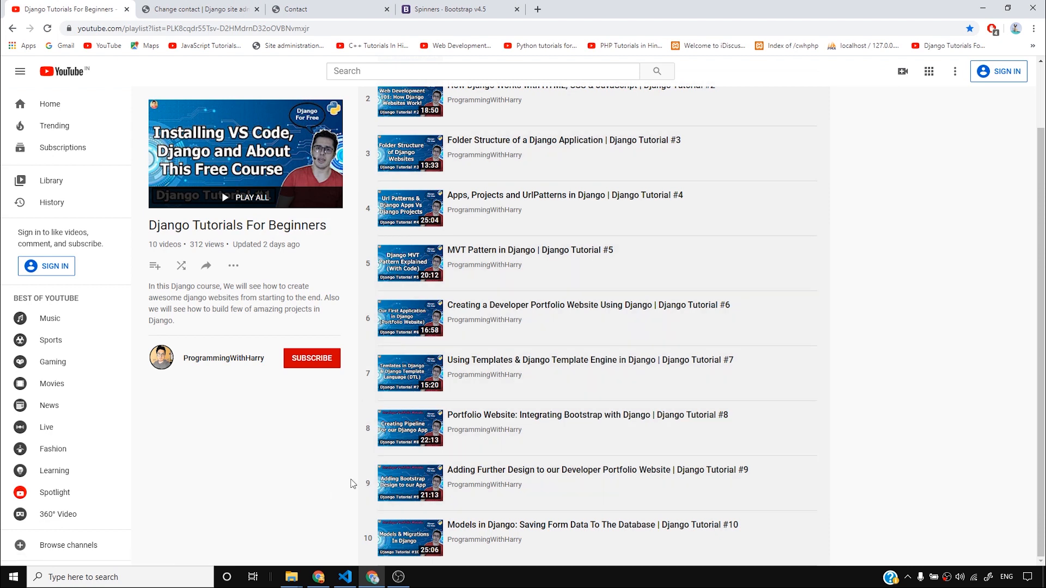
mouse_move(282, 494)
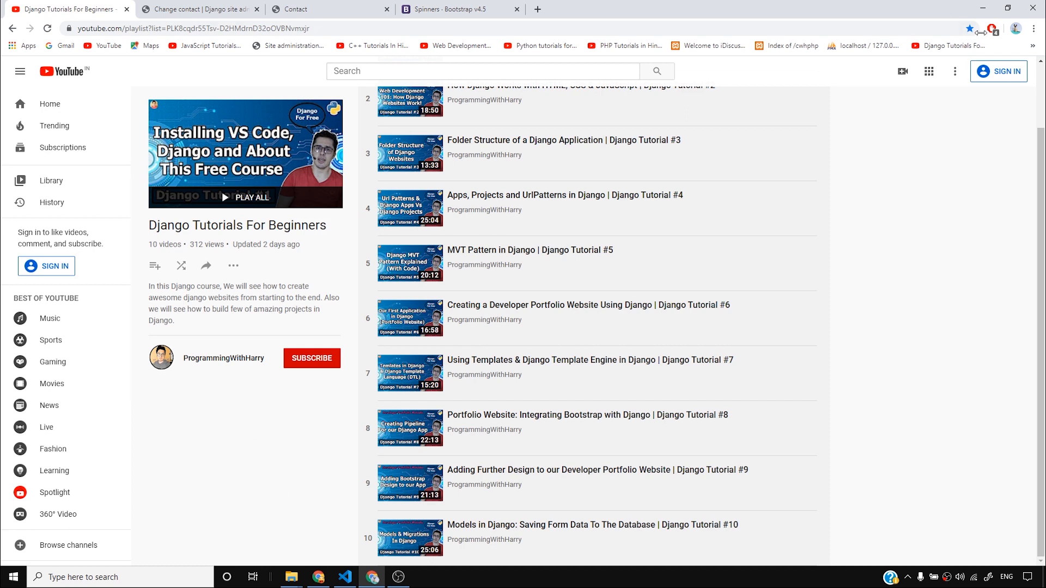
mouse_move(374, 165)
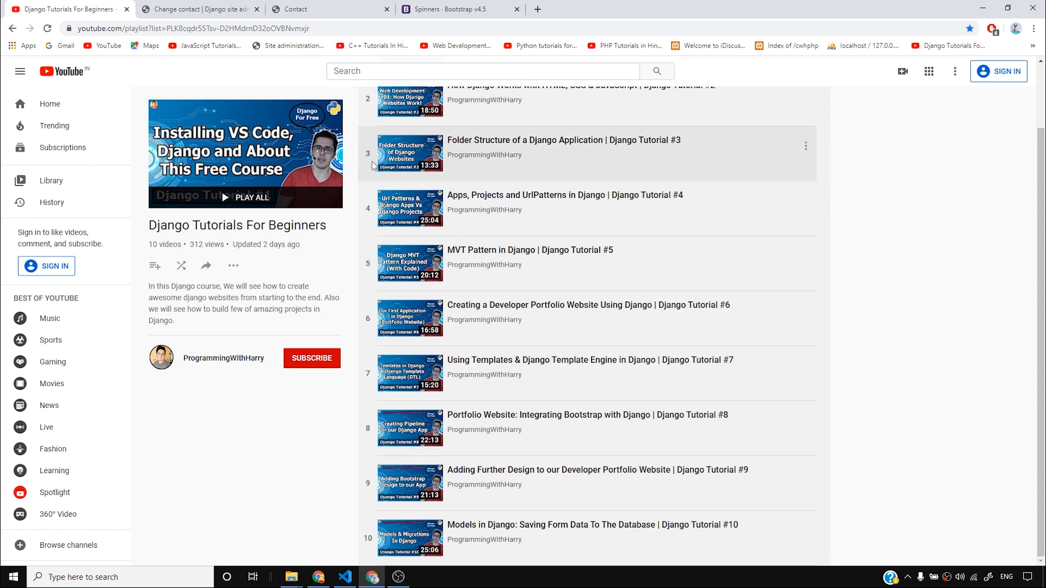
mouse_move(155, 266)
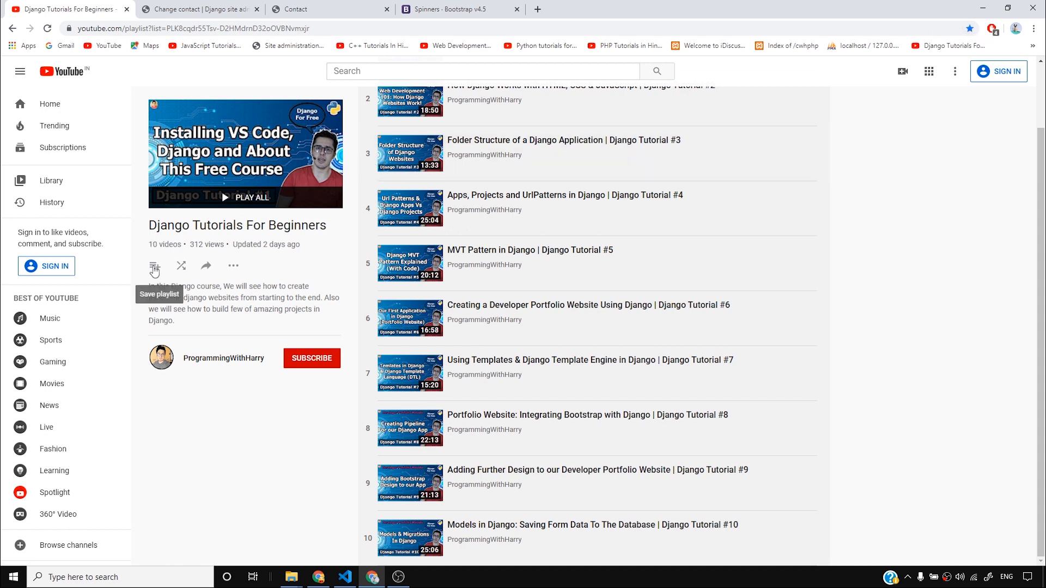
mouse_move(298, 490)
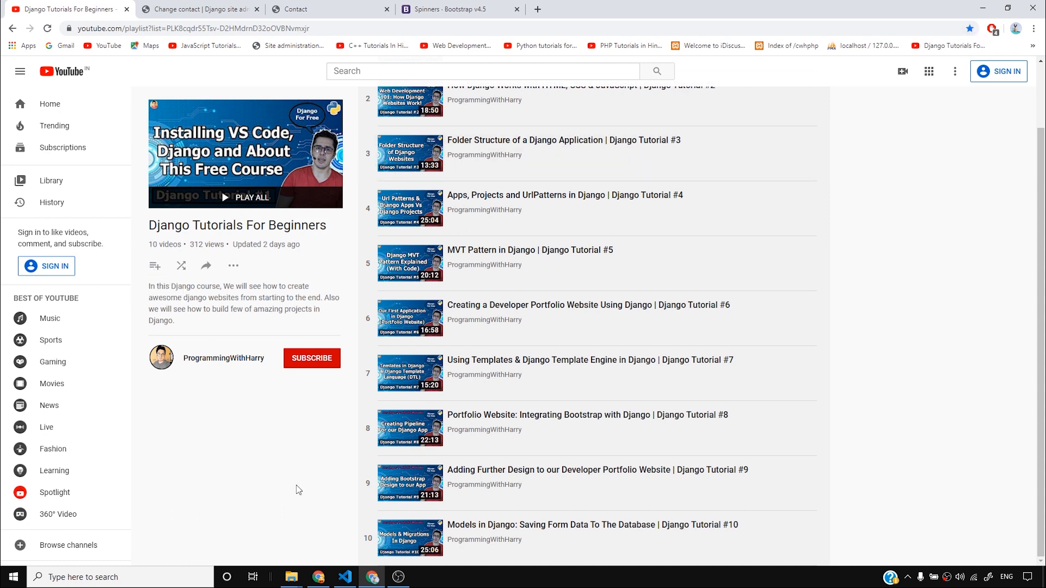